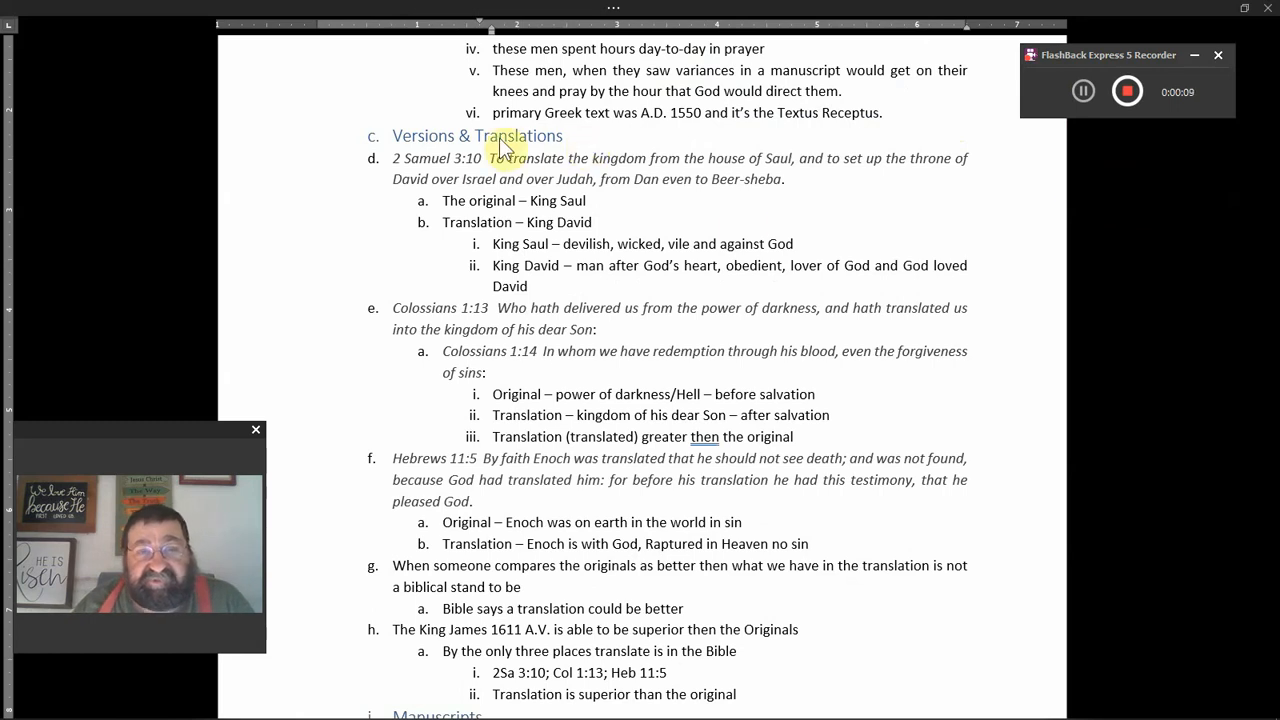
mouse_move(920, 245)
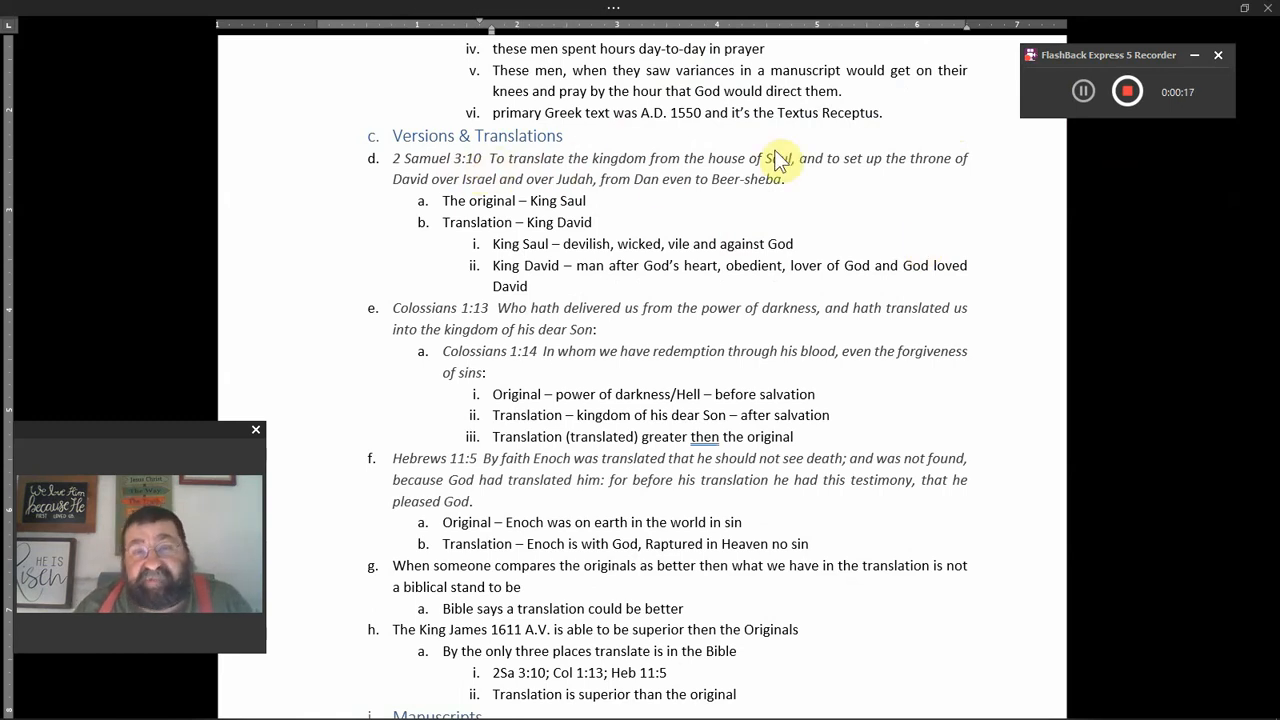
mouse_move(945, 176)
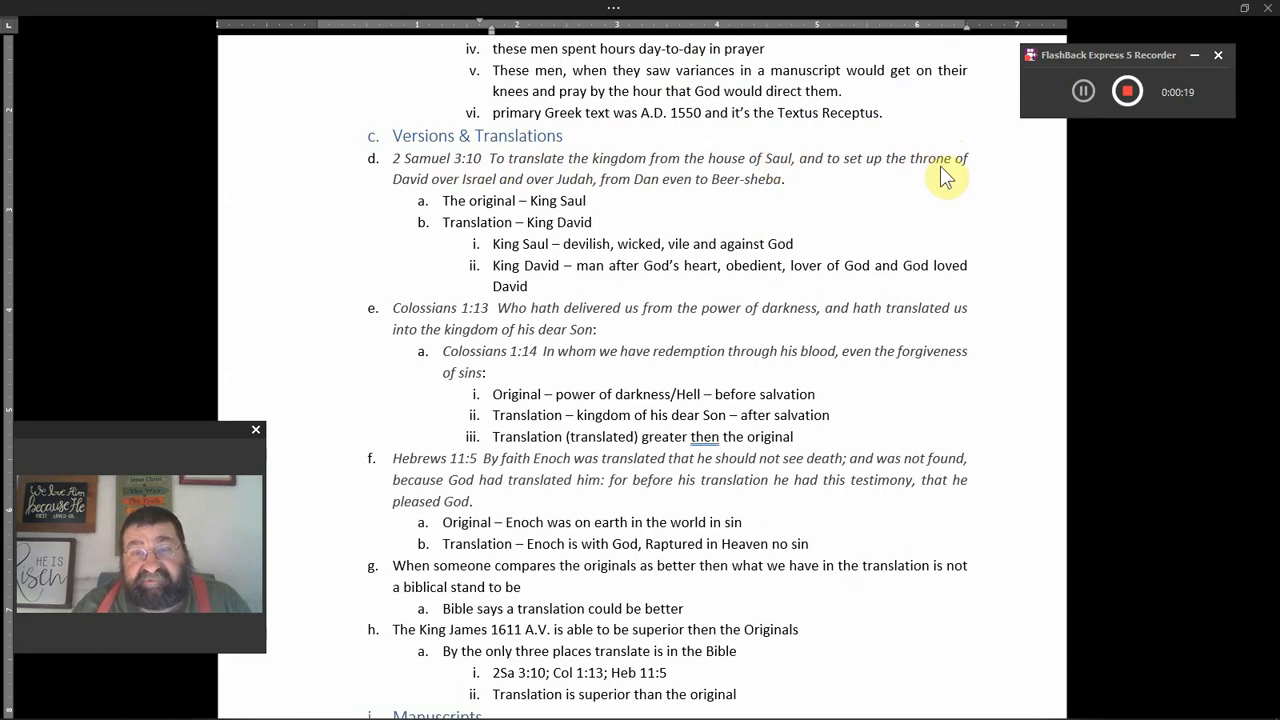
mouse_move(485, 200)
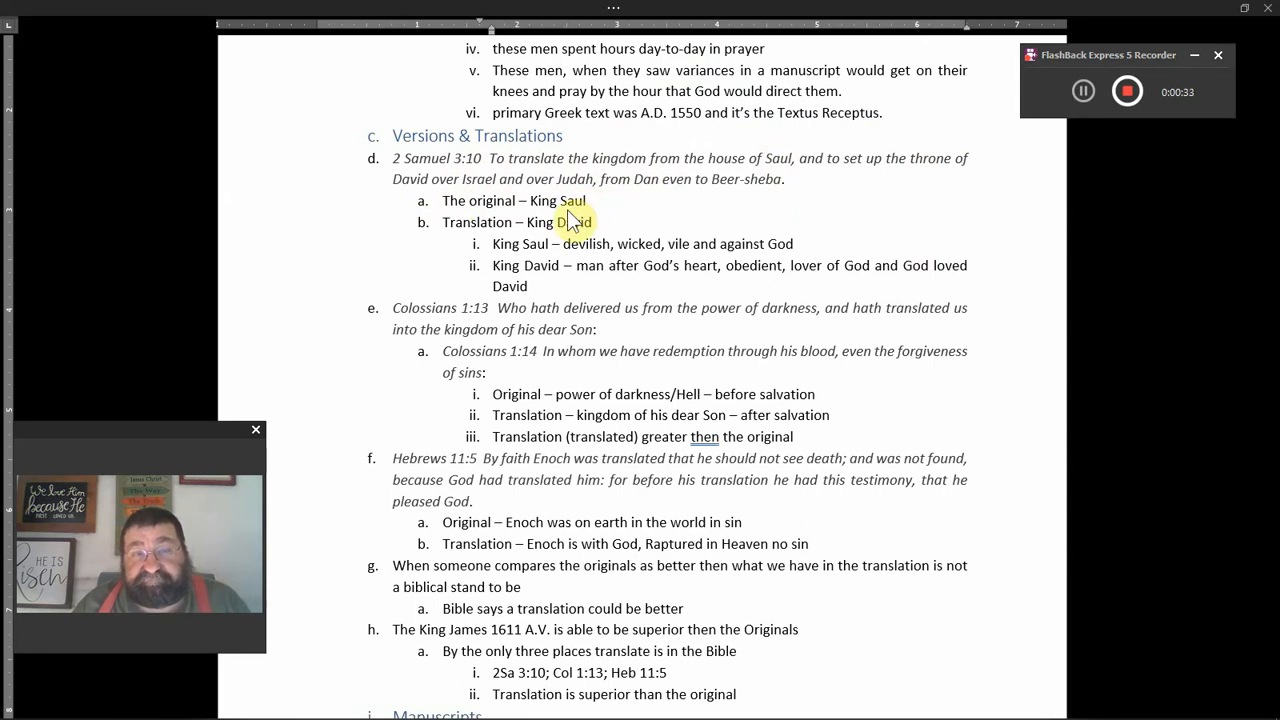
Scroll past the 2 Samuel 3:10 translation notes toward the Manuscripts heading.
scroll(down, 3)
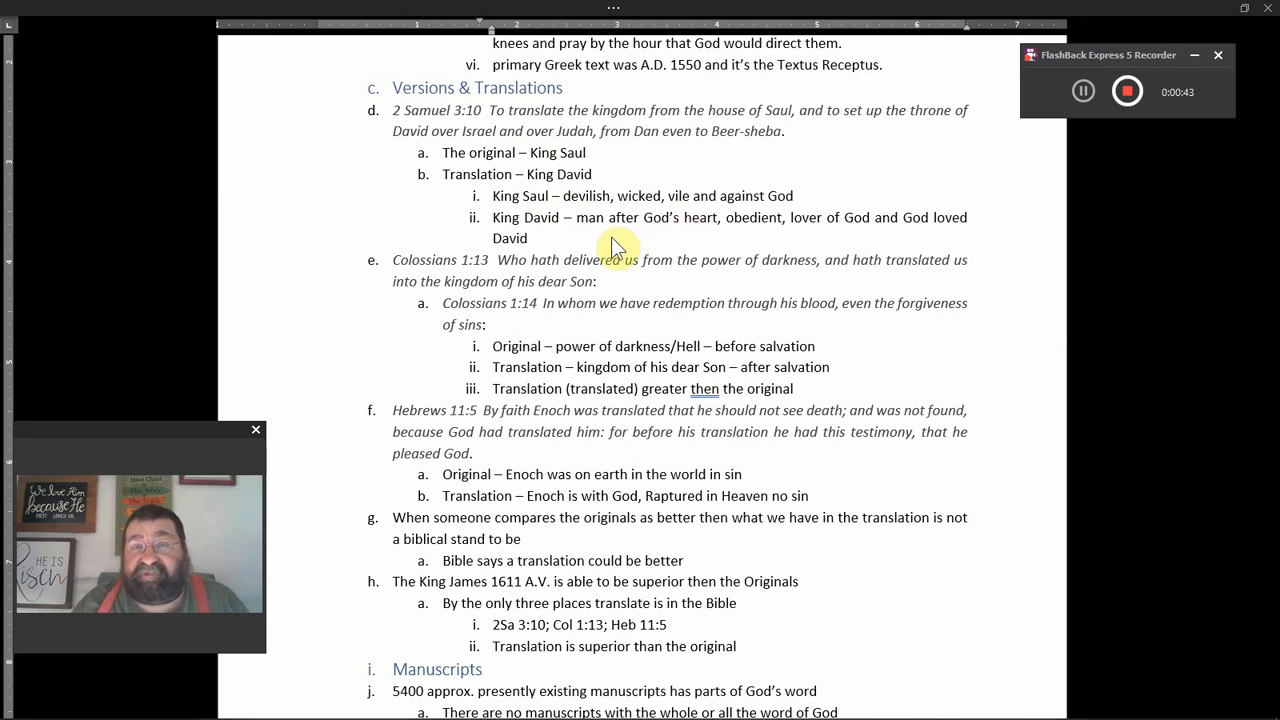
Scroll through the Colossians 1:13 points to the Manuscripts heading and Copies entry.
scroll(down, 3)
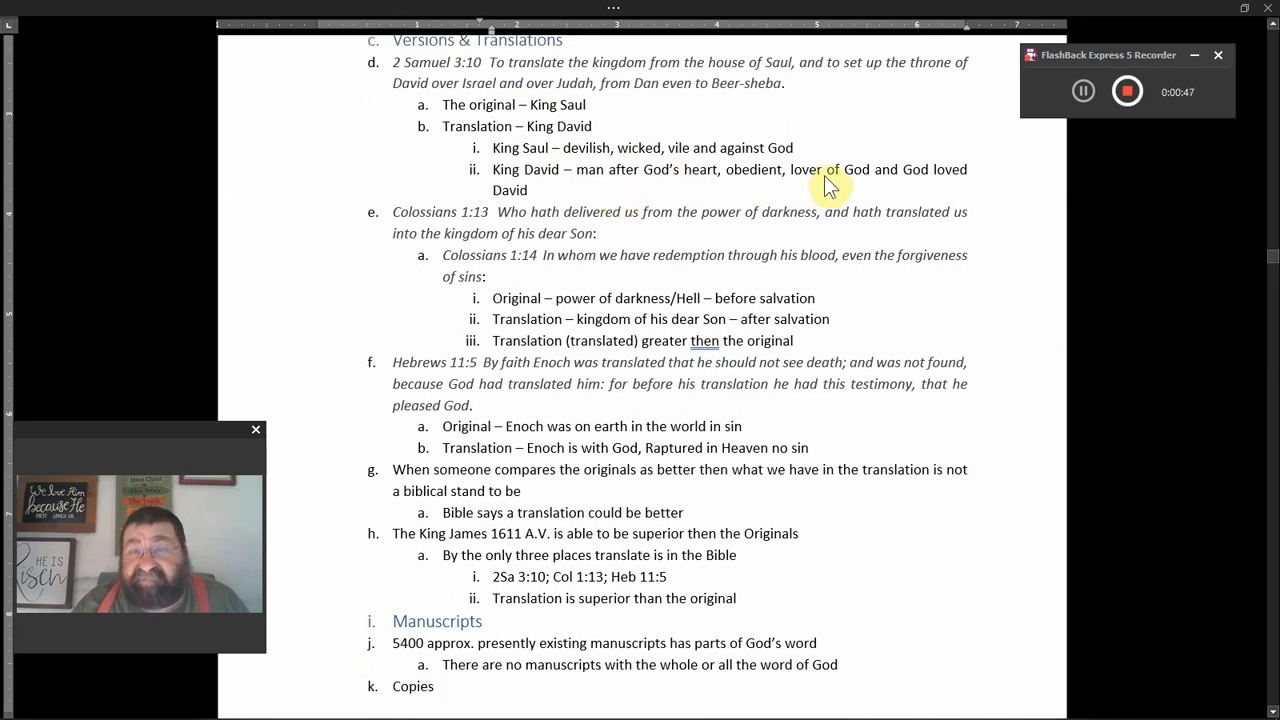
mouse_move(805, 195)
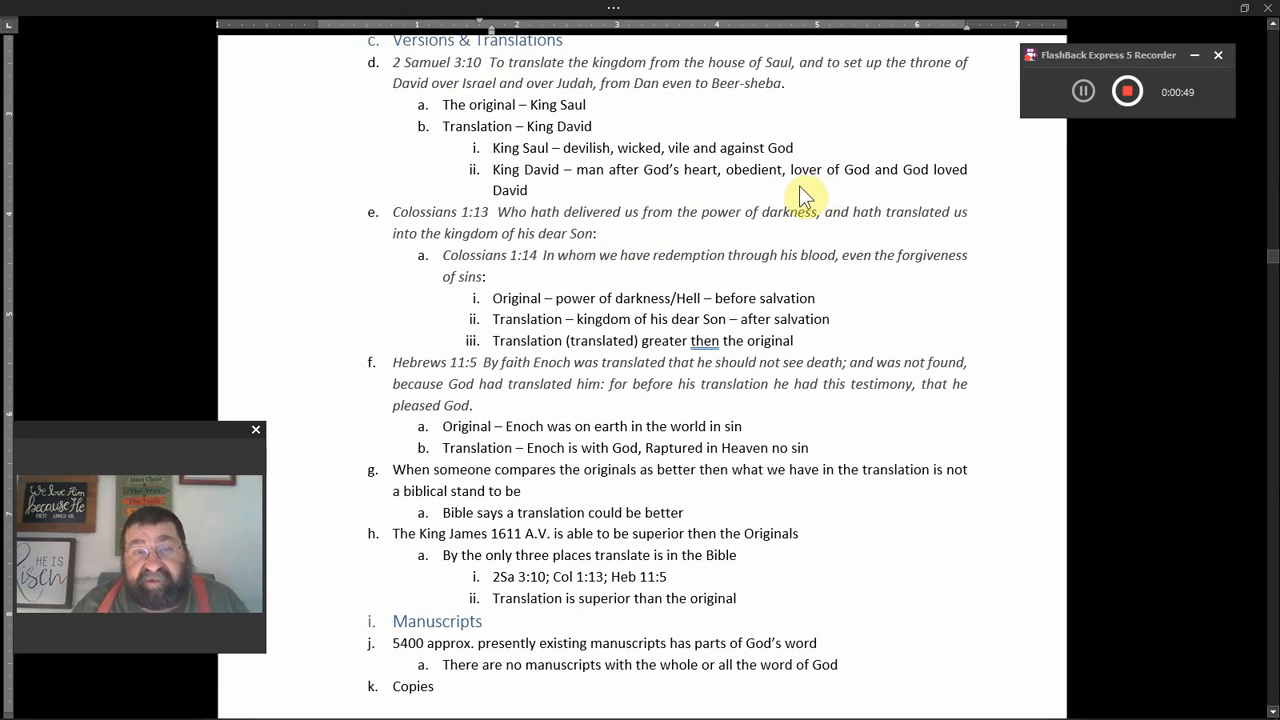
scroll(down, 3)
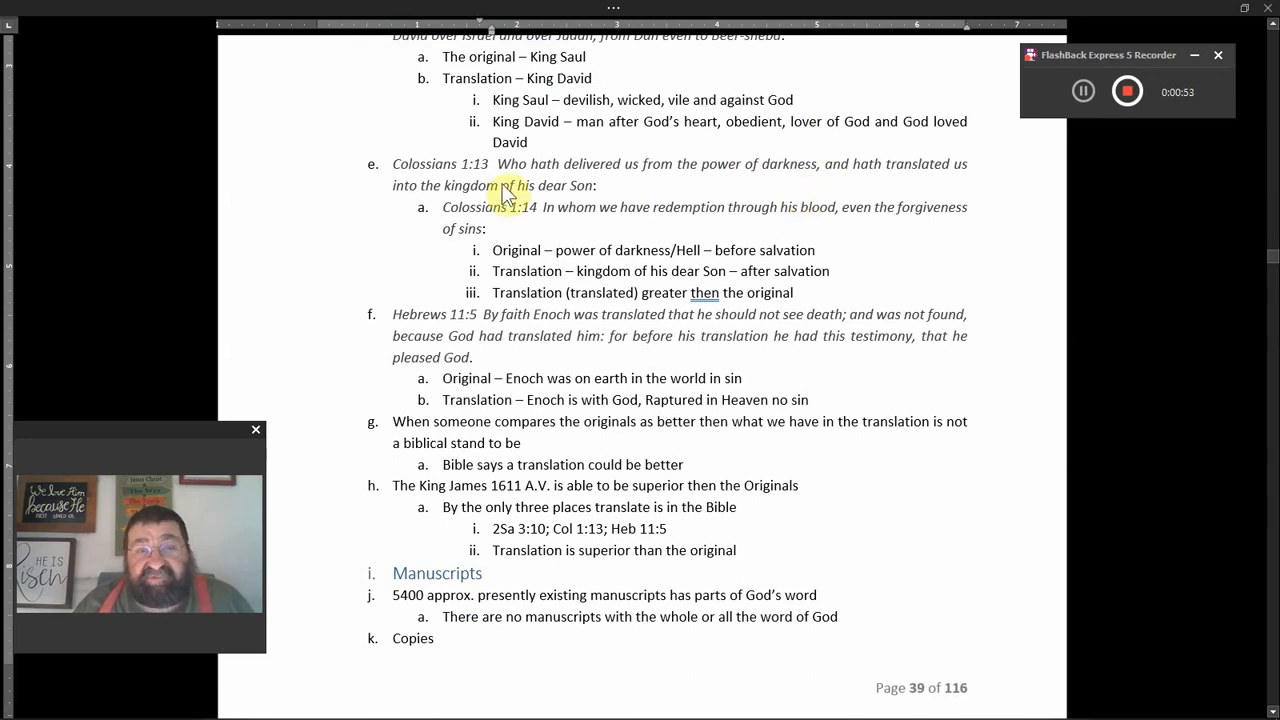
mouse_move(650, 180)
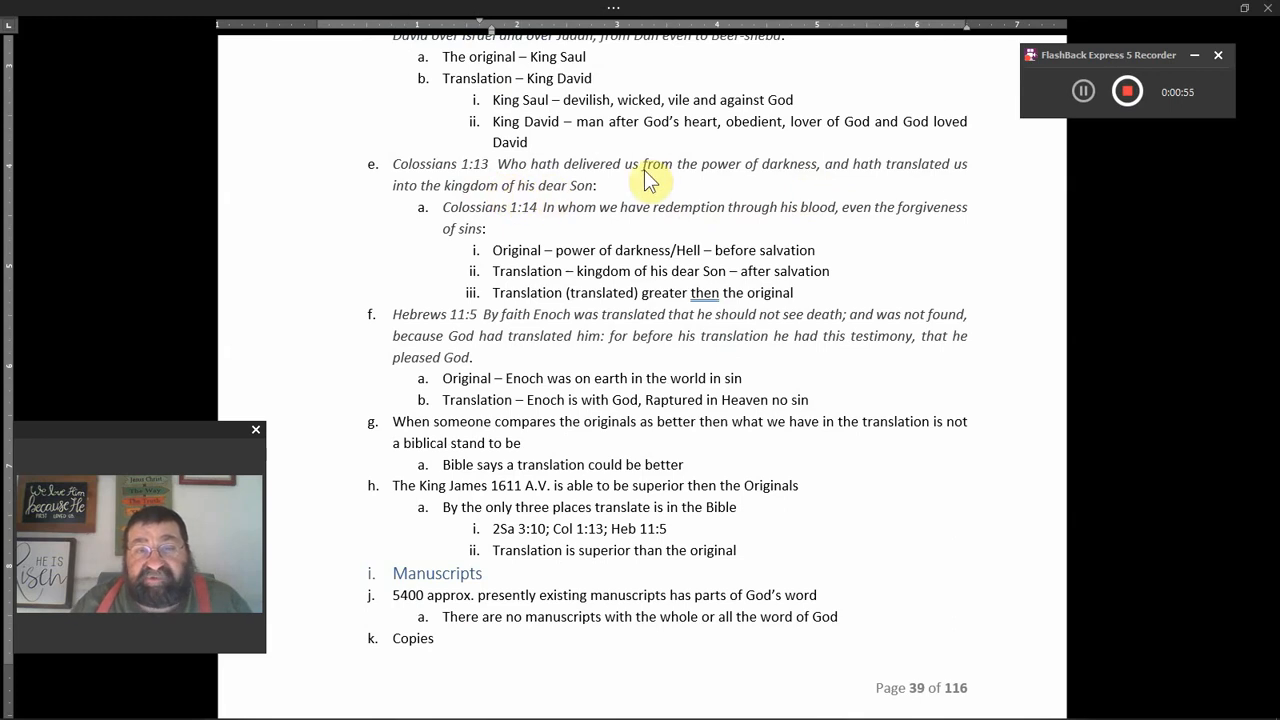
mouse_move(830, 175)
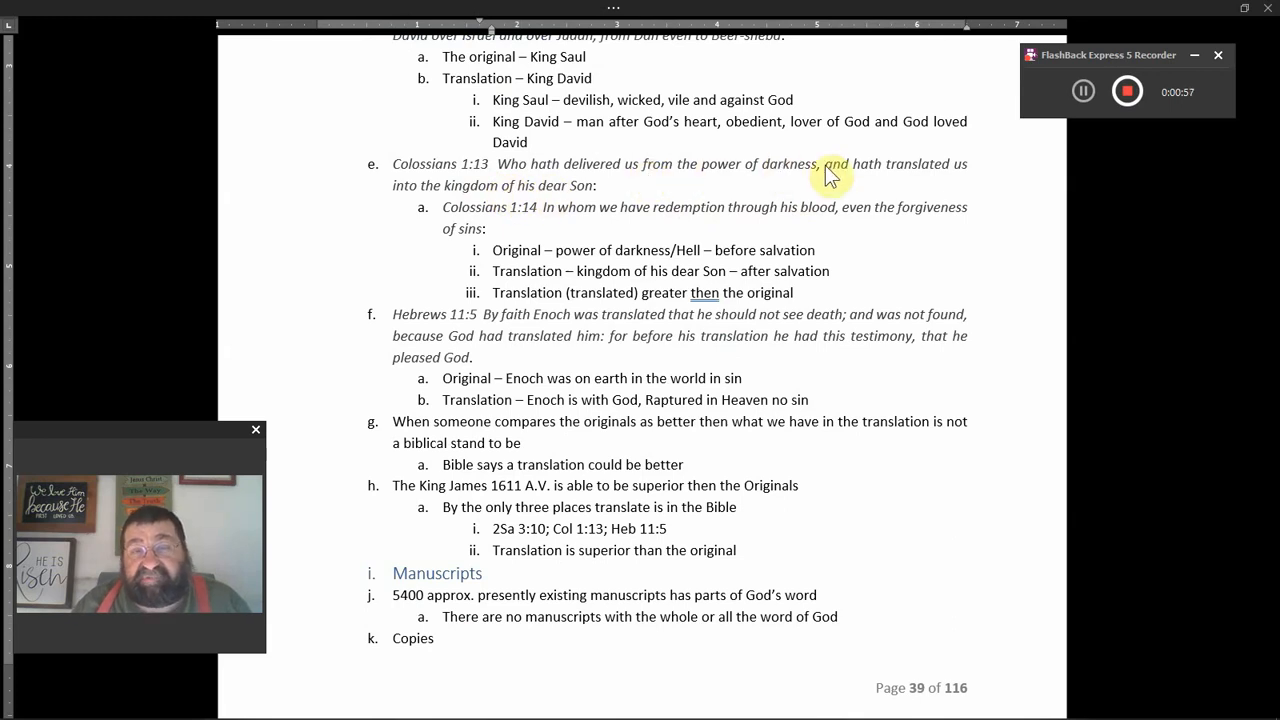
mouse_move(903, 182)
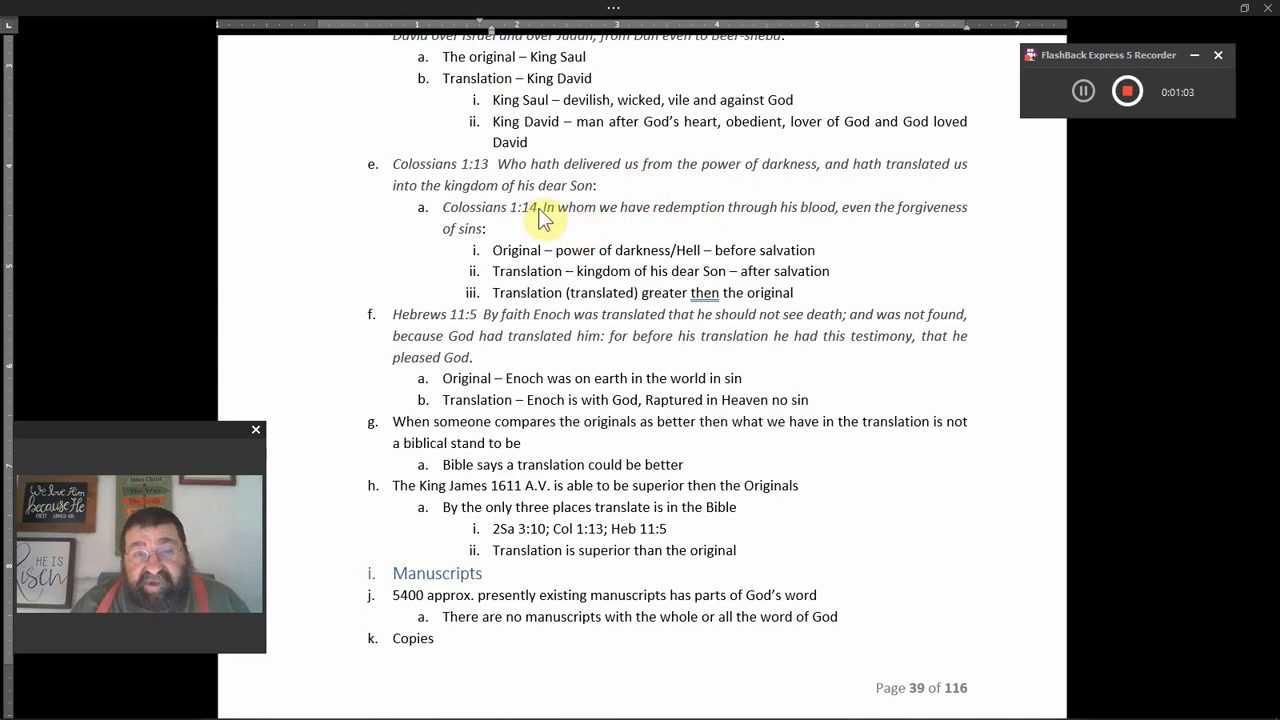
mouse_move(778, 222)
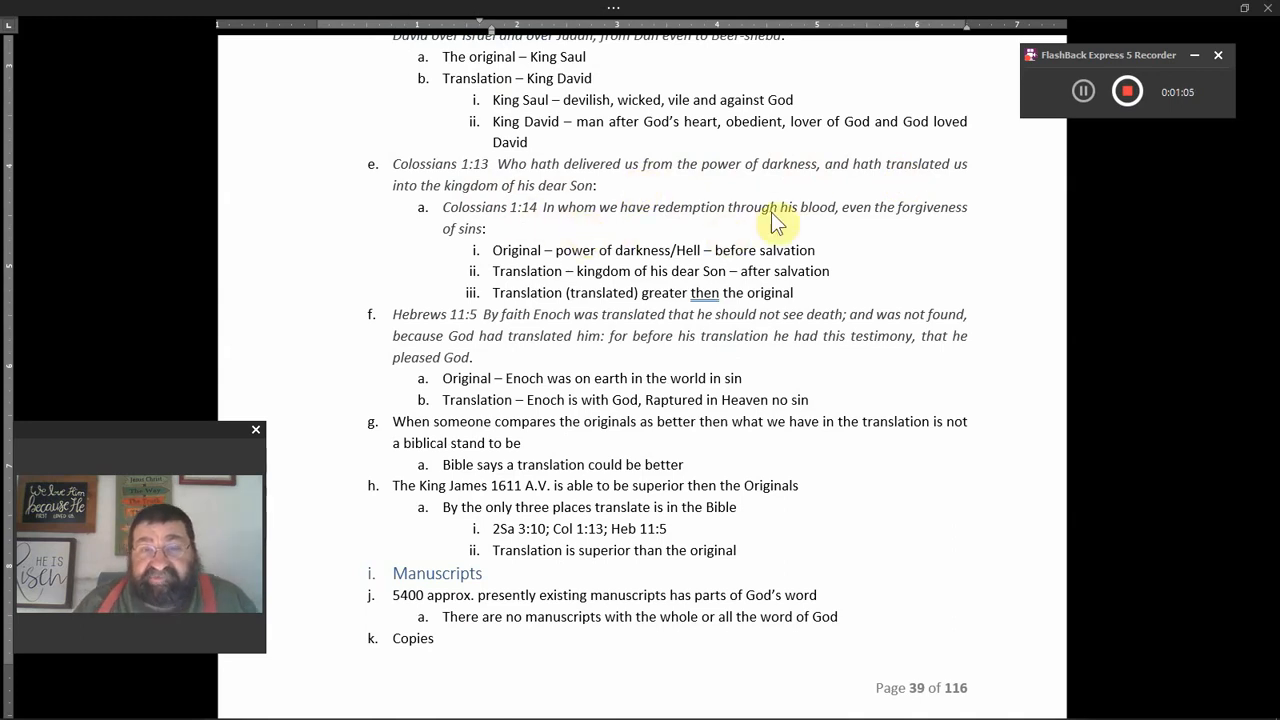
mouse_move(810, 228)
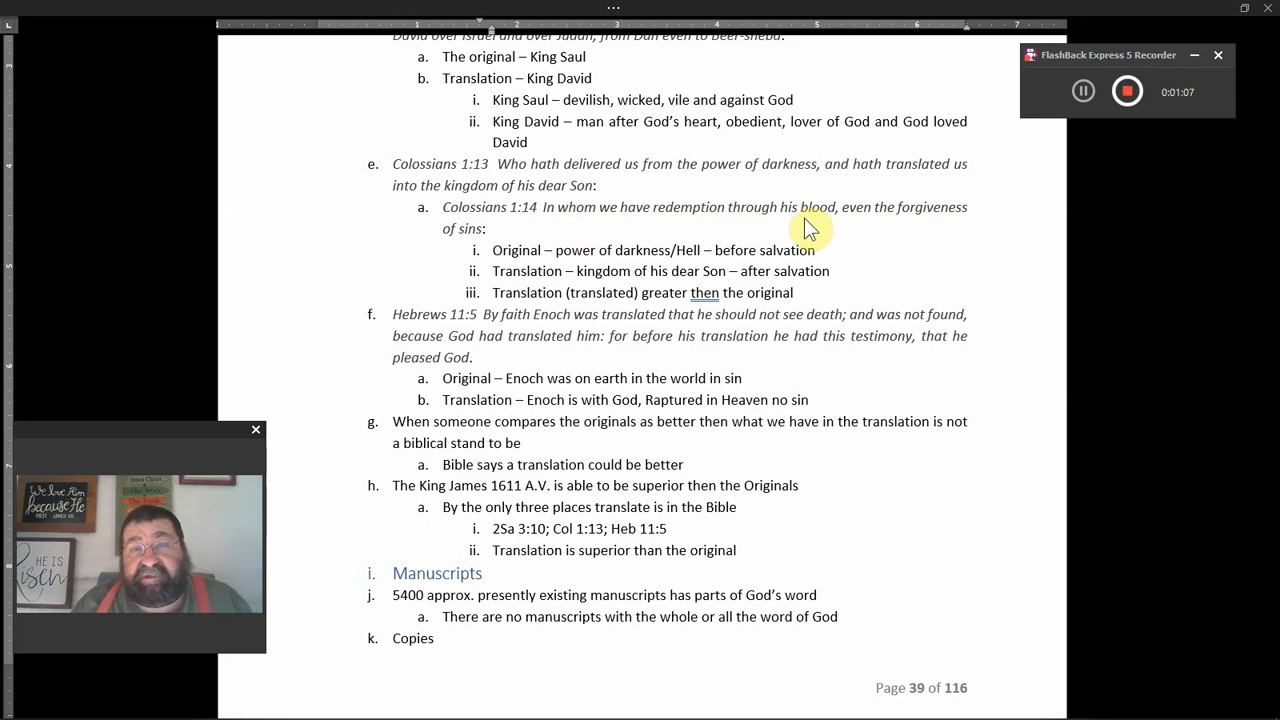
Scroll page 39 from the King Saul and King David points down to Copies.
scroll(down, 3)
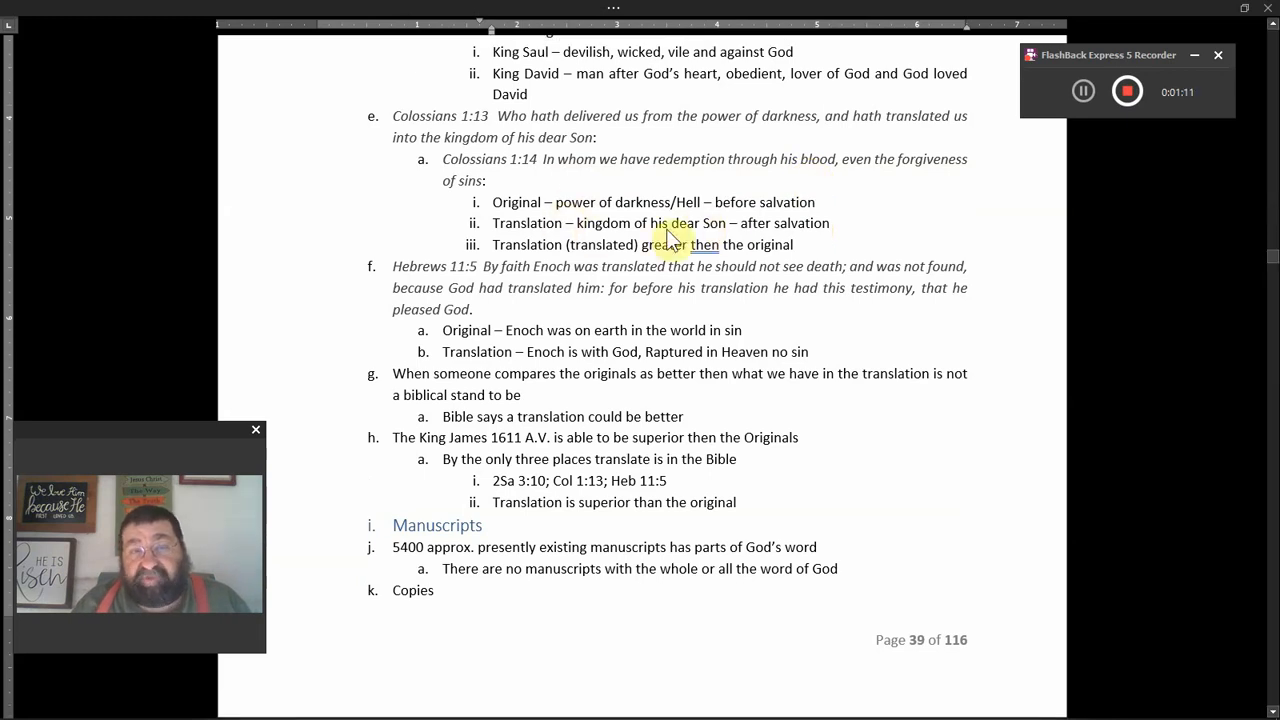
mouse_move(847, 190)
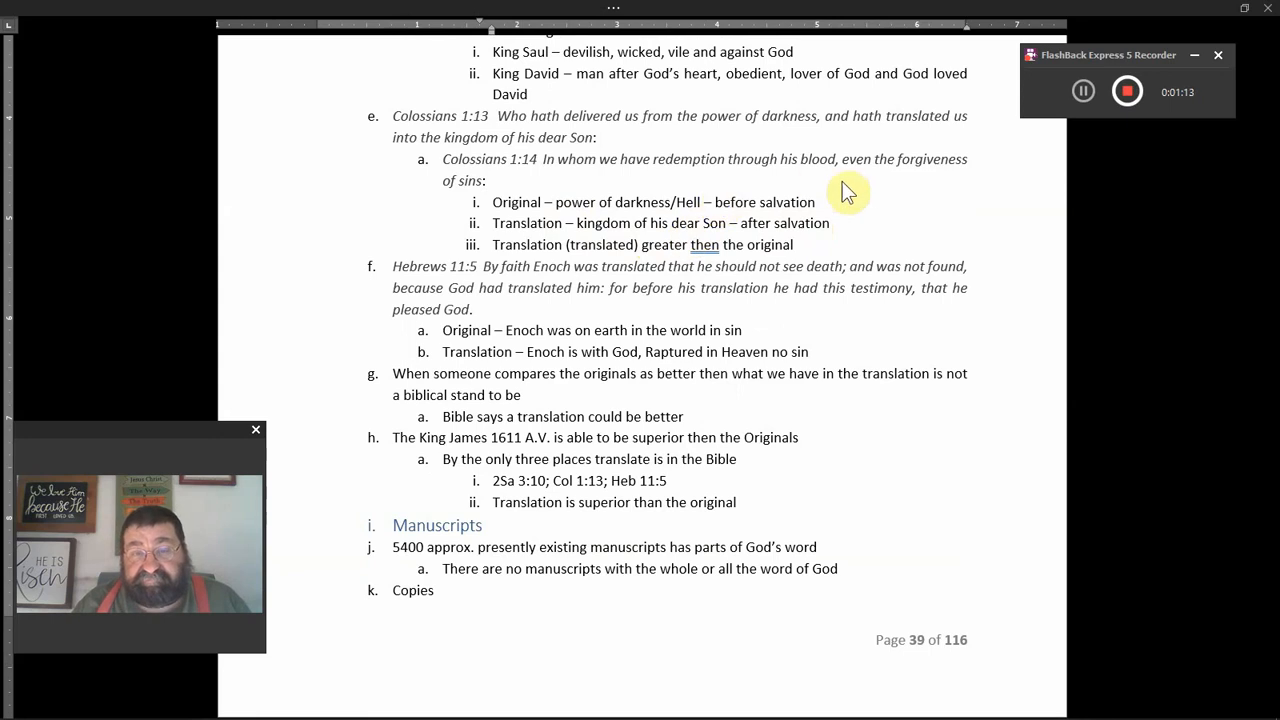
mouse_move(660, 237)
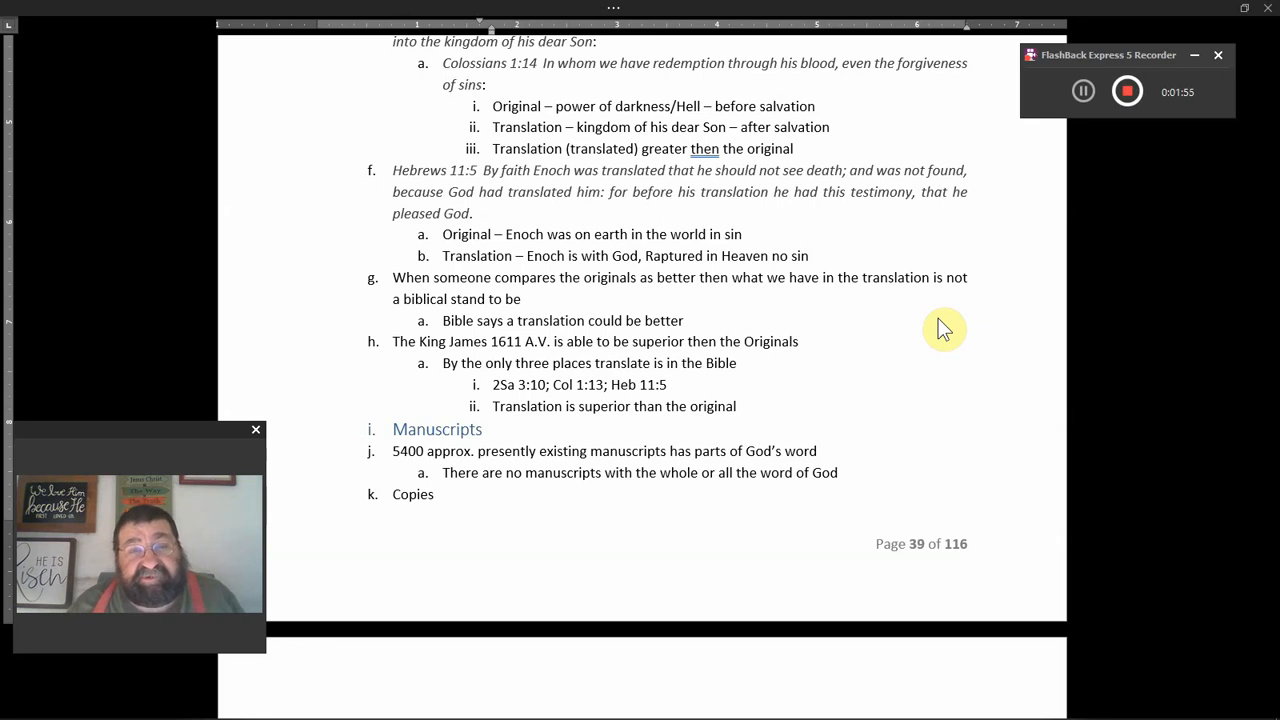
mouse_move(857, 327)
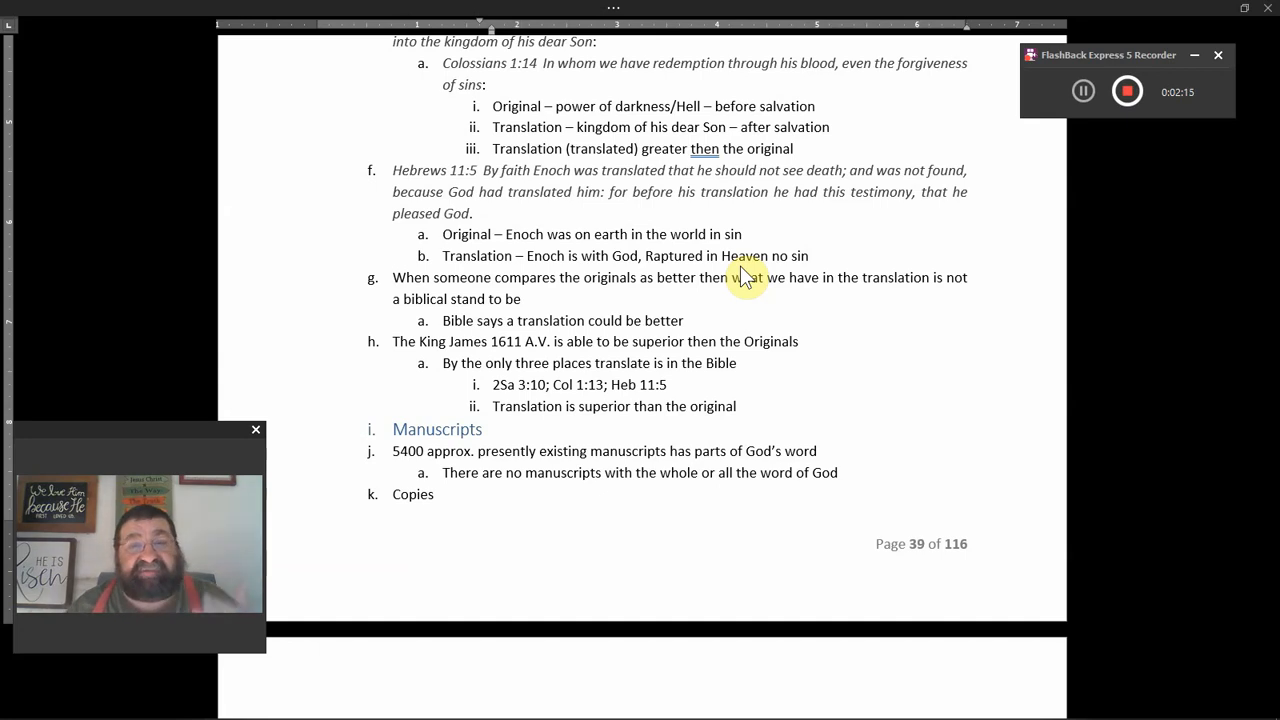
mouse_move(808, 323)
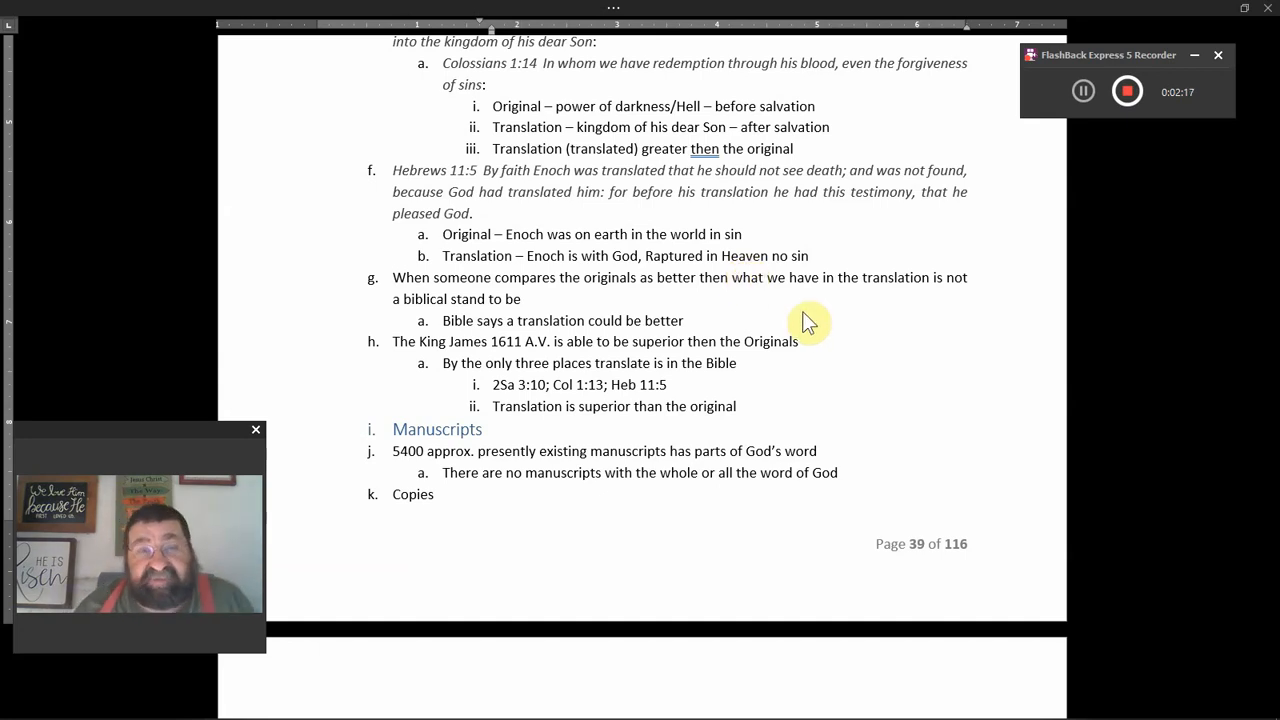
Scroll past Copies so the next page's Minuscules point begins to show.
scroll(down, 3)
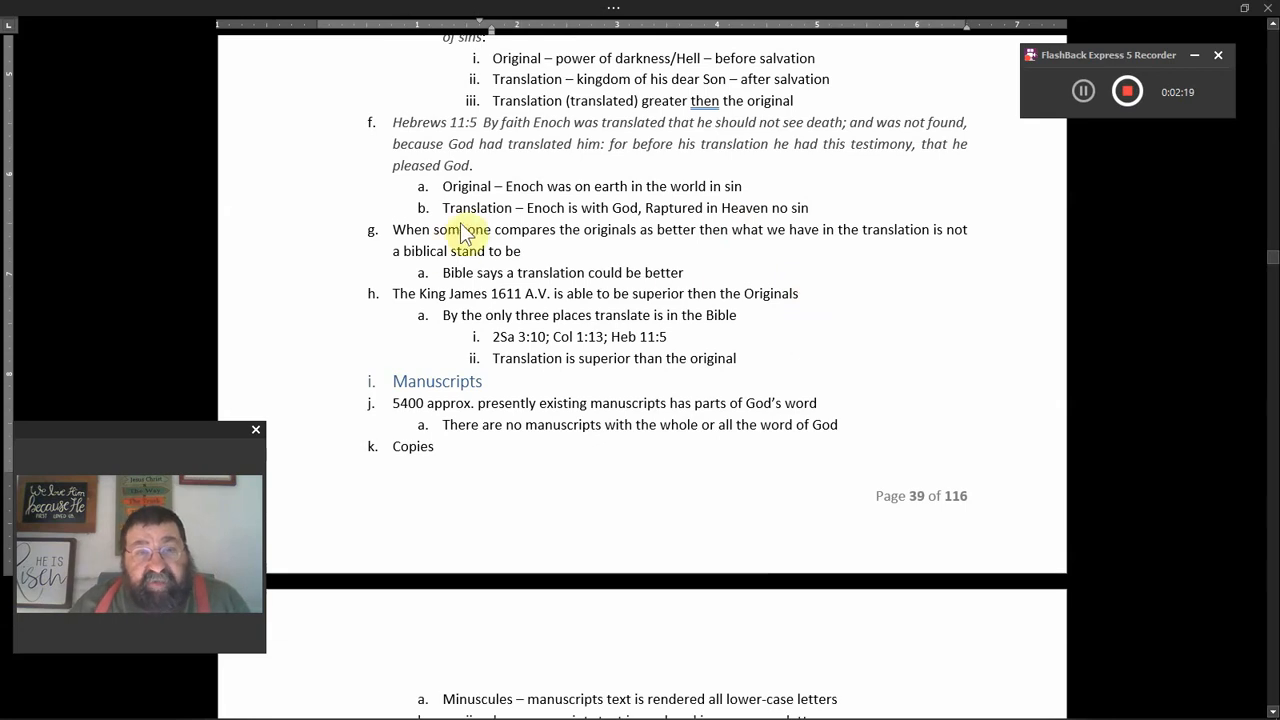
mouse_move(635, 250)
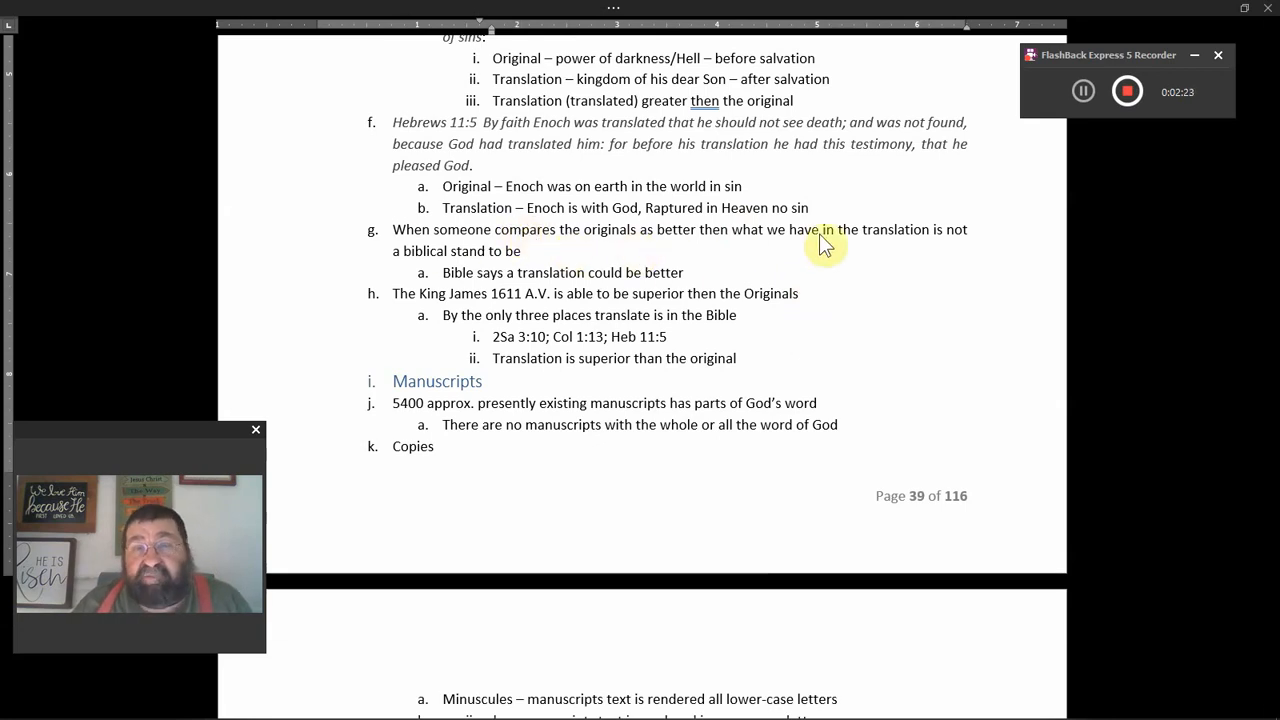
mouse_move(925, 260)
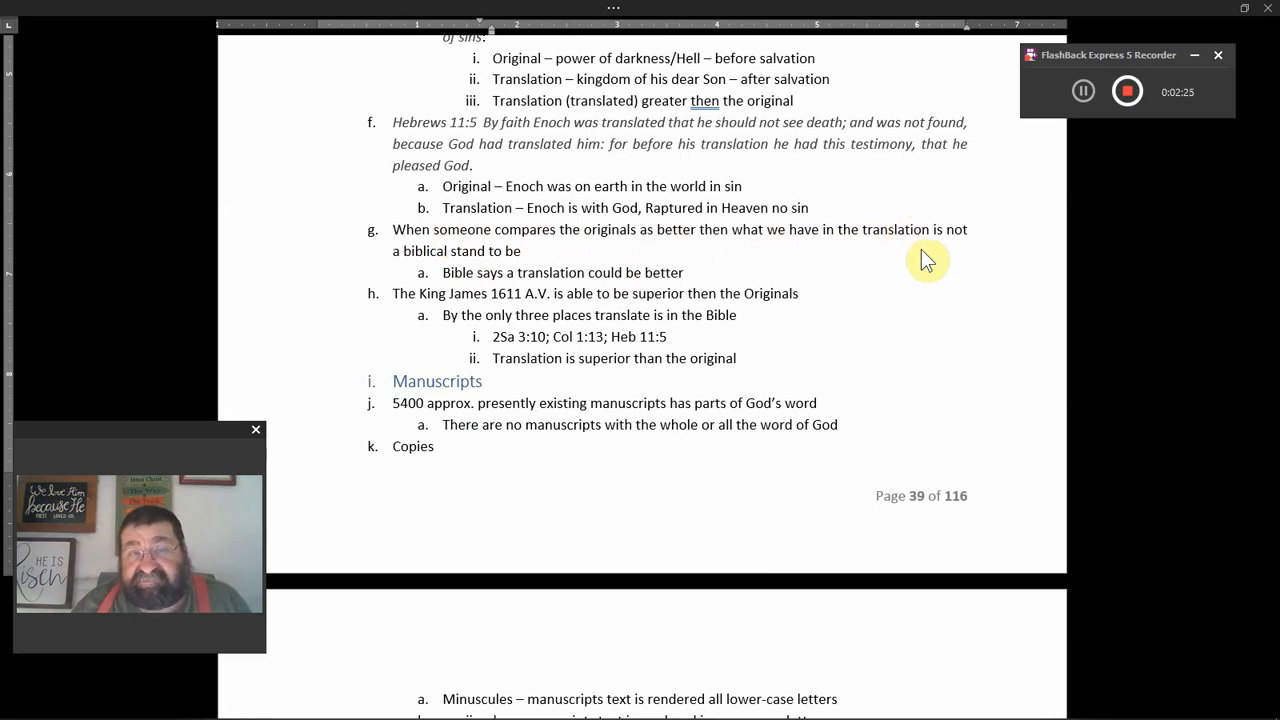
mouse_move(565, 262)
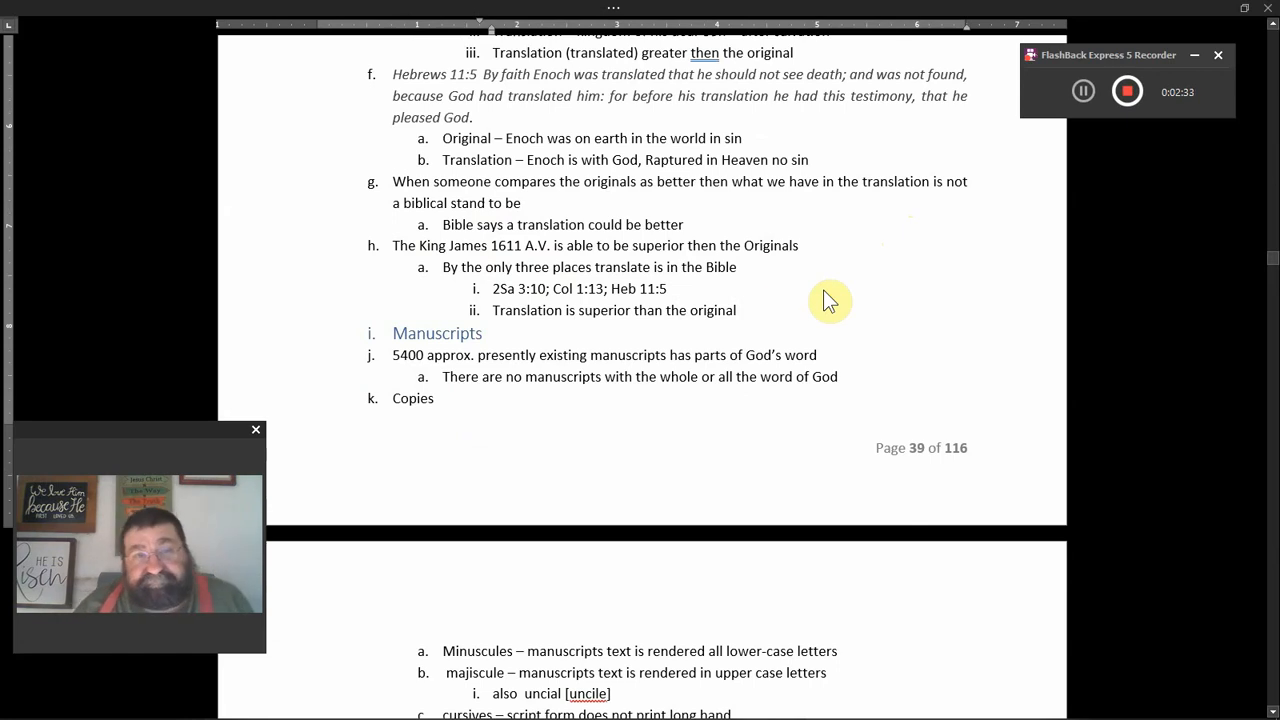
mouse_move(470, 240)
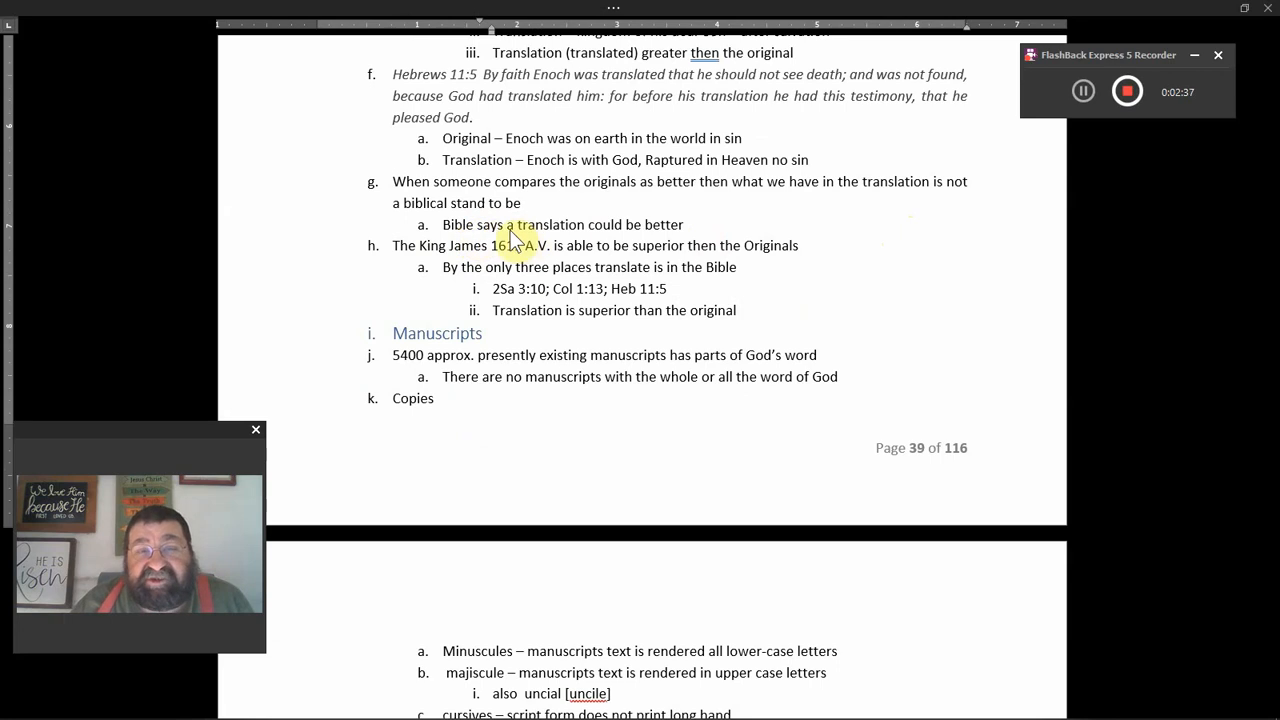
mouse_move(595, 240)
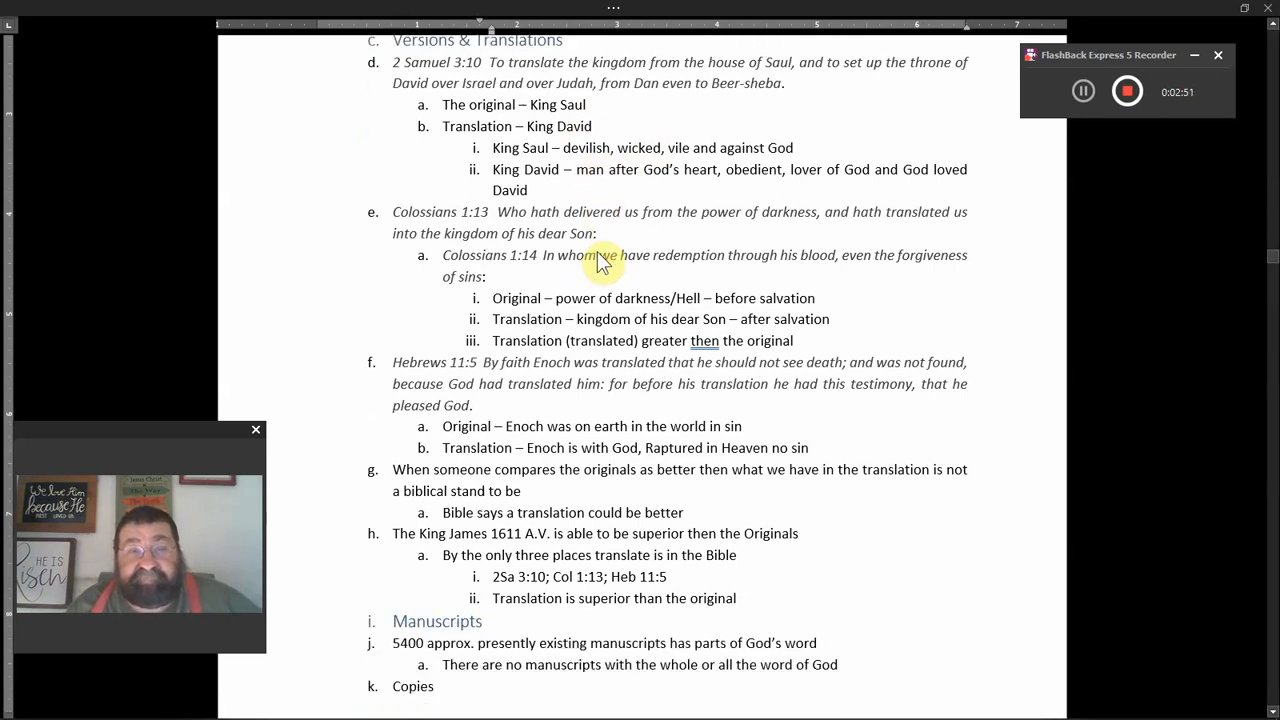
mouse_move(637, 322)
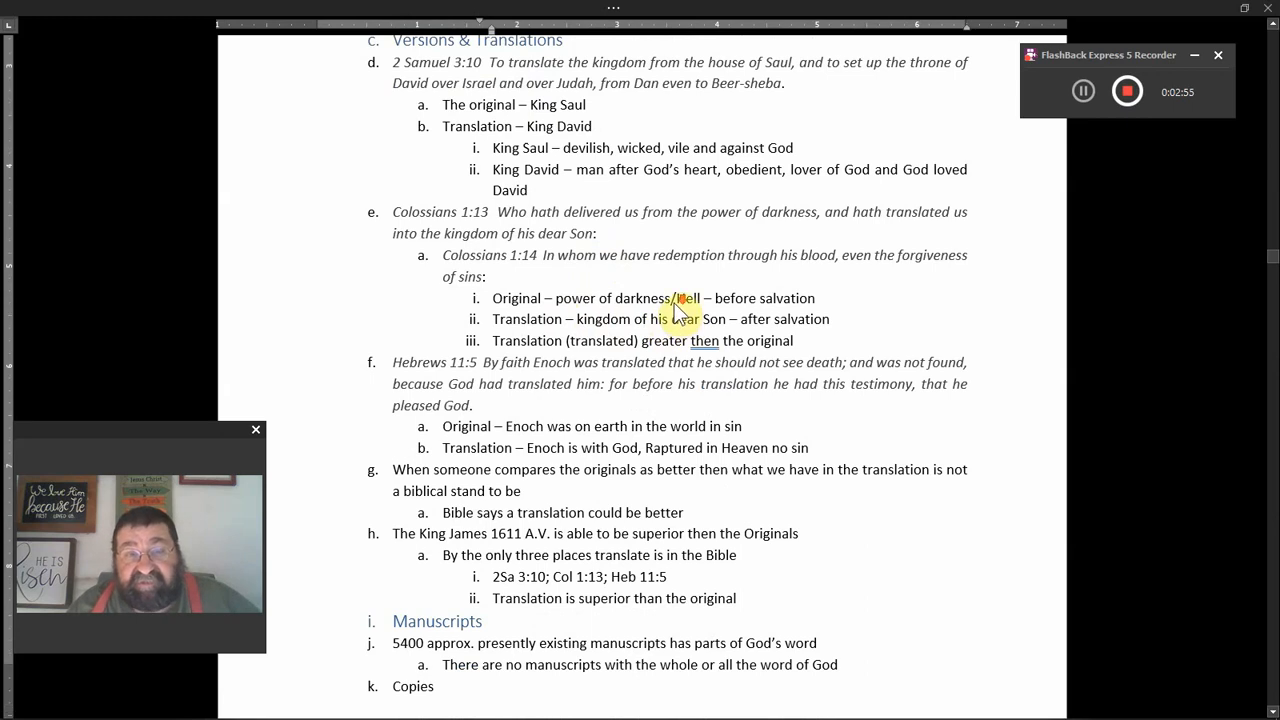
Scroll to the next page's Minuscules and majiscule notes, including the uncial sub-point.
scroll(down, 3)
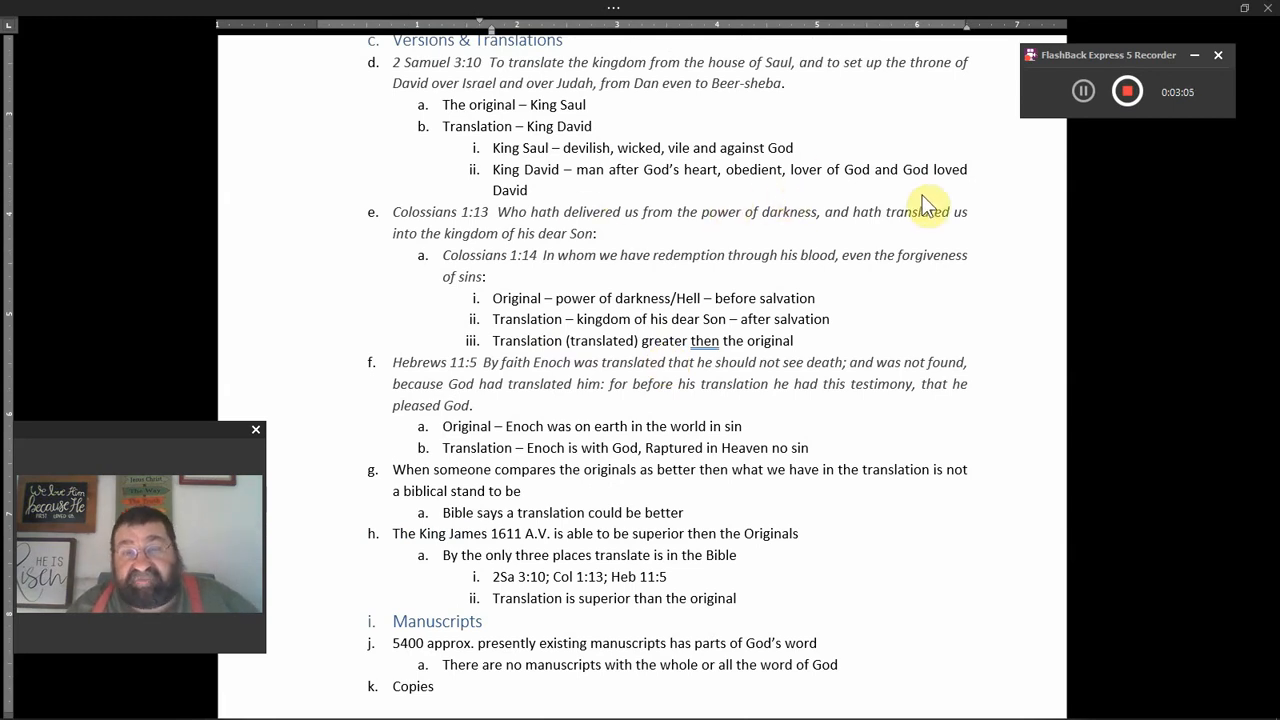
scroll(down, 3)
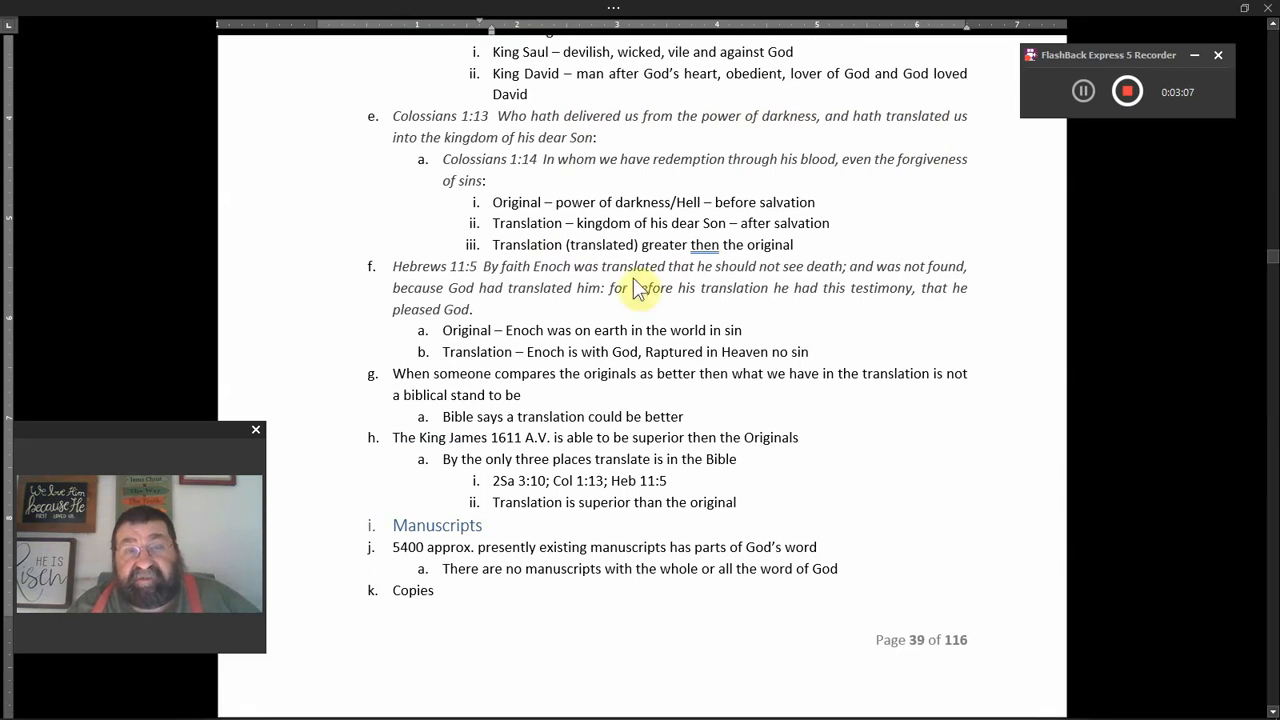
mouse_move(700, 250)
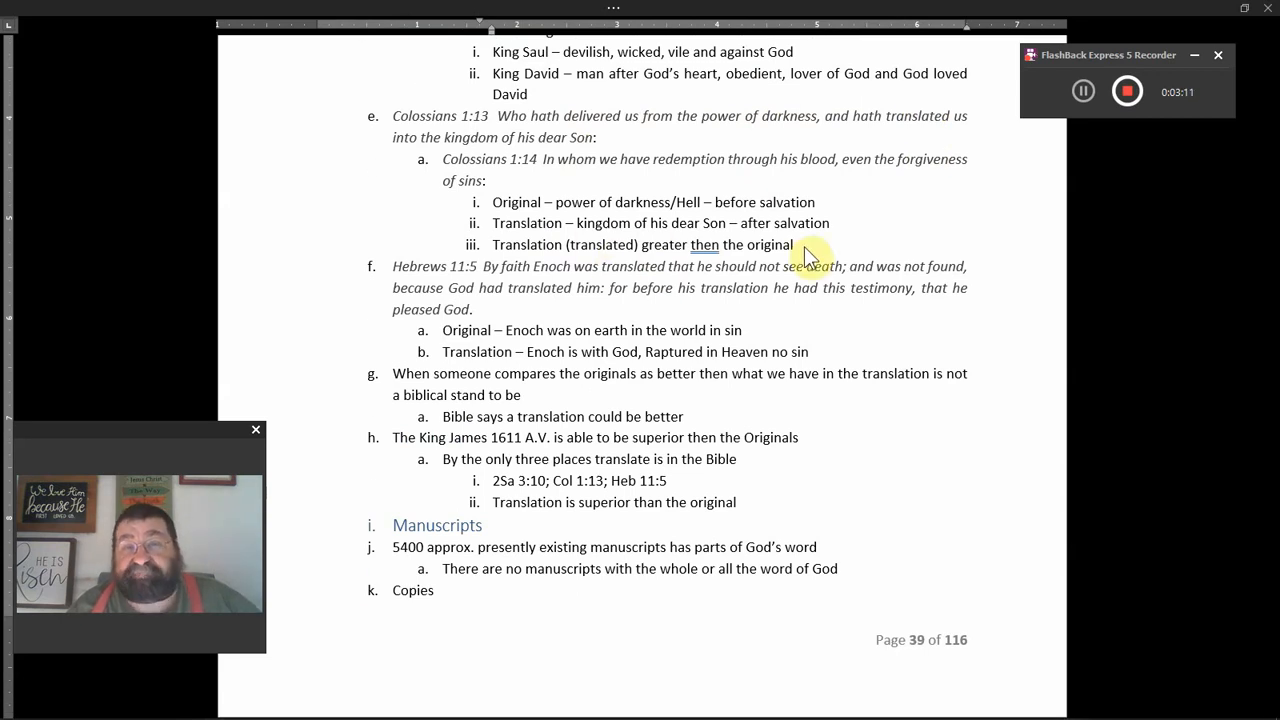
scroll(down, 3)
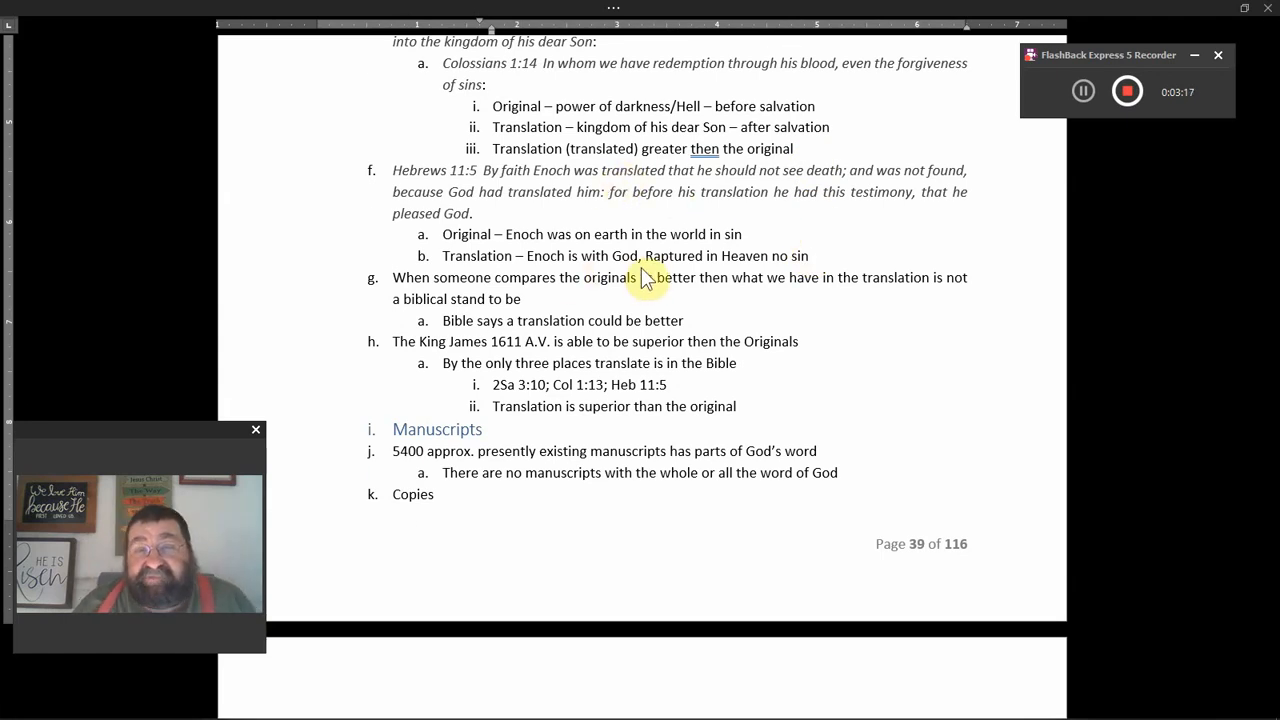
scroll(down, 3)
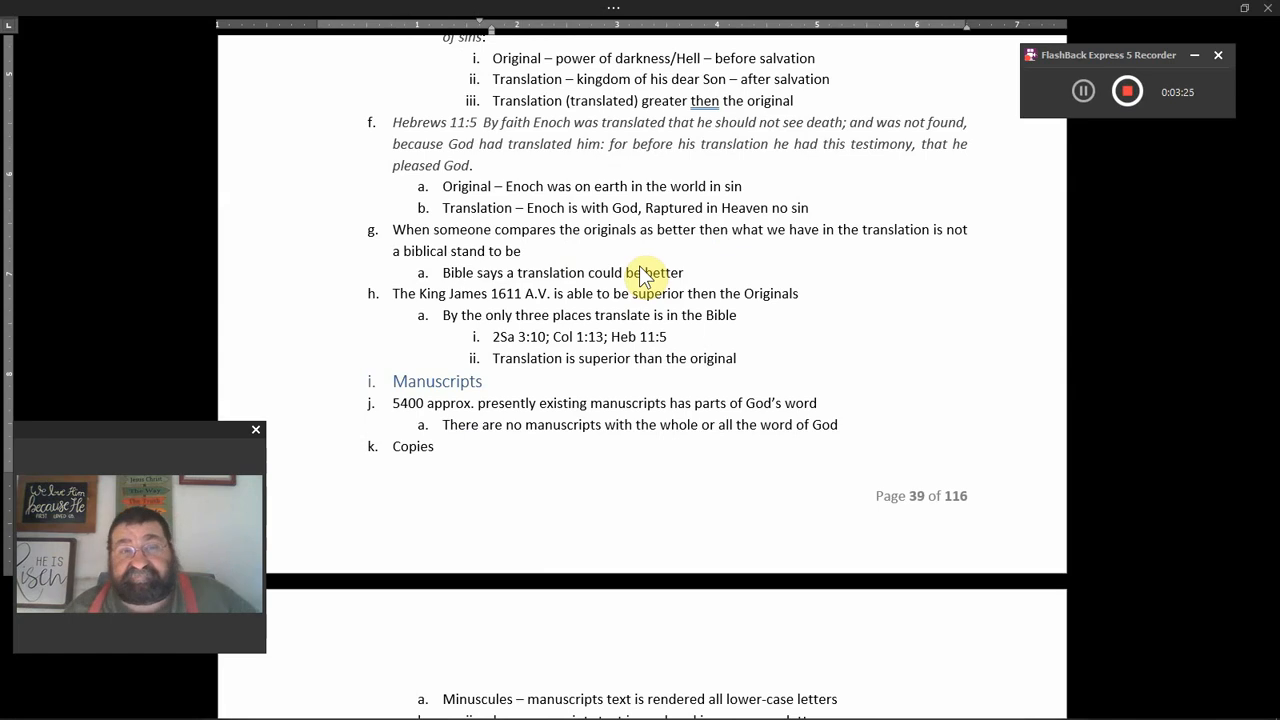
scroll(down, 3)
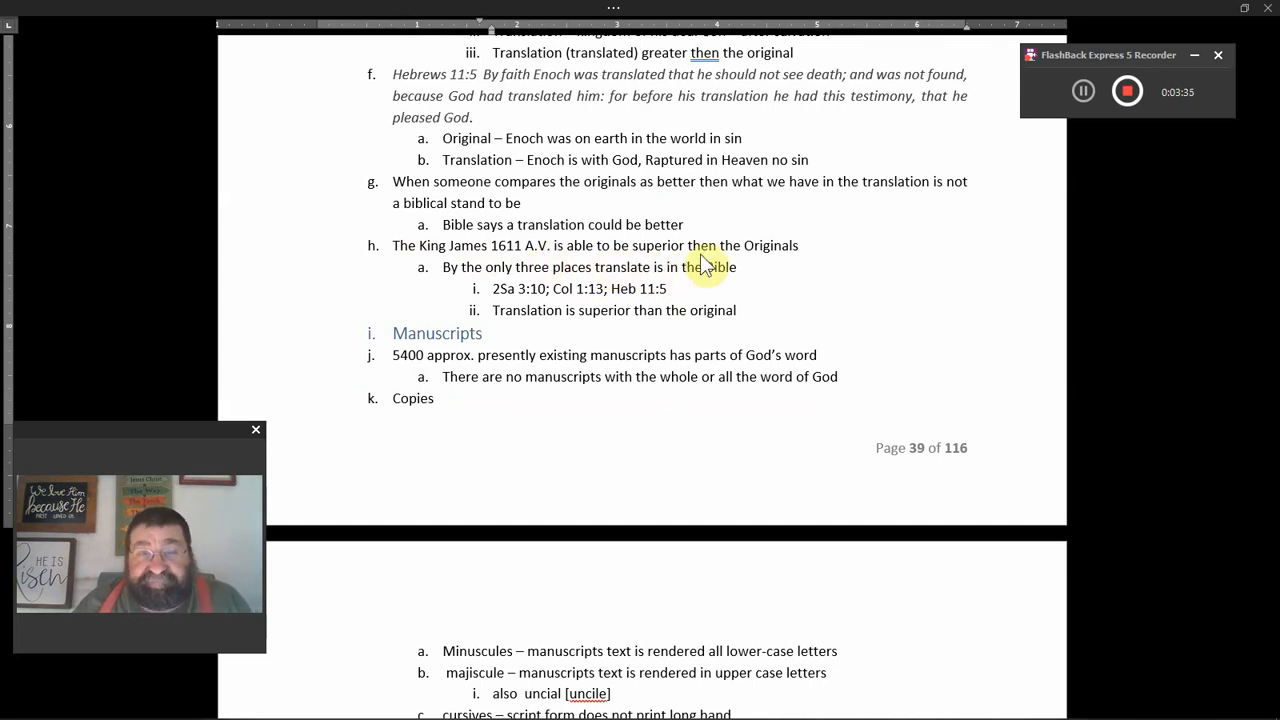
mouse_move(740, 290)
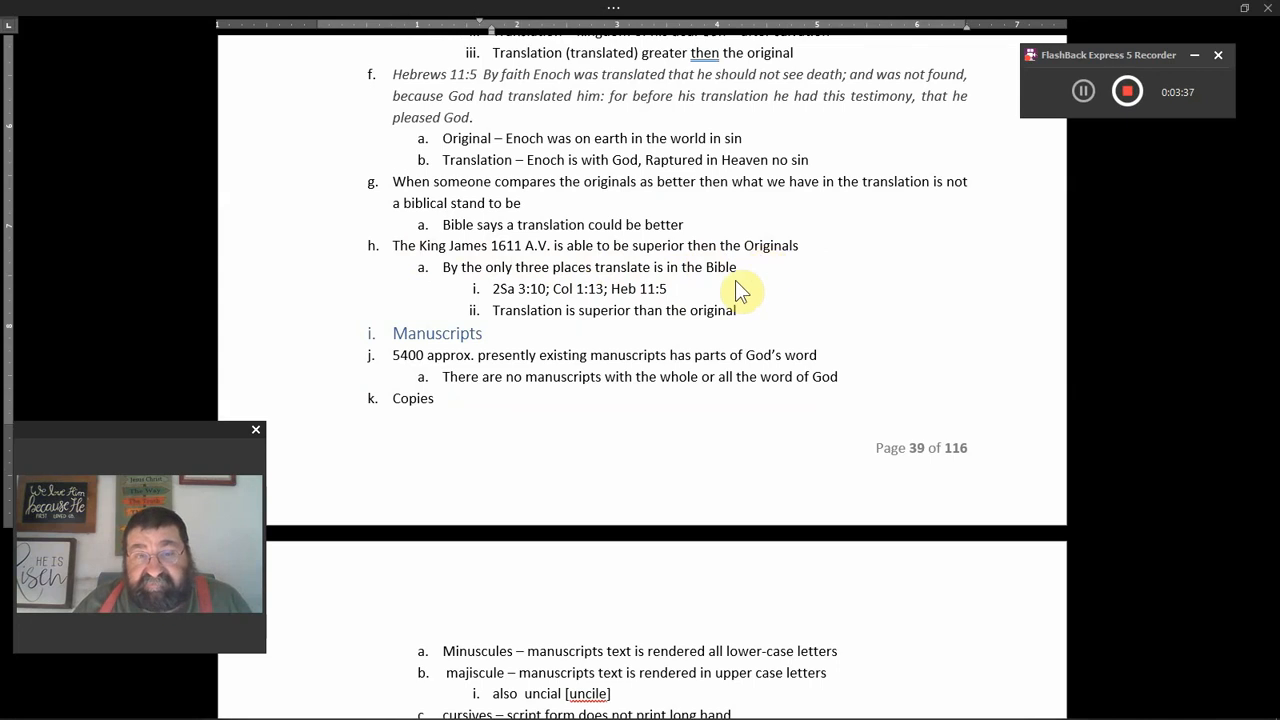
mouse_move(630, 288)
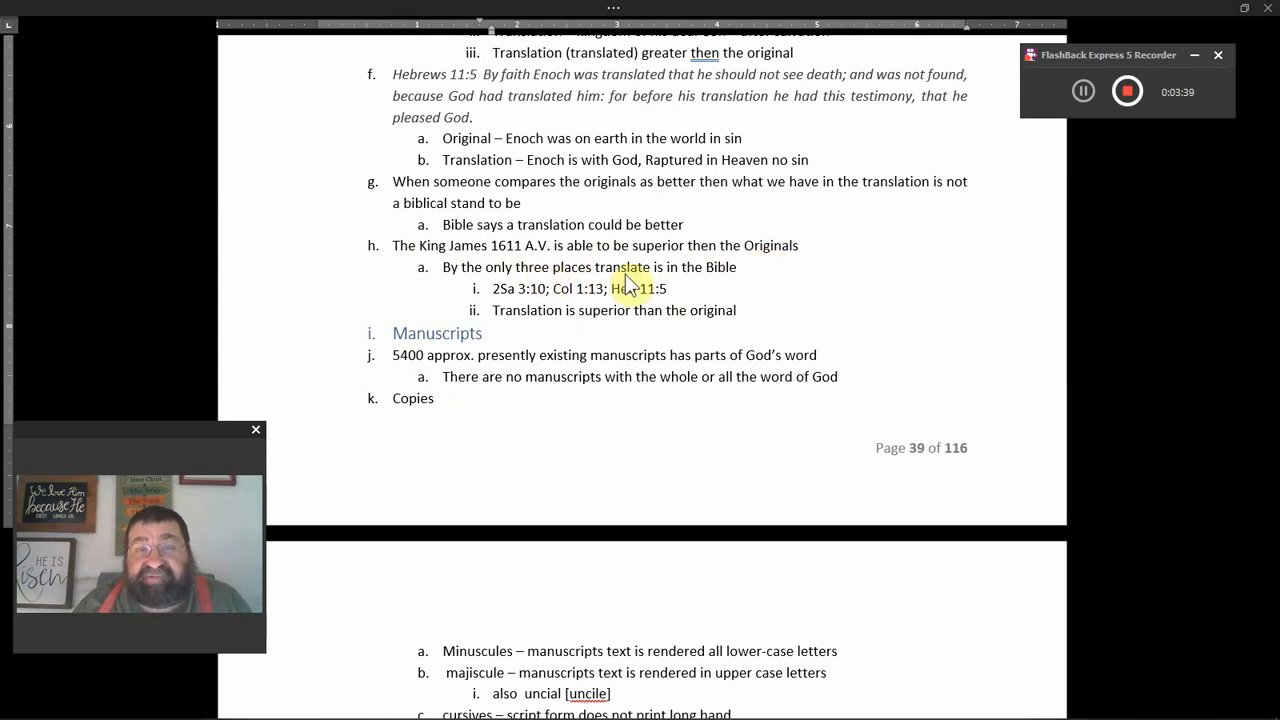
mouse_move(575, 305)
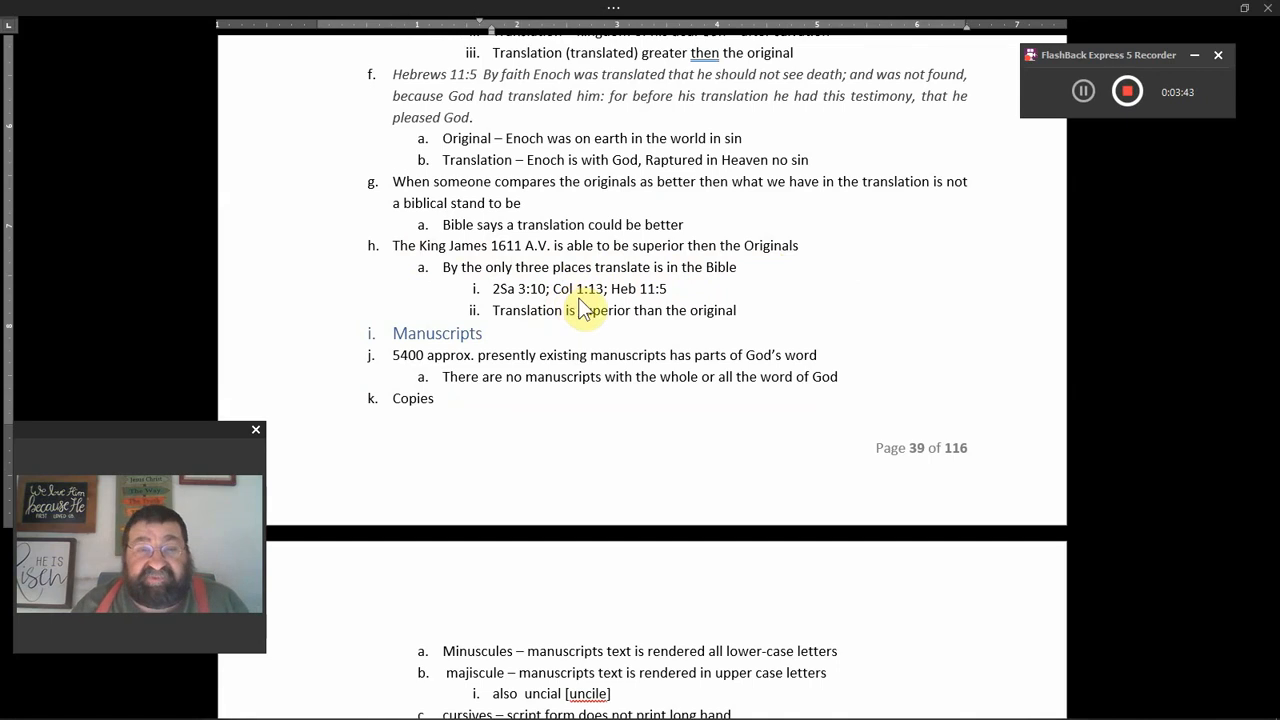
mouse_move(580, 350)
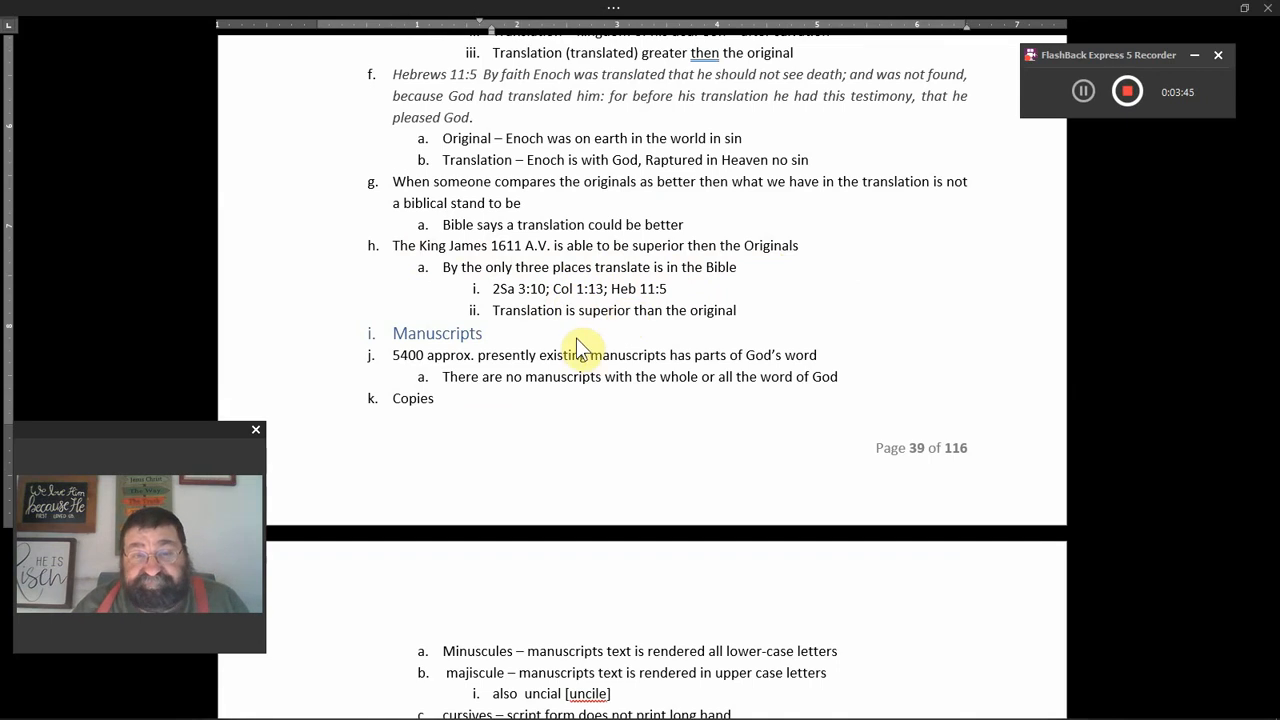
mouse_move(620, 330)
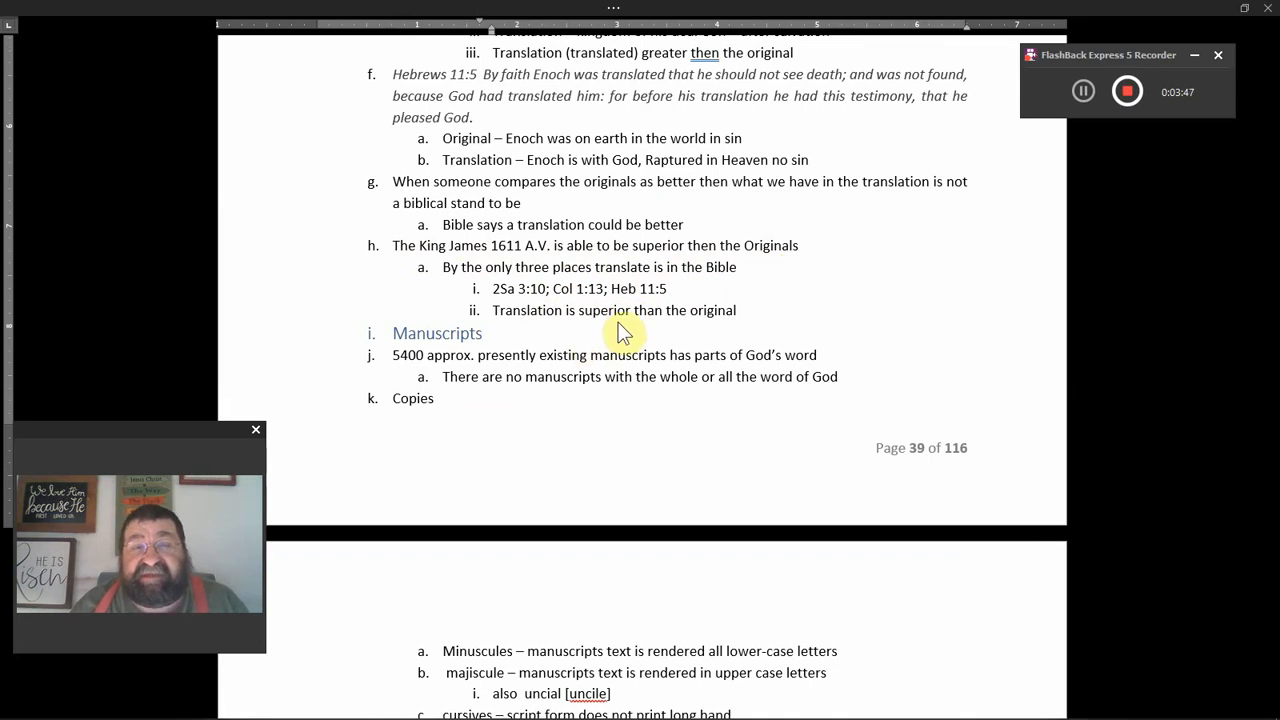
mouse_move(670, 322)
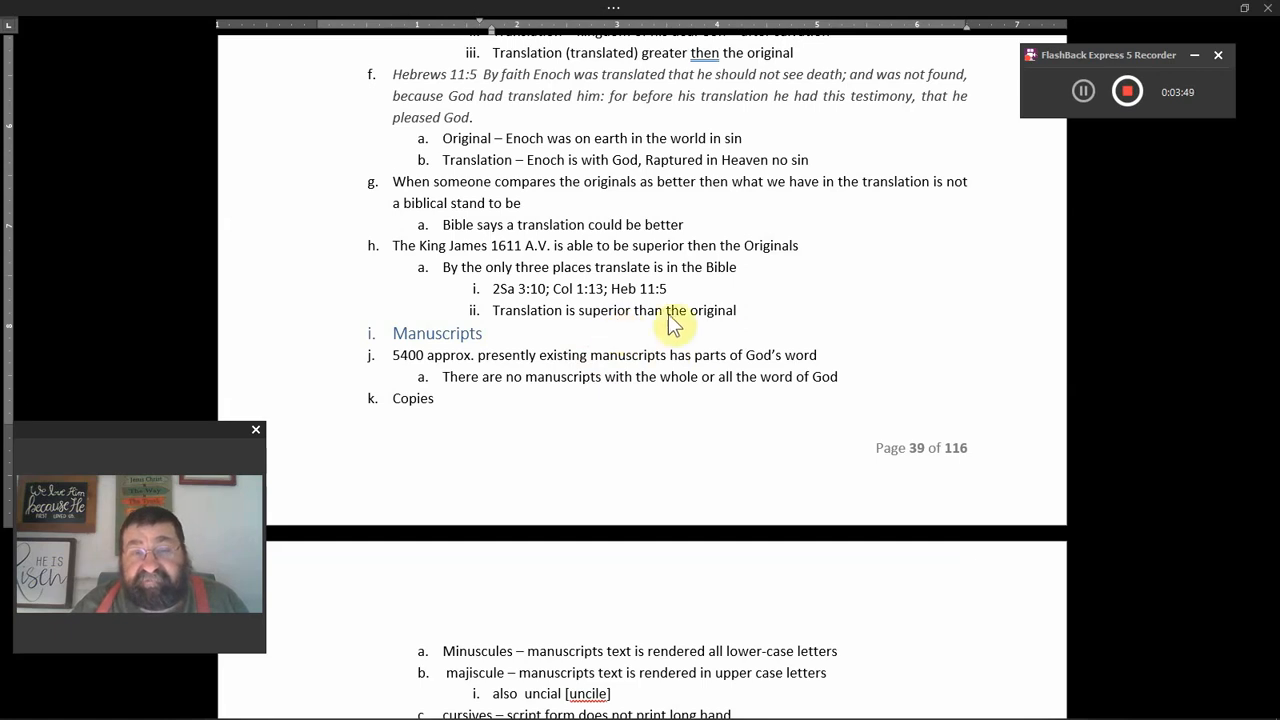
Scroll to the cursives, Lectionary and Versions entries through Peshitto and Old Latin Vulgate.
scroll(down, 3)
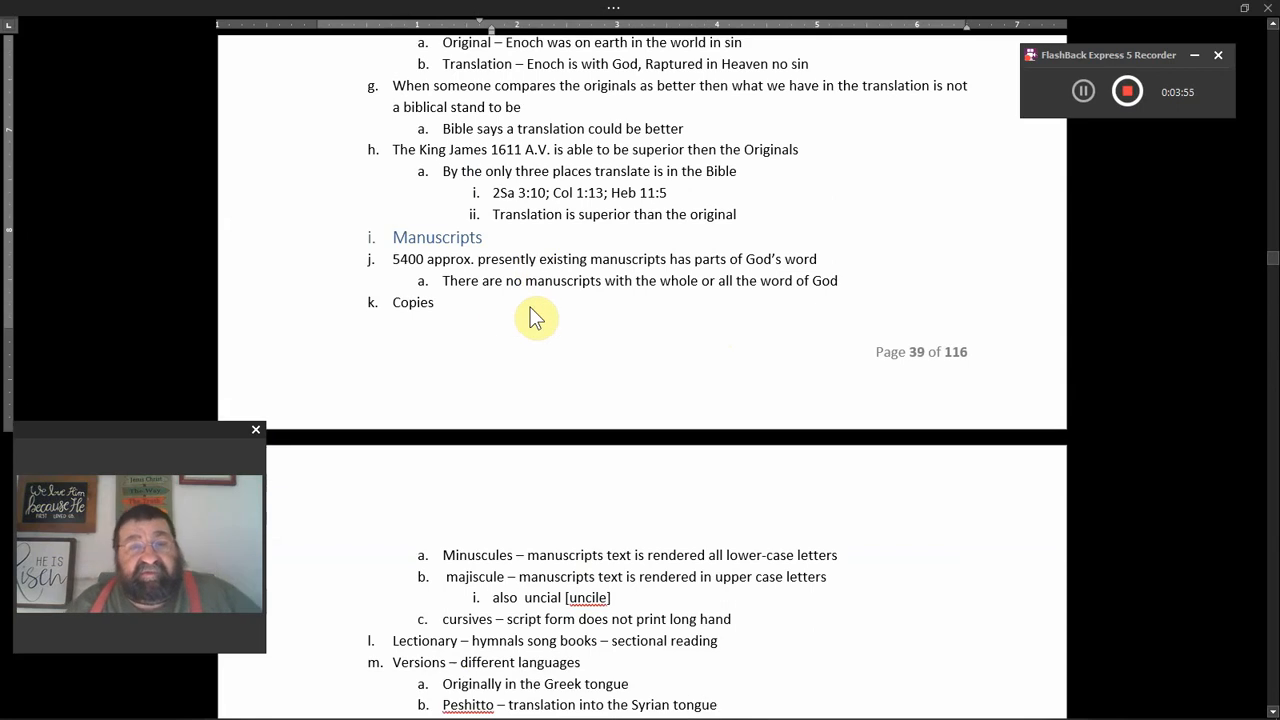
mouse_move(495, 290)
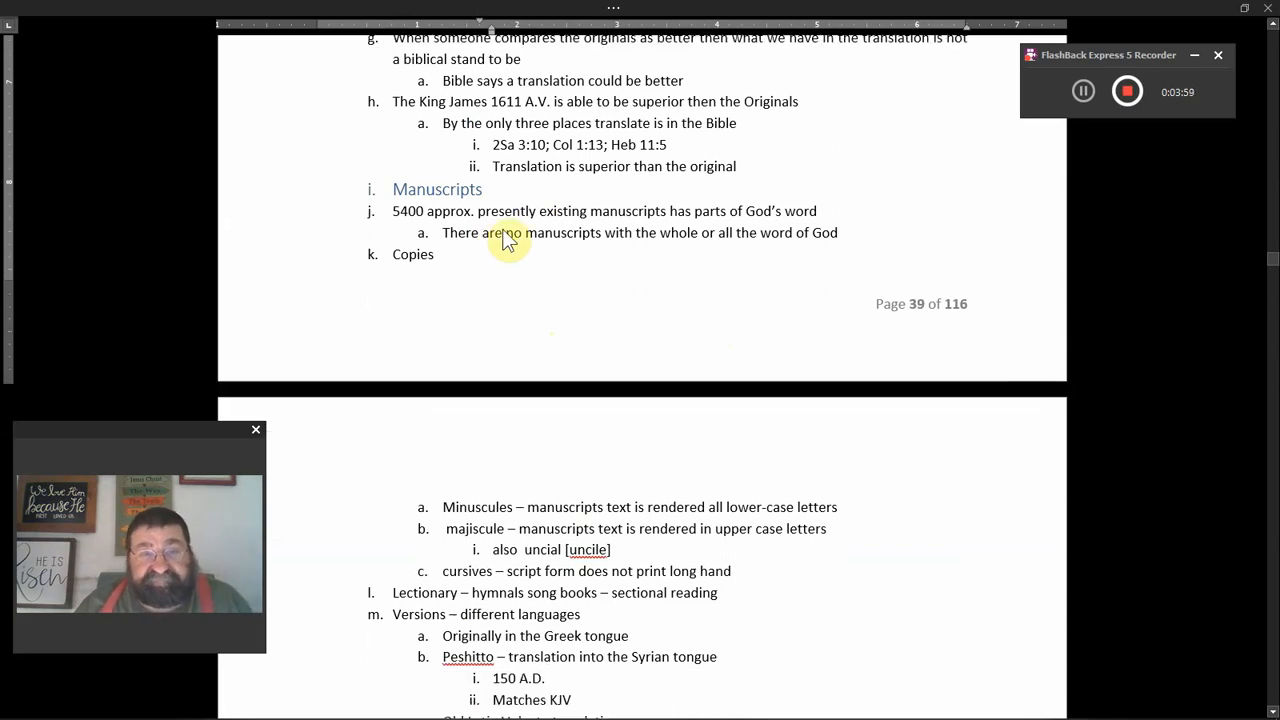
mouse_move(645, 232)
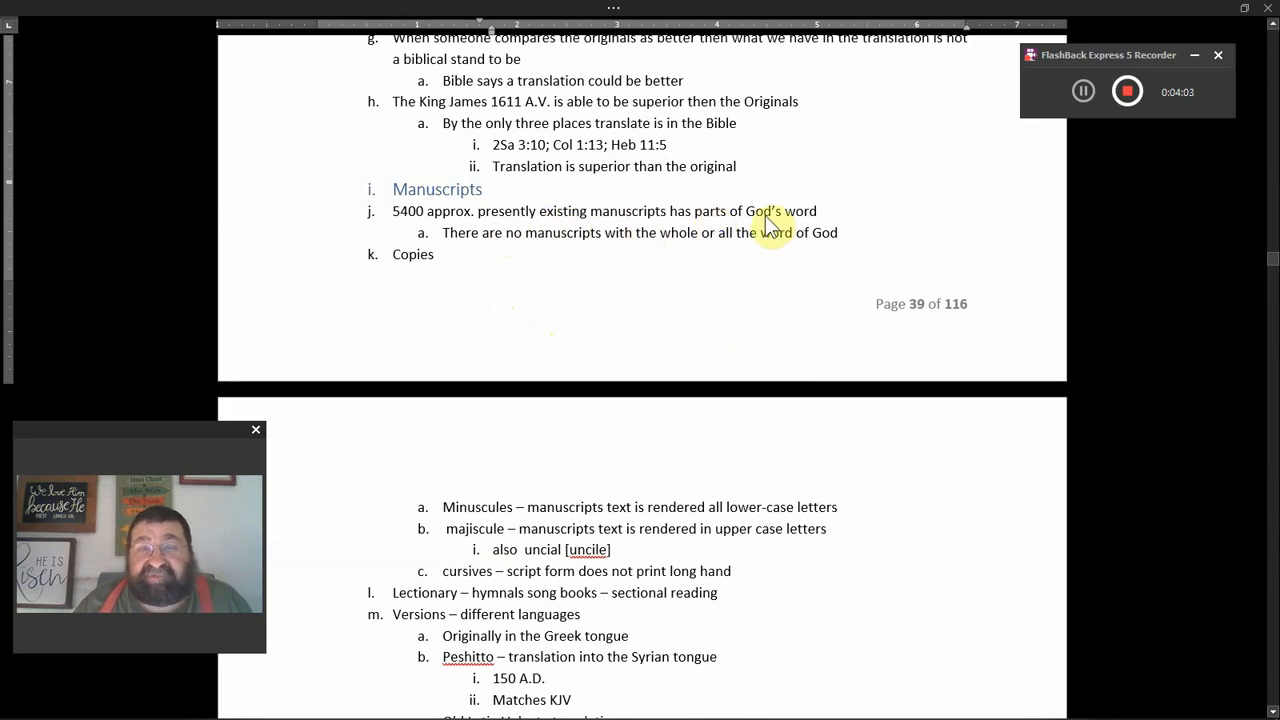
mouse_move(800, 265)
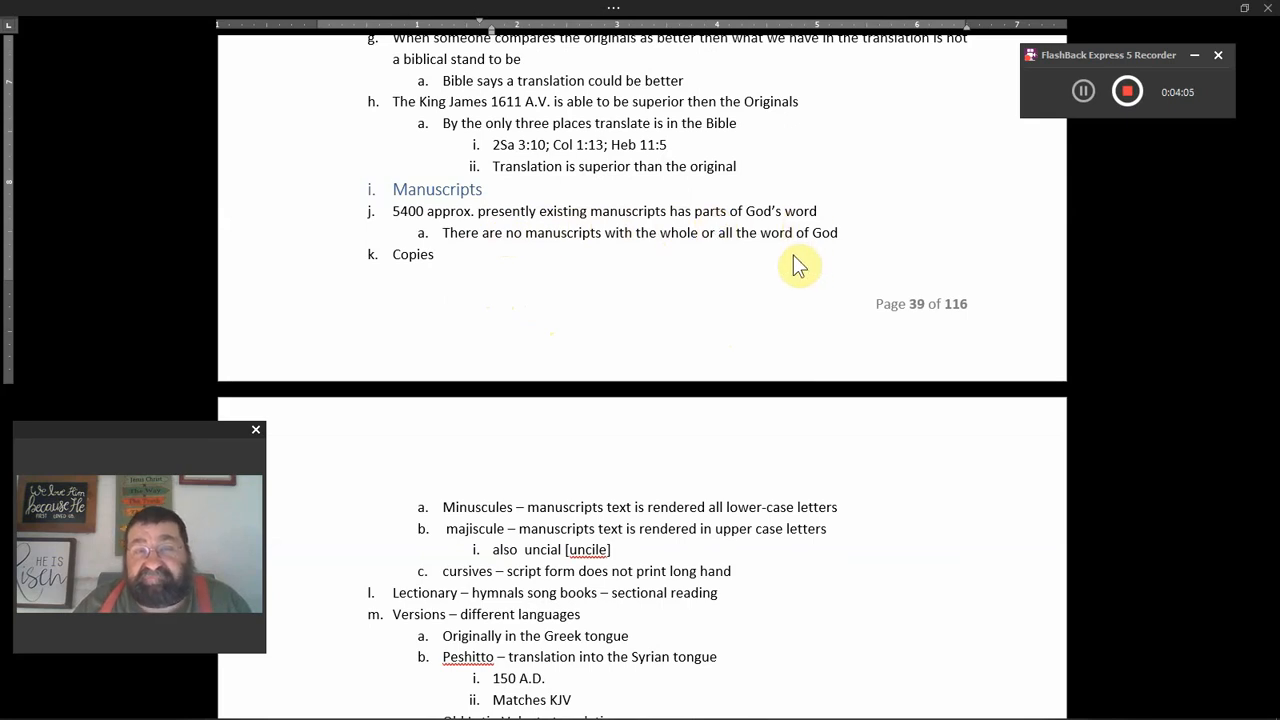
mouse_move(655, 267)
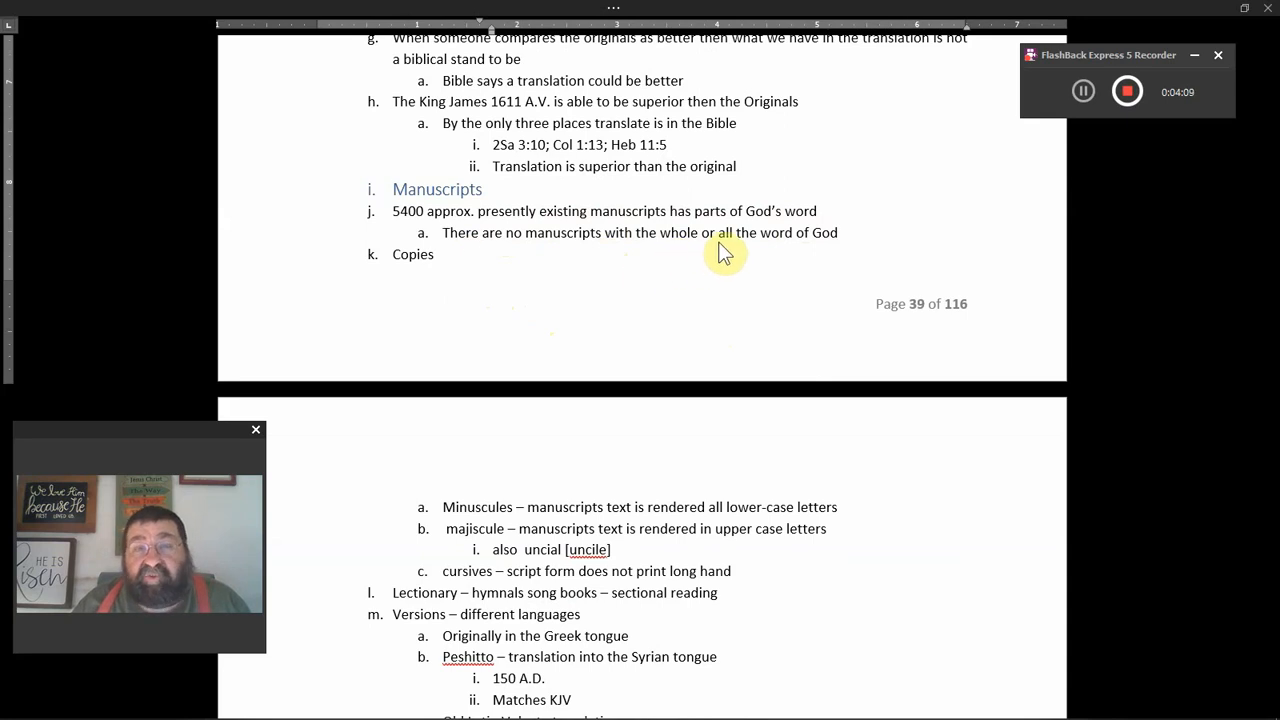
mouse_move(785, 252)
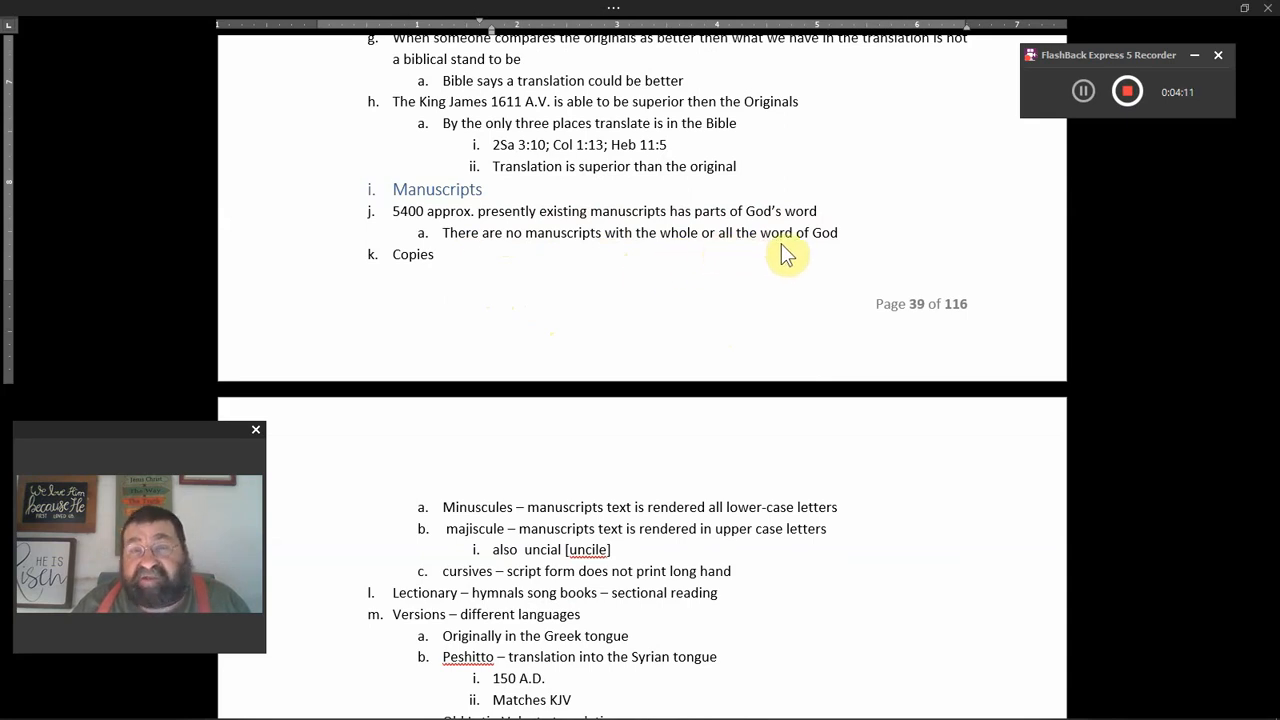
scroll(down, 3)
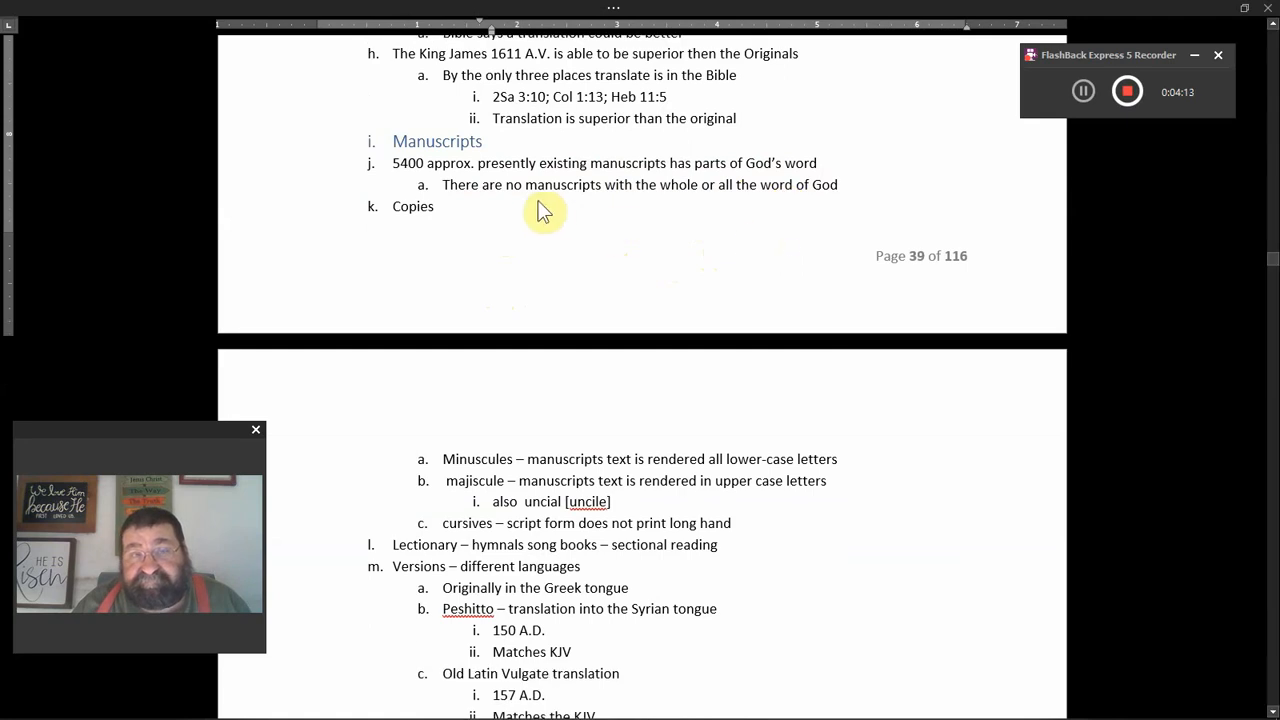
scroll(down, 3)
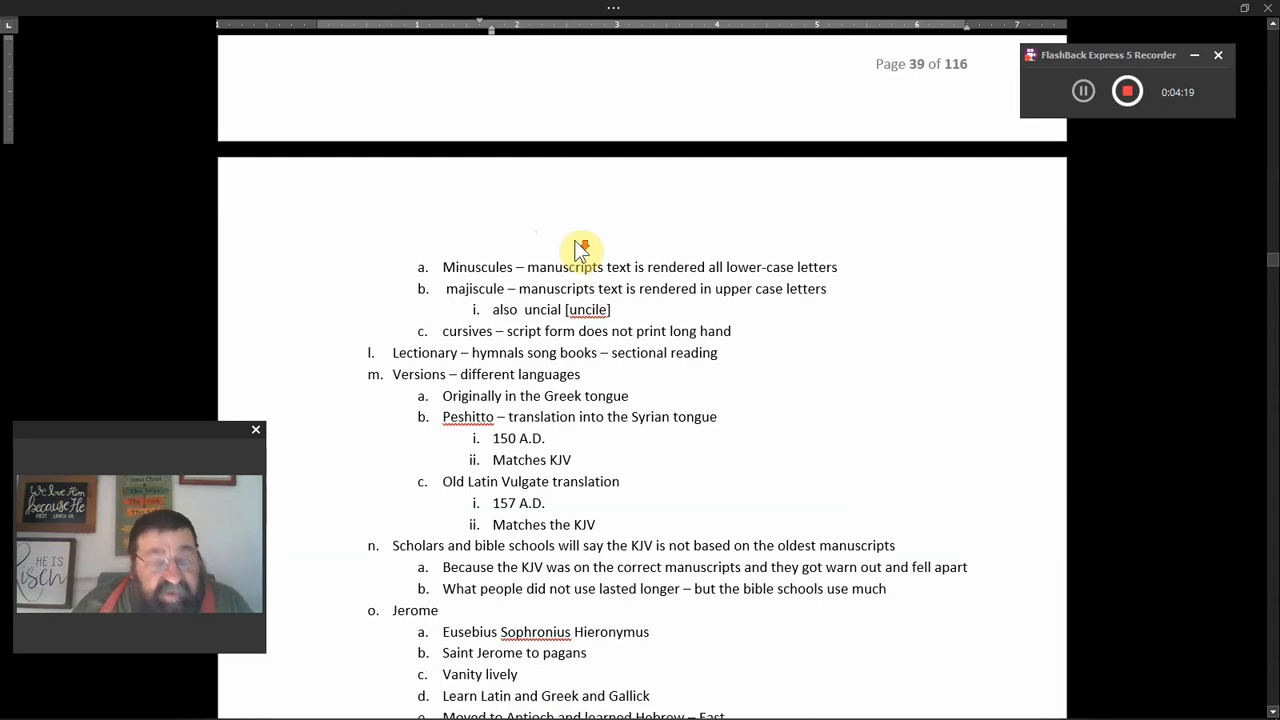
mouse_move(660, 308)
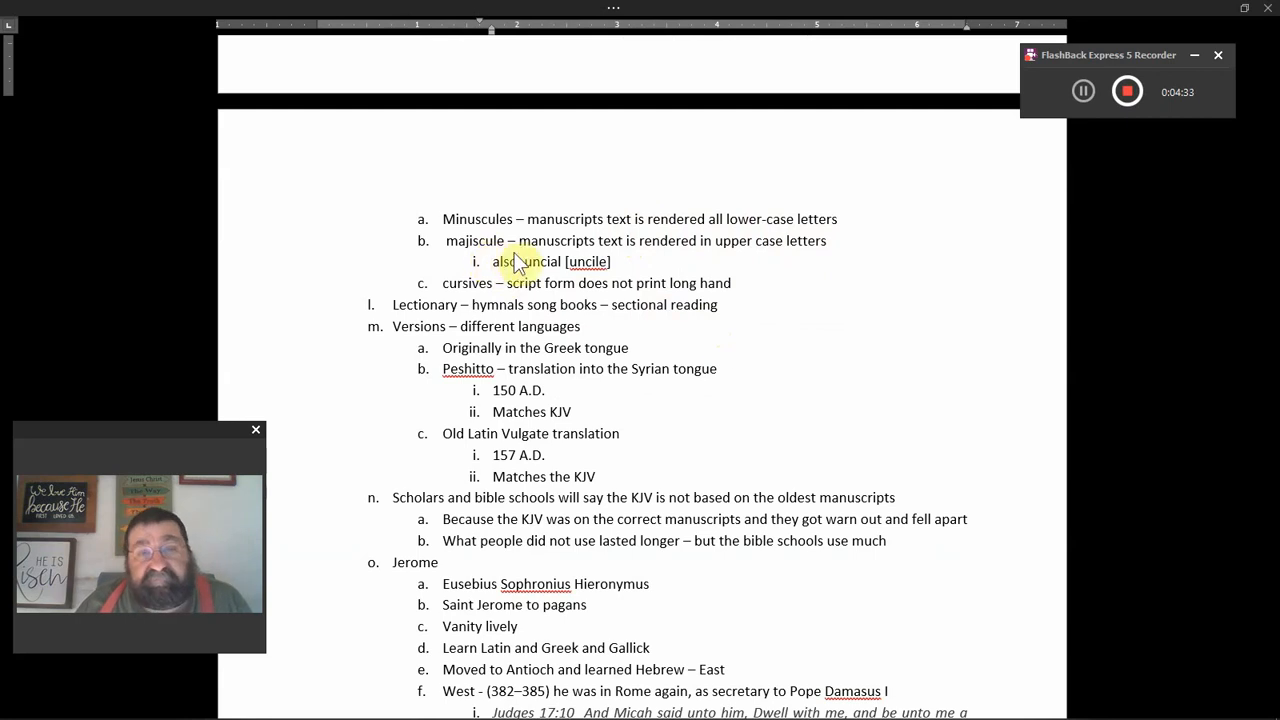
mouse_move(640, 253)
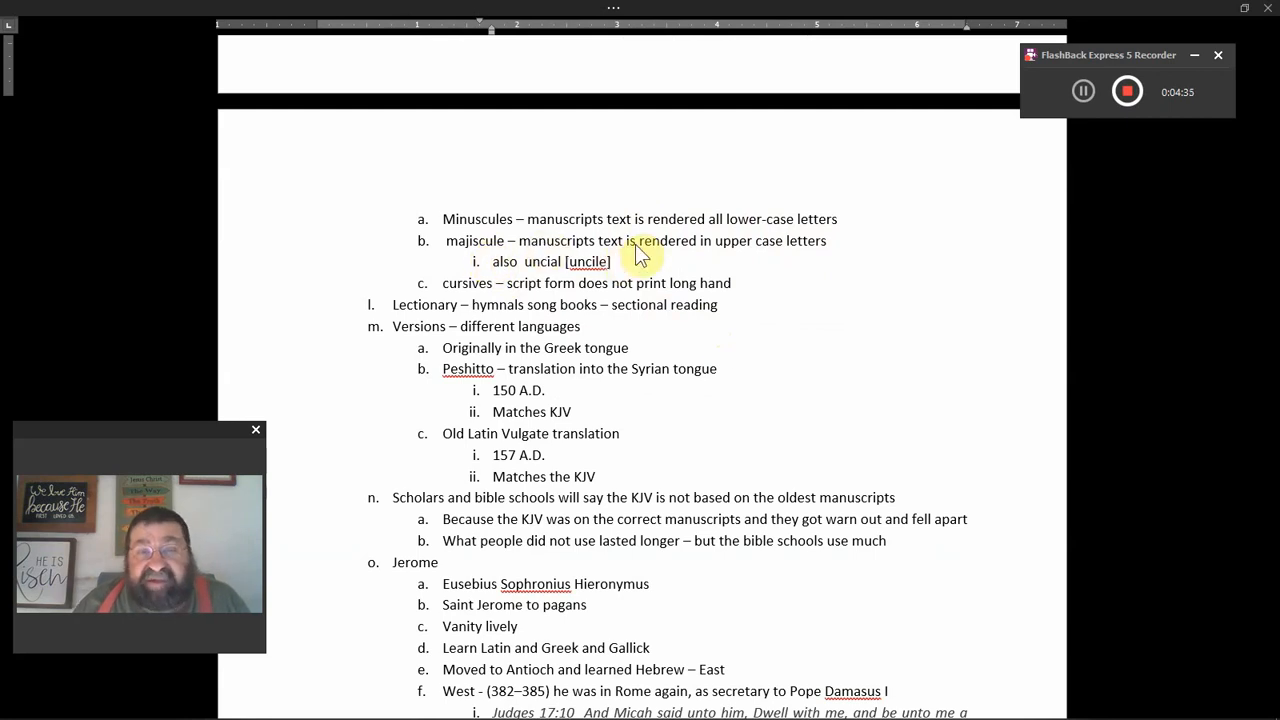
mouse_move(743, 266)
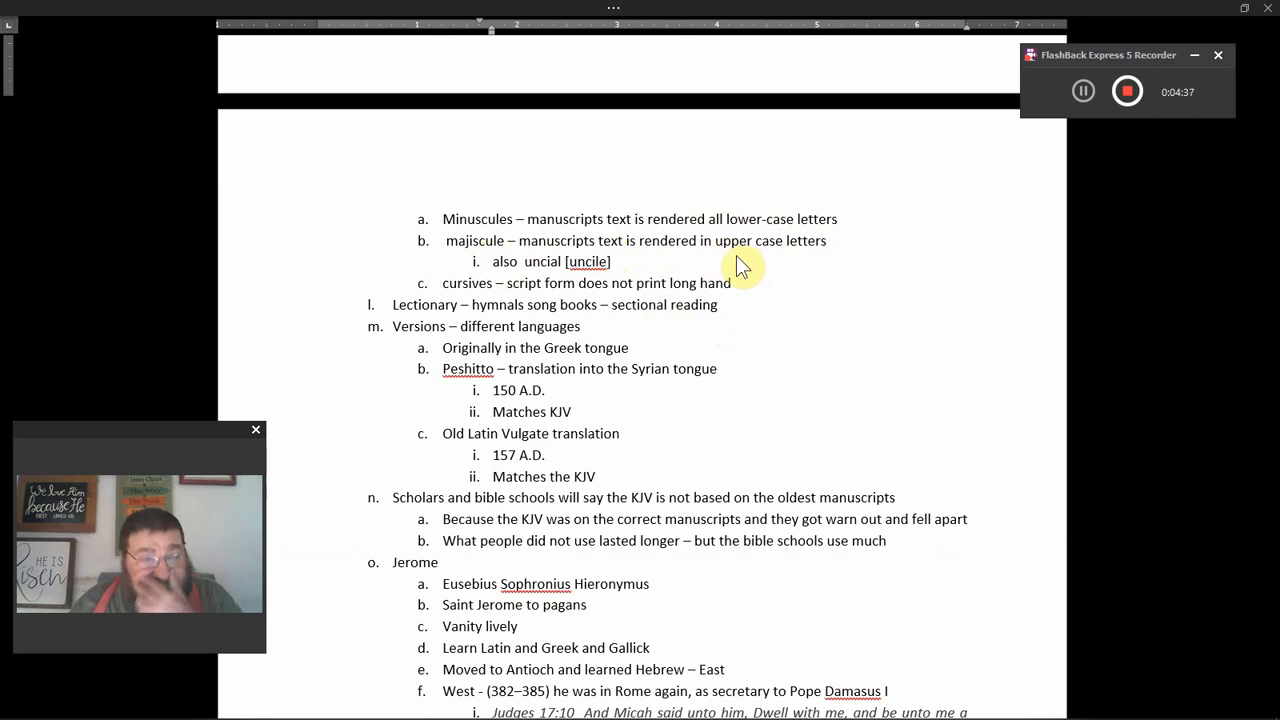
mouse_move(555, 278)
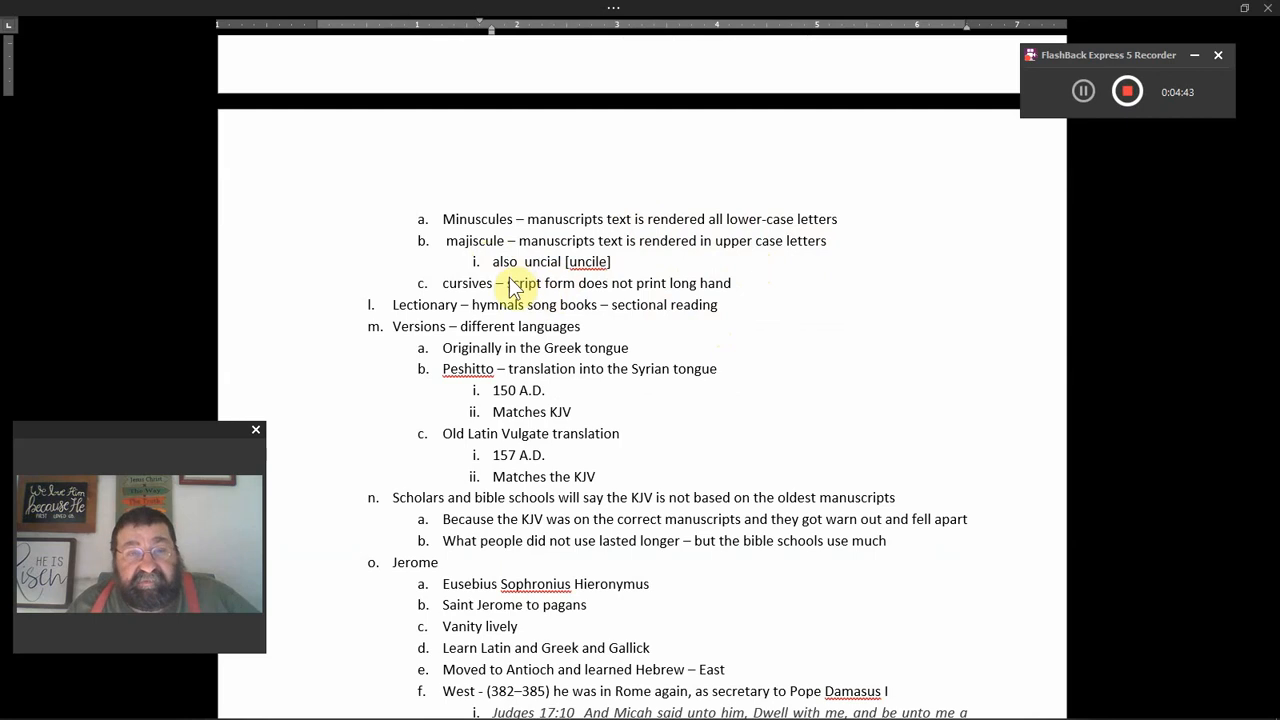
Scroll to Jerome's Latin Vulgate 1482 A.D. notes, down to the Septuagint rejection point.
scroll(down, 3)
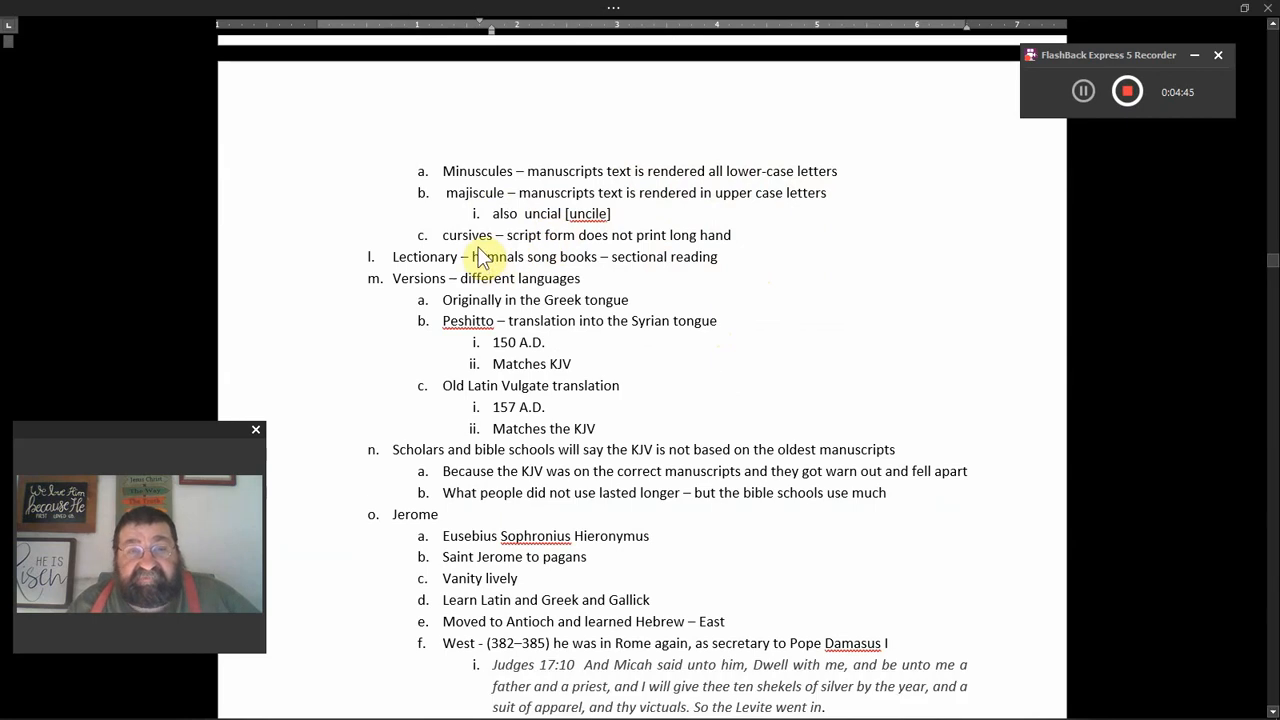
mouse_move(538, 256)
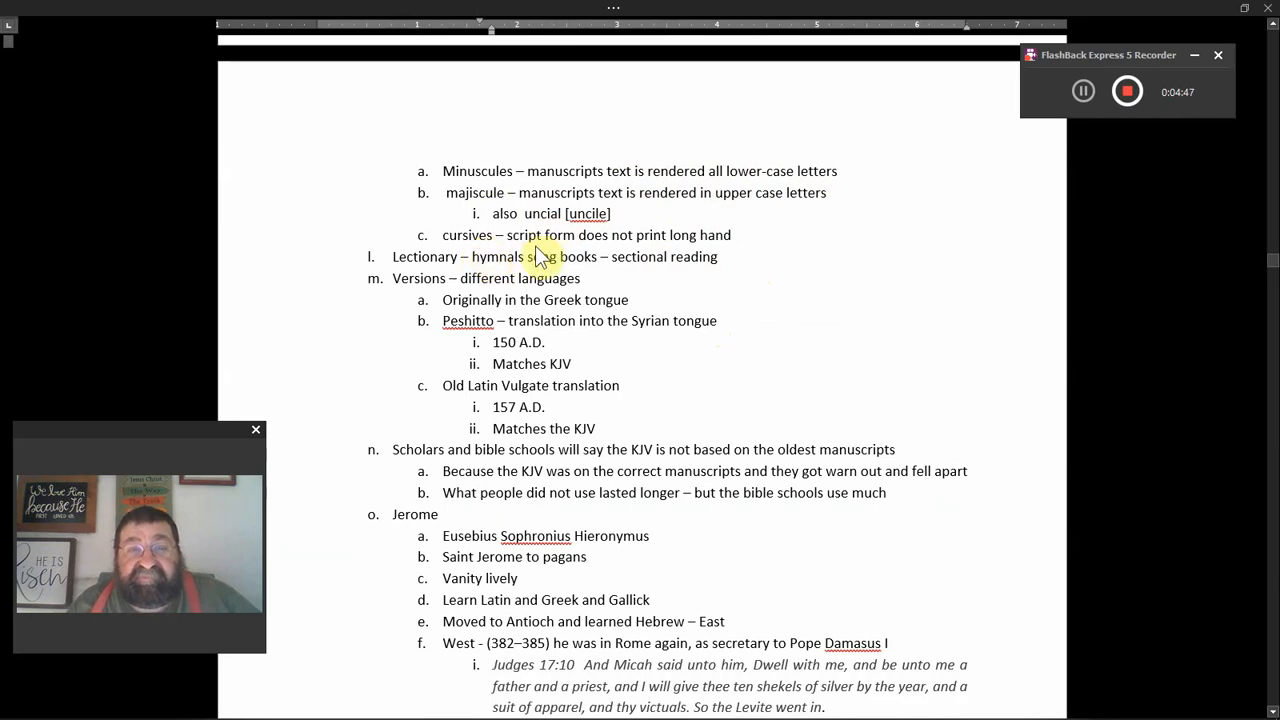
mouse_move(635, 250)
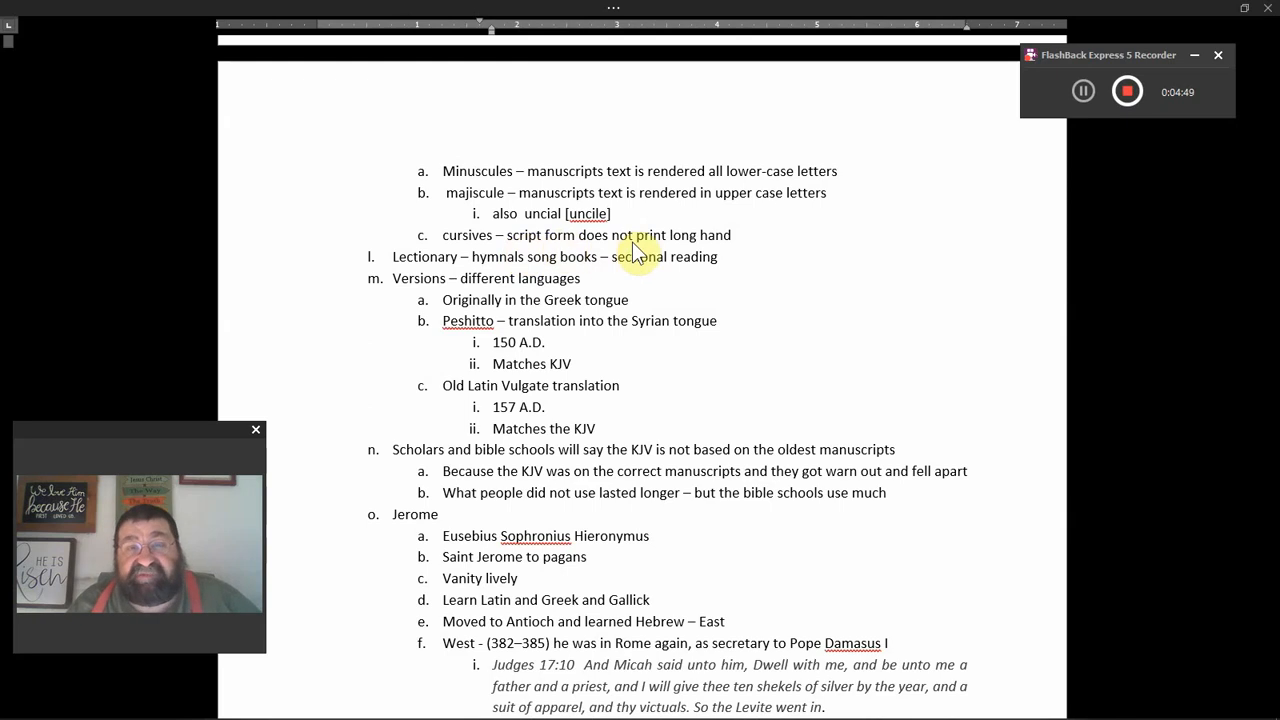
mouse_move(715, 258)
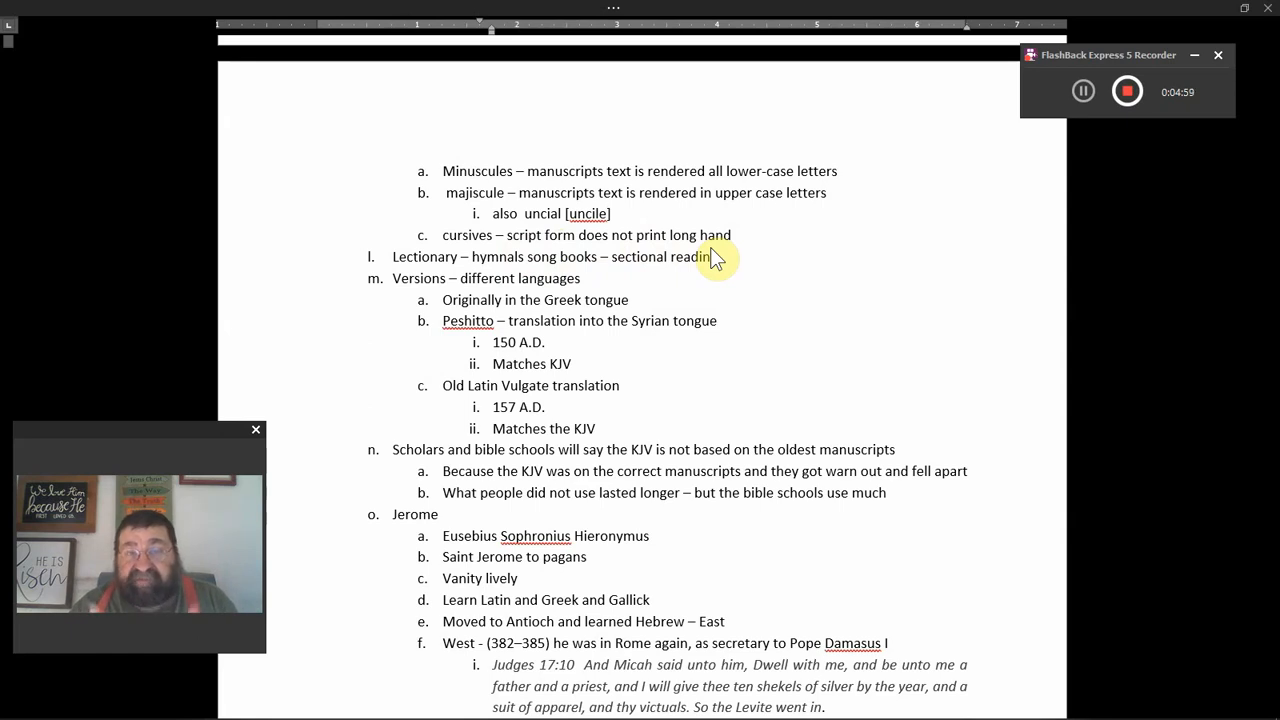
scroll(down, 3)
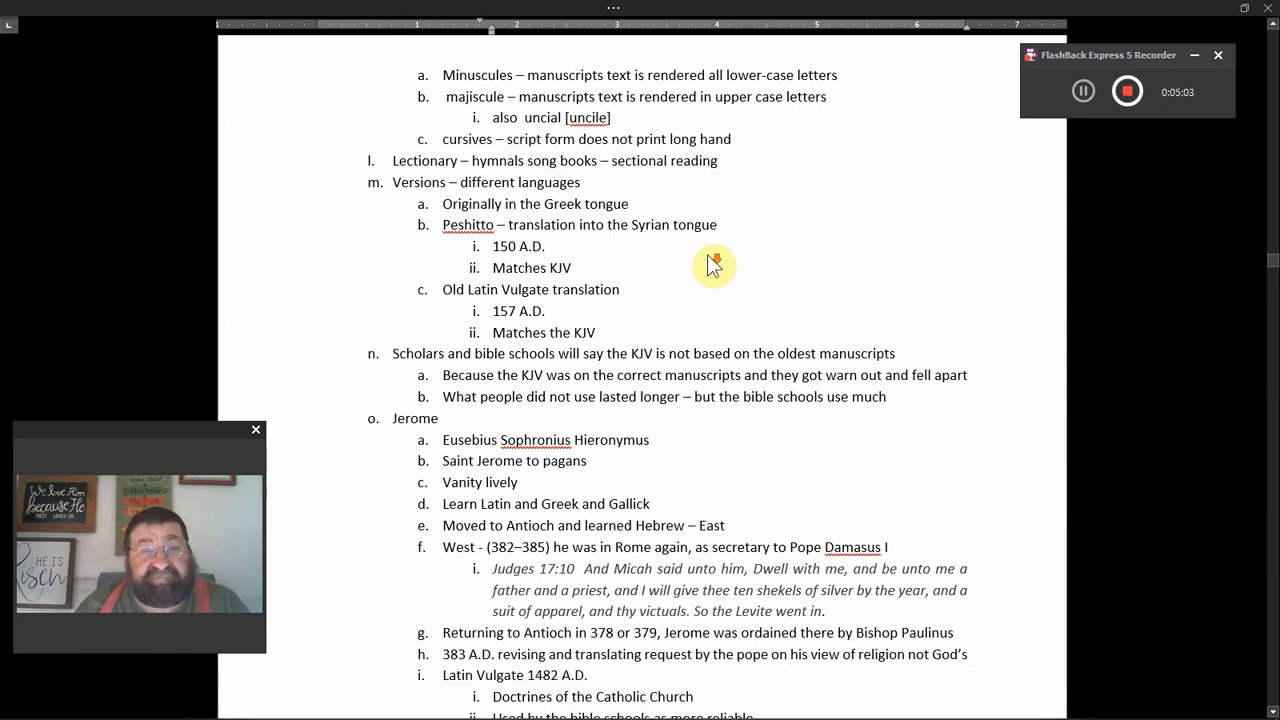
mouse_move(440, 183)
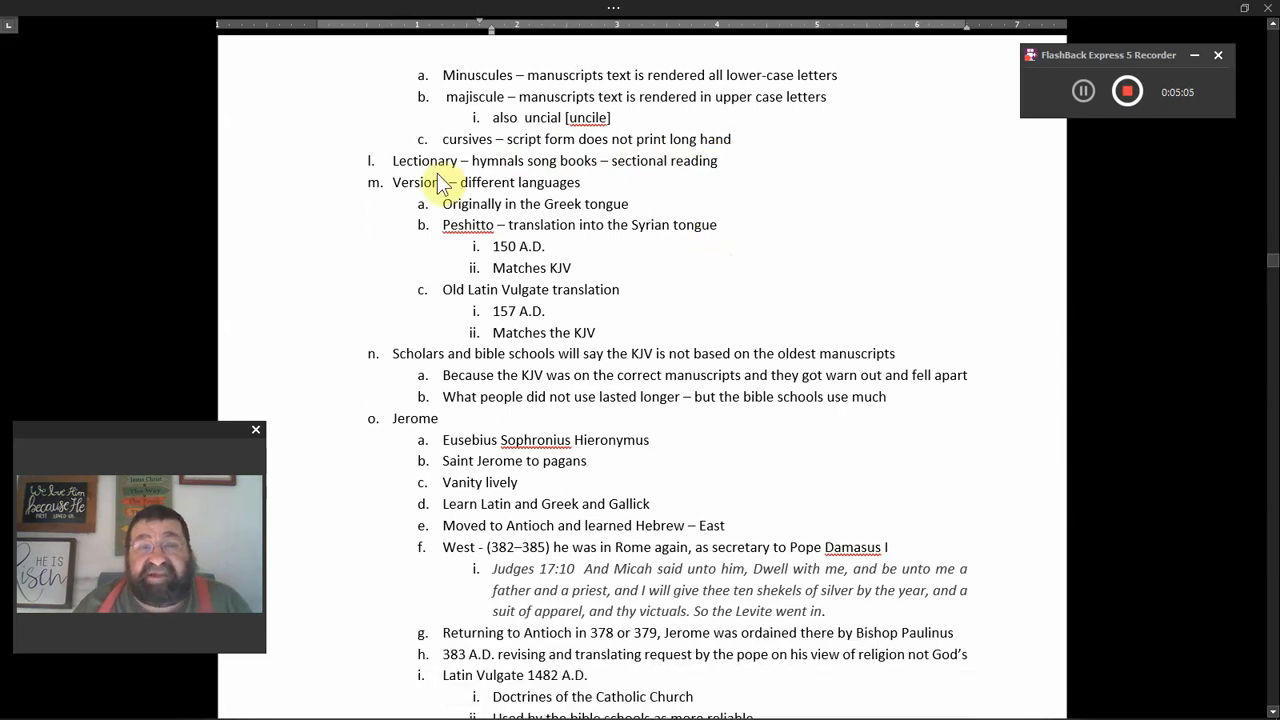
mouse_move(500, 177)
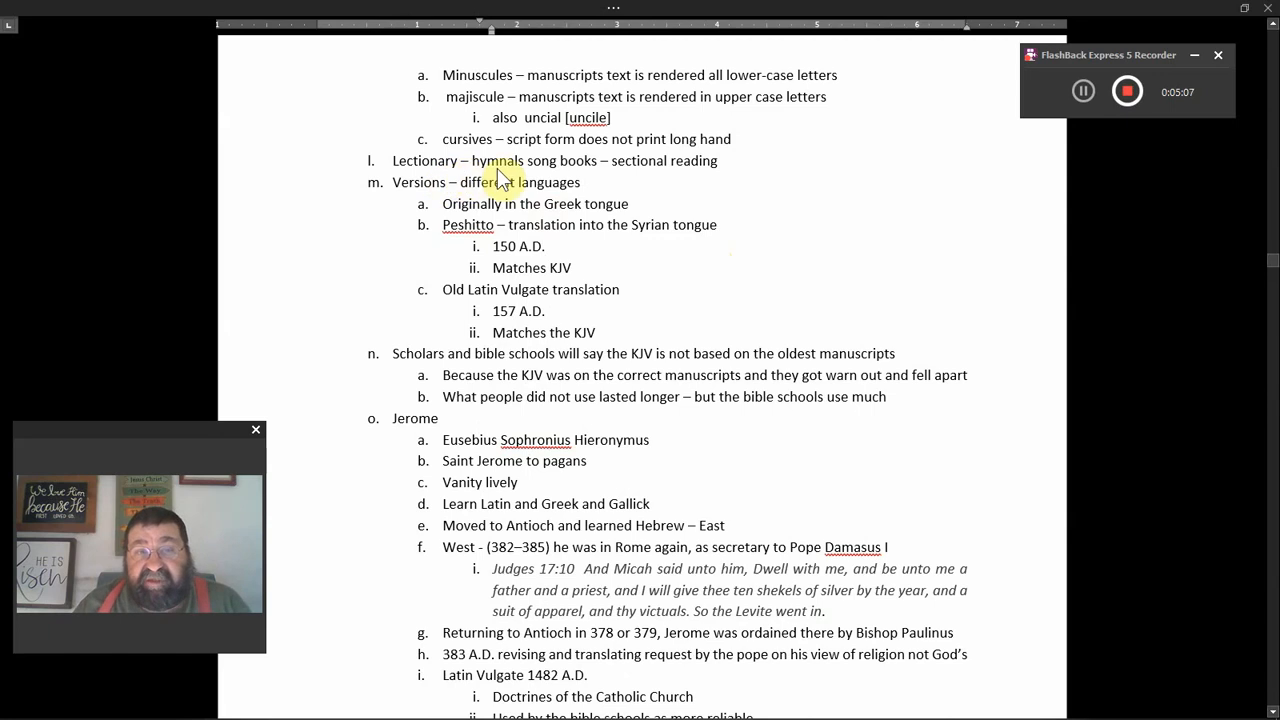
mouse_move(695, 192)
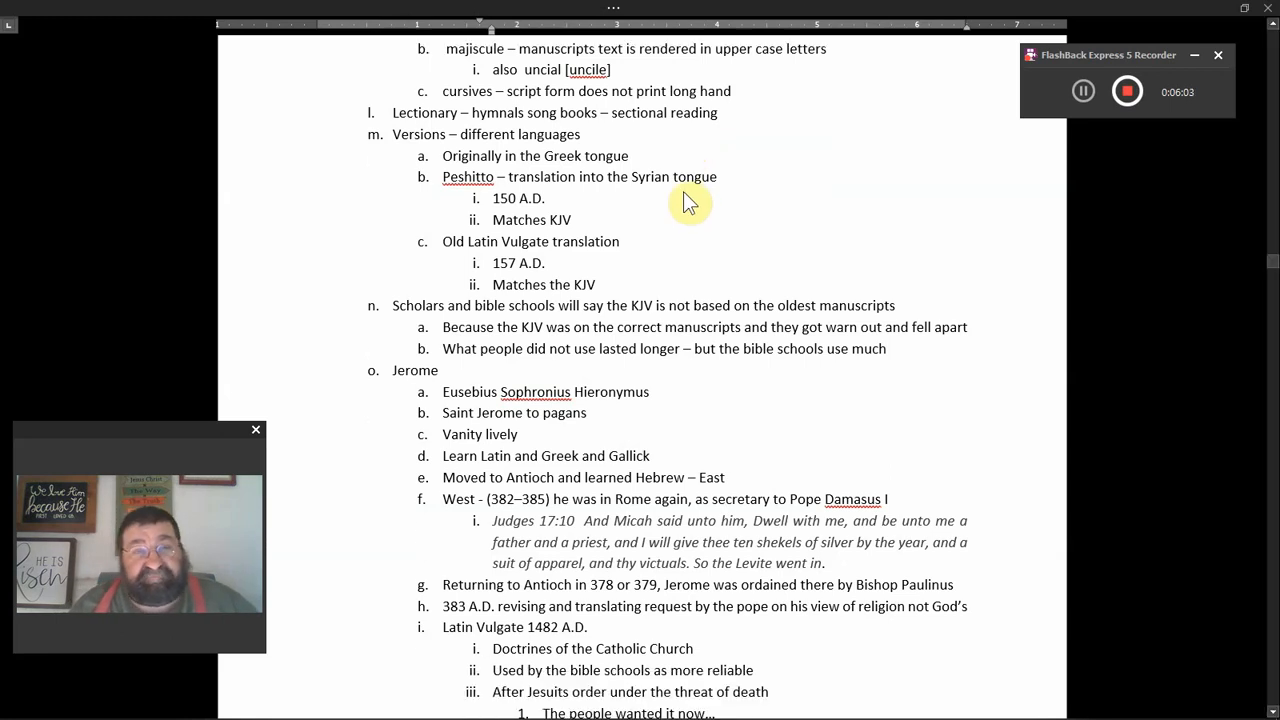
mouse_move(603, 150)
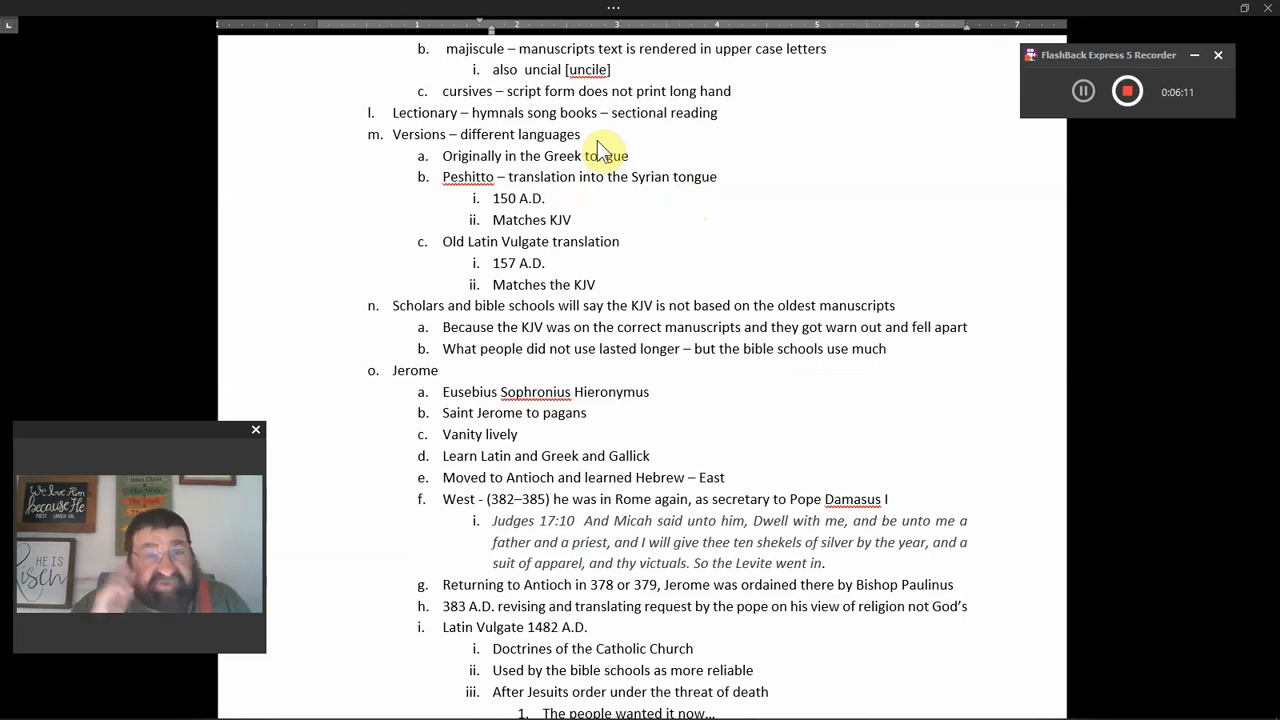
mouse_move(660, 257)
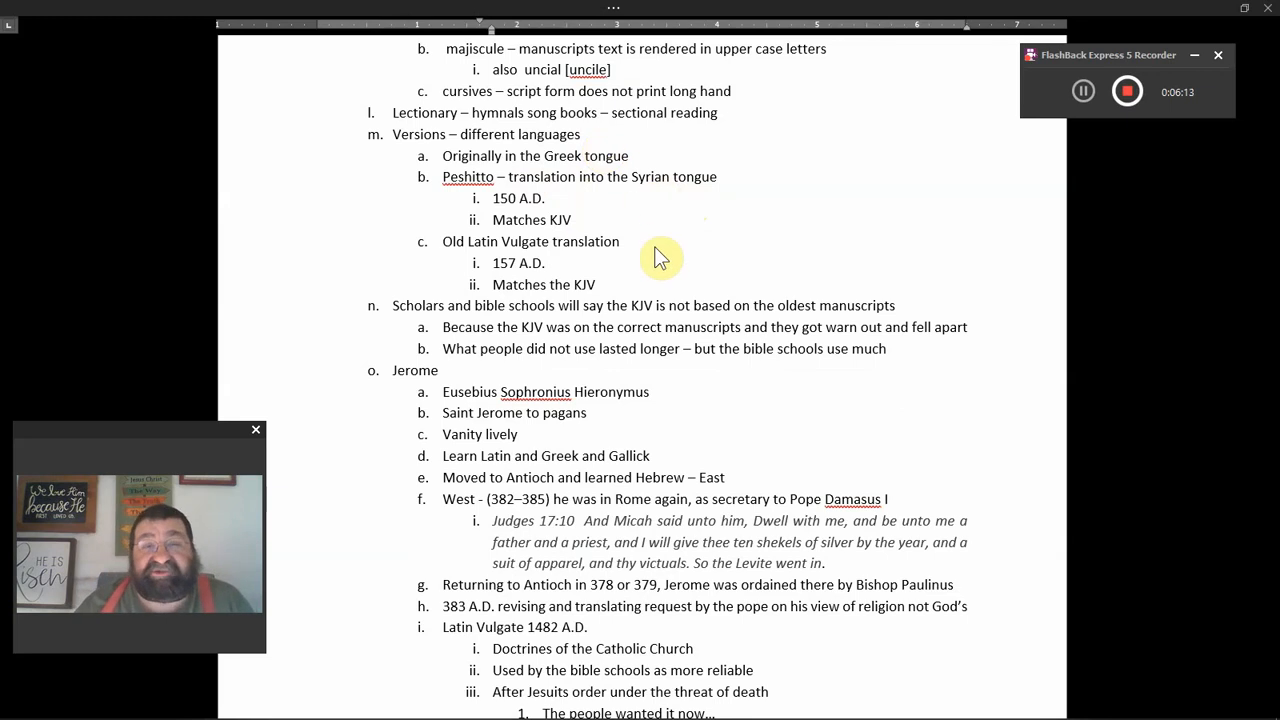
mouse_move(490, 170)
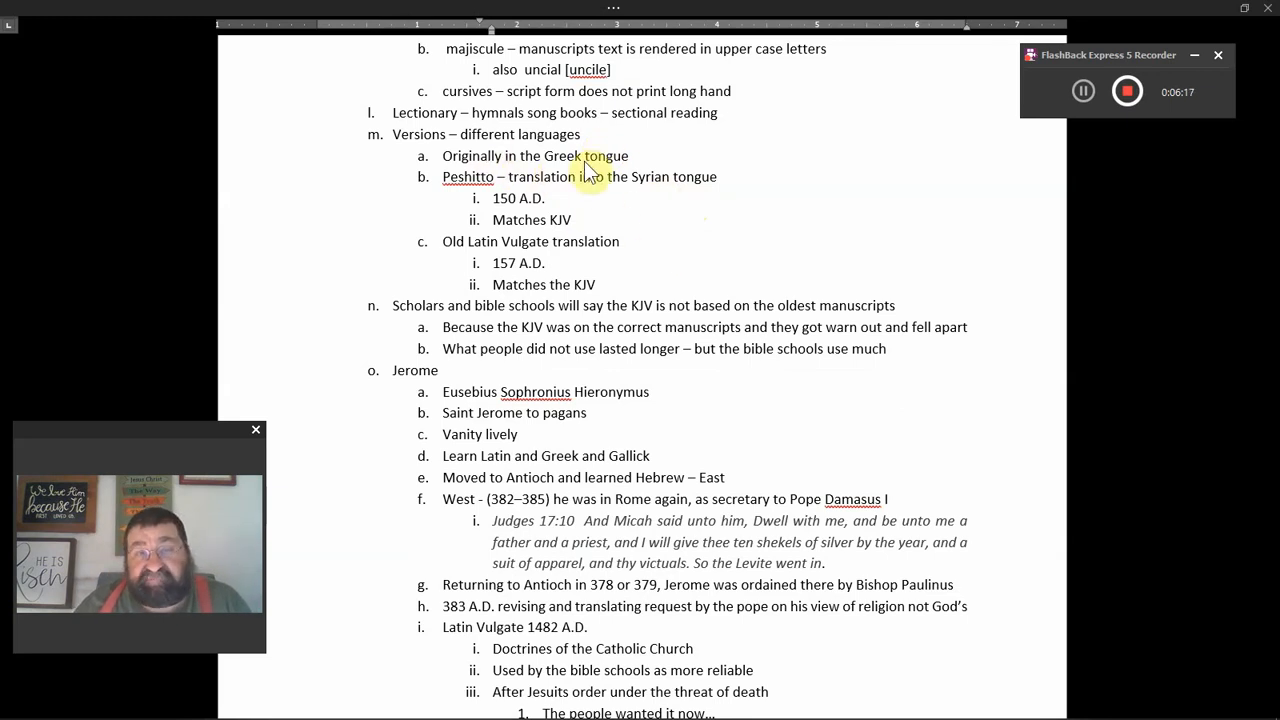
scroll(down, 3)
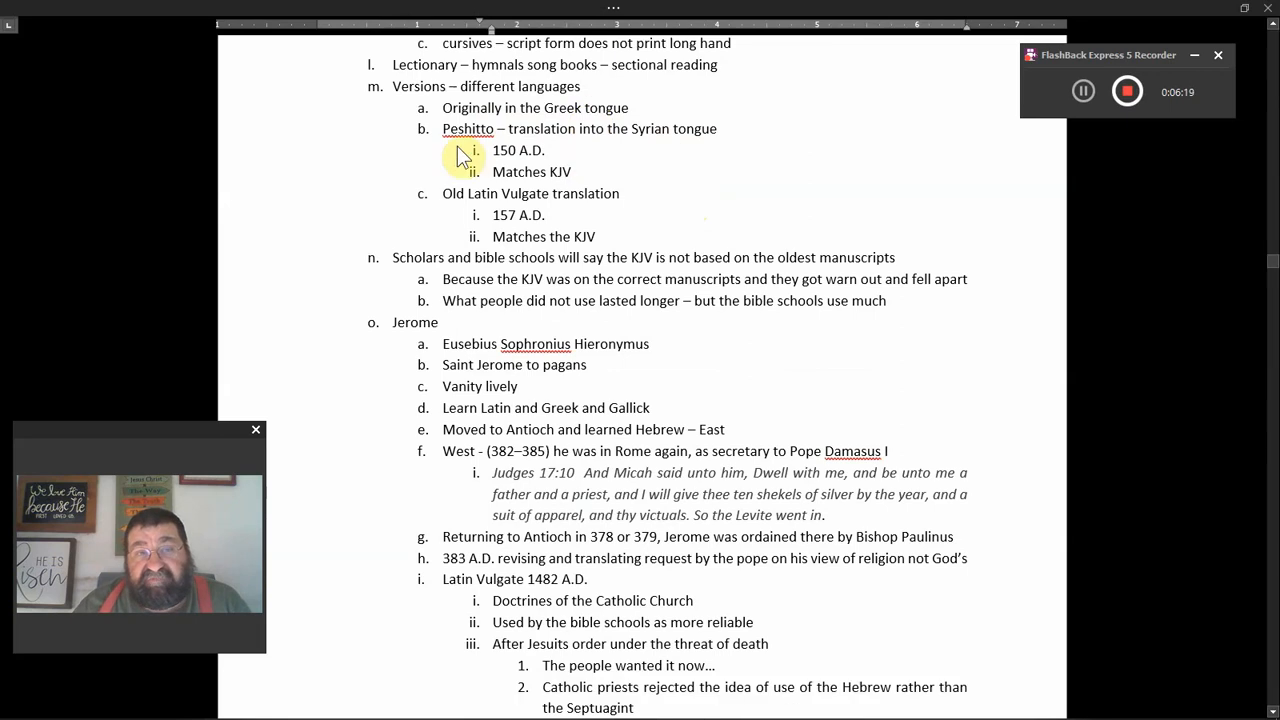
mouse_move(648, 148)
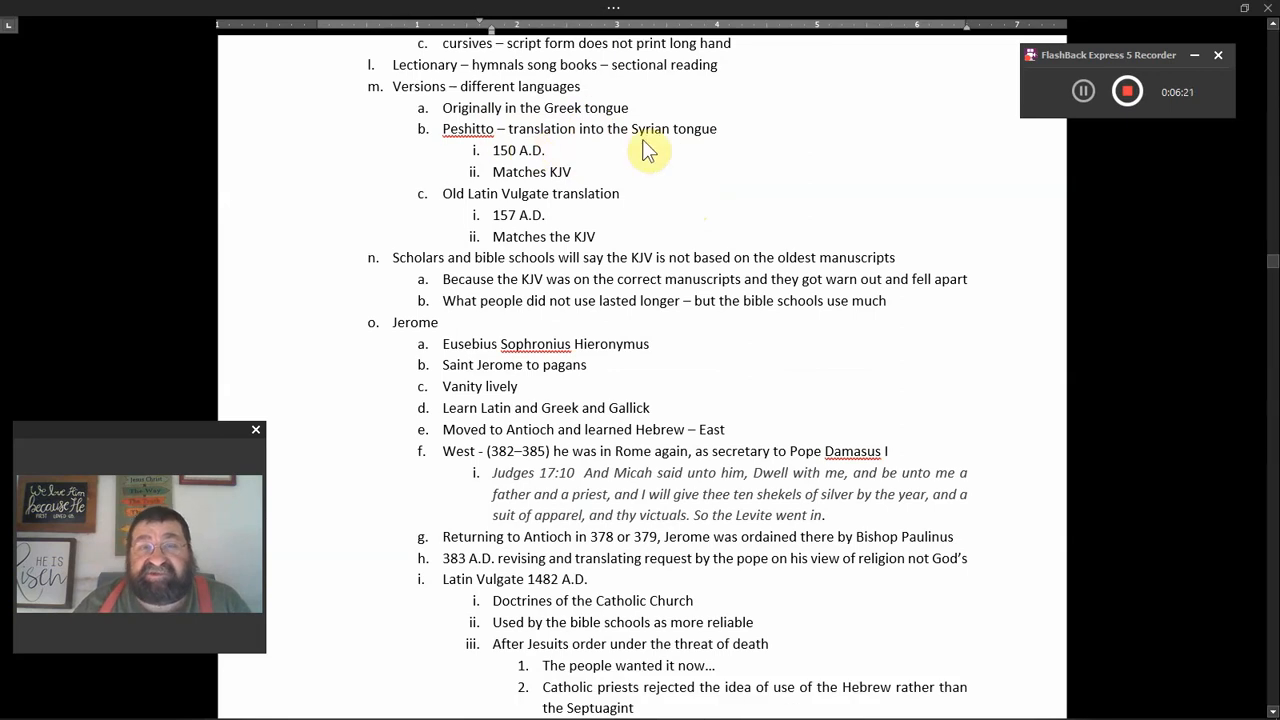
mouse_move(698, 147)
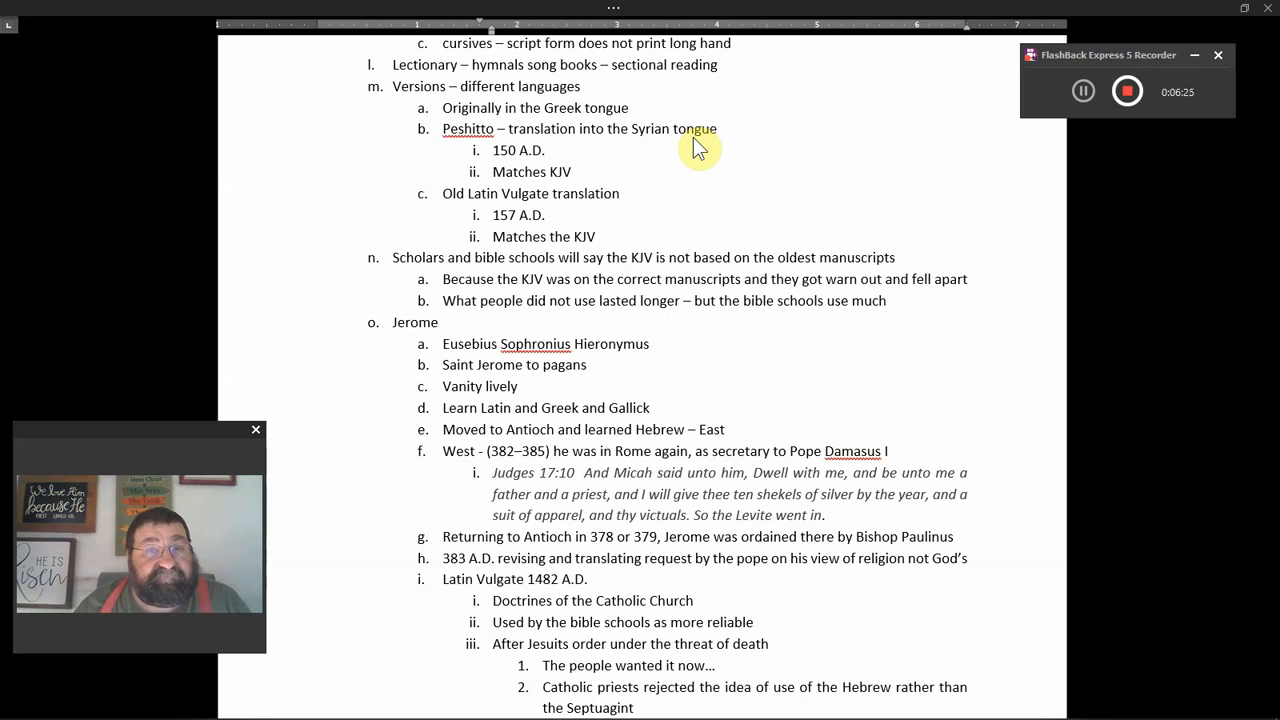
mouse_move(645, 155)
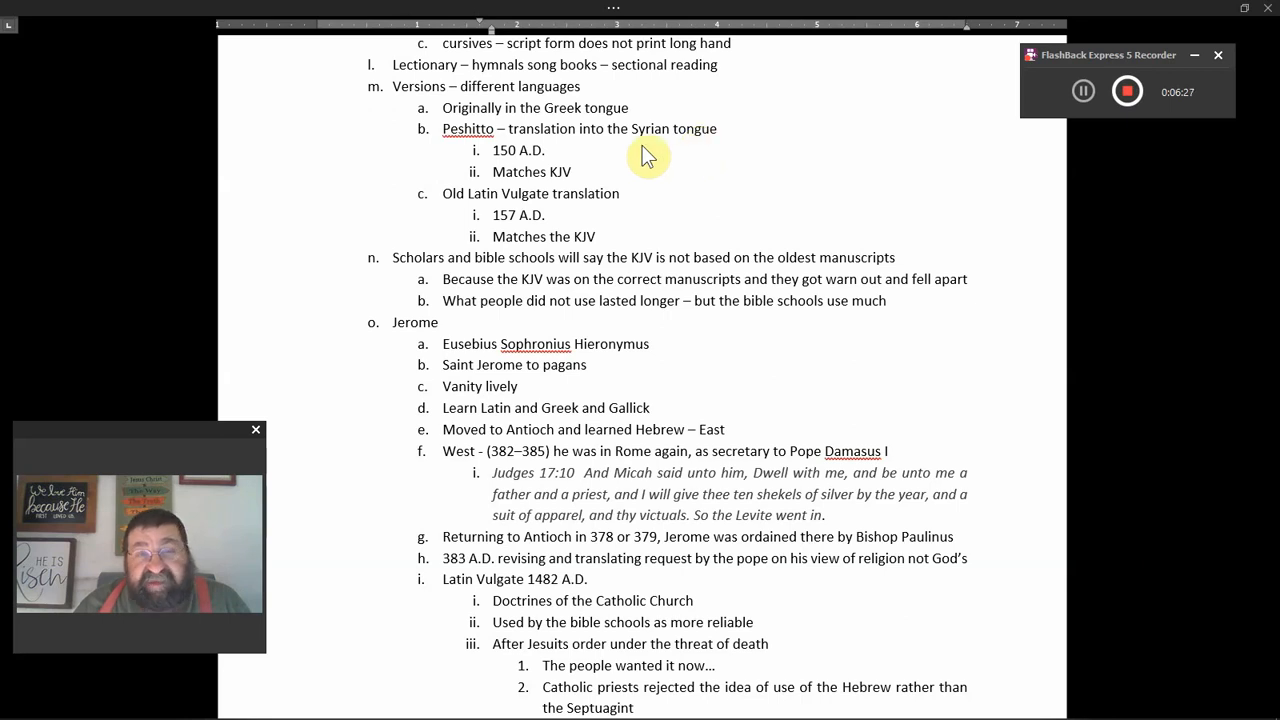
mouse_move(595, 197)
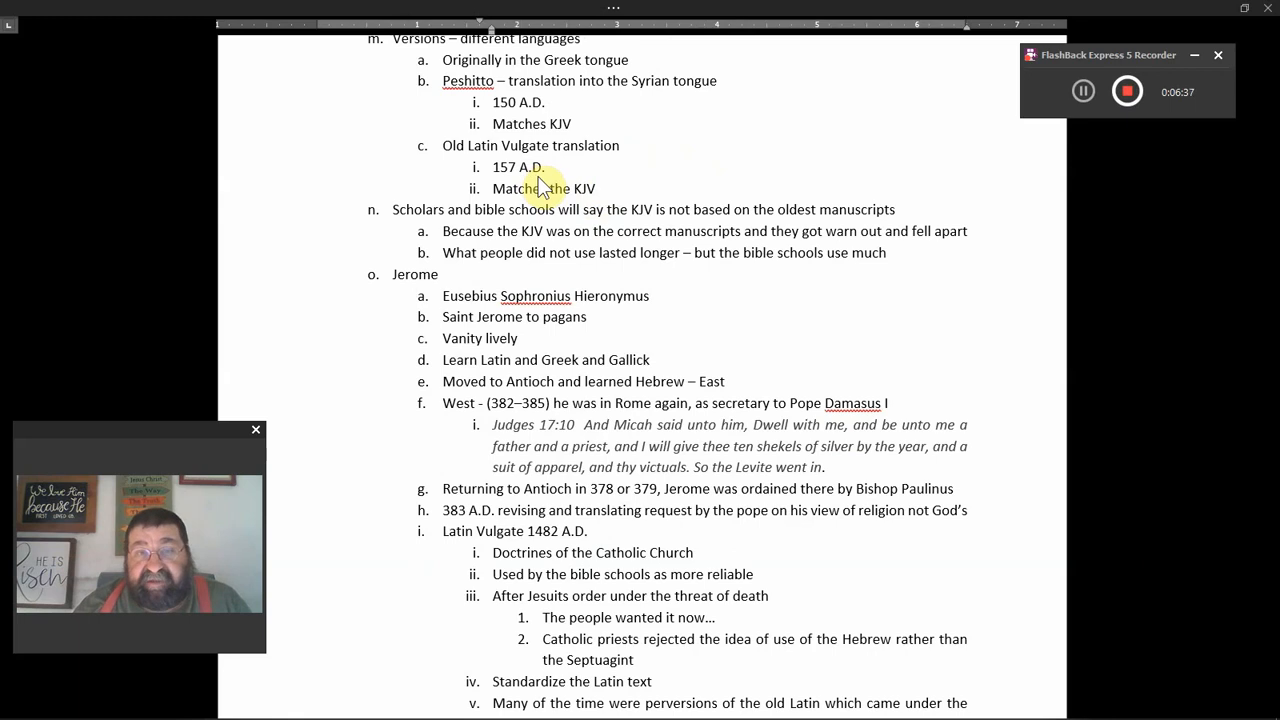
scroll(down, 3)
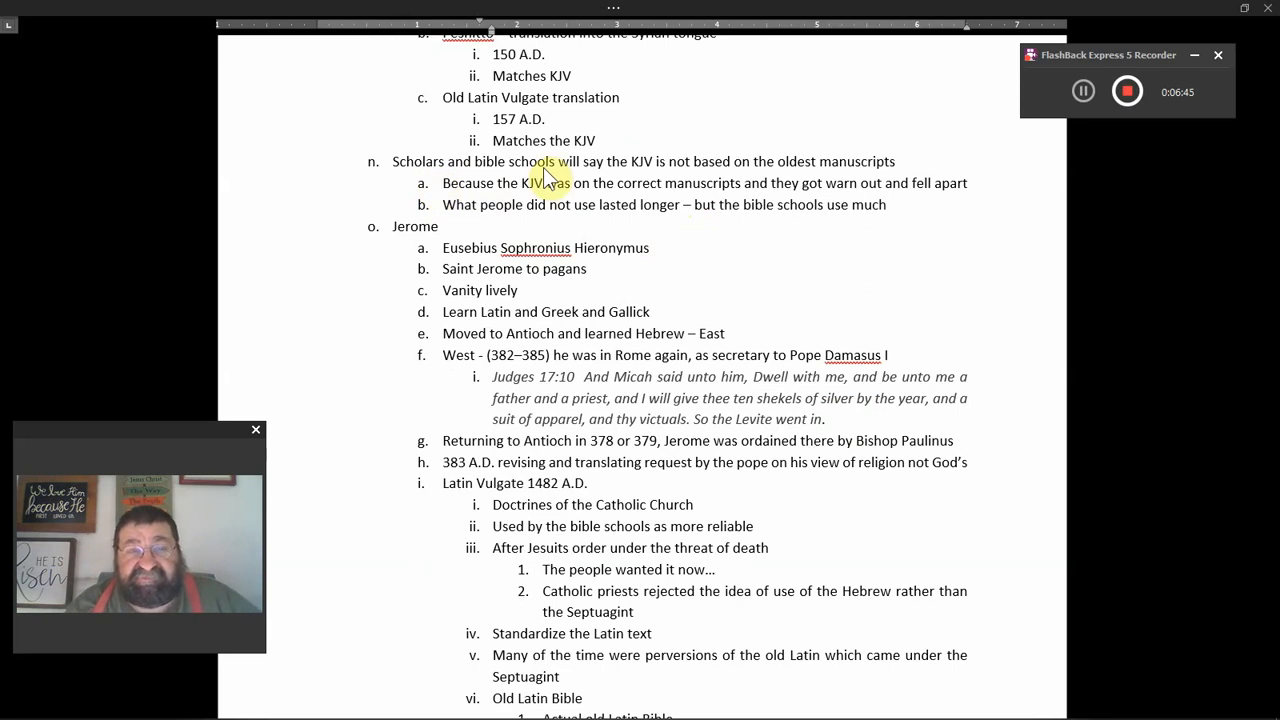
mouse_move(634, 183)
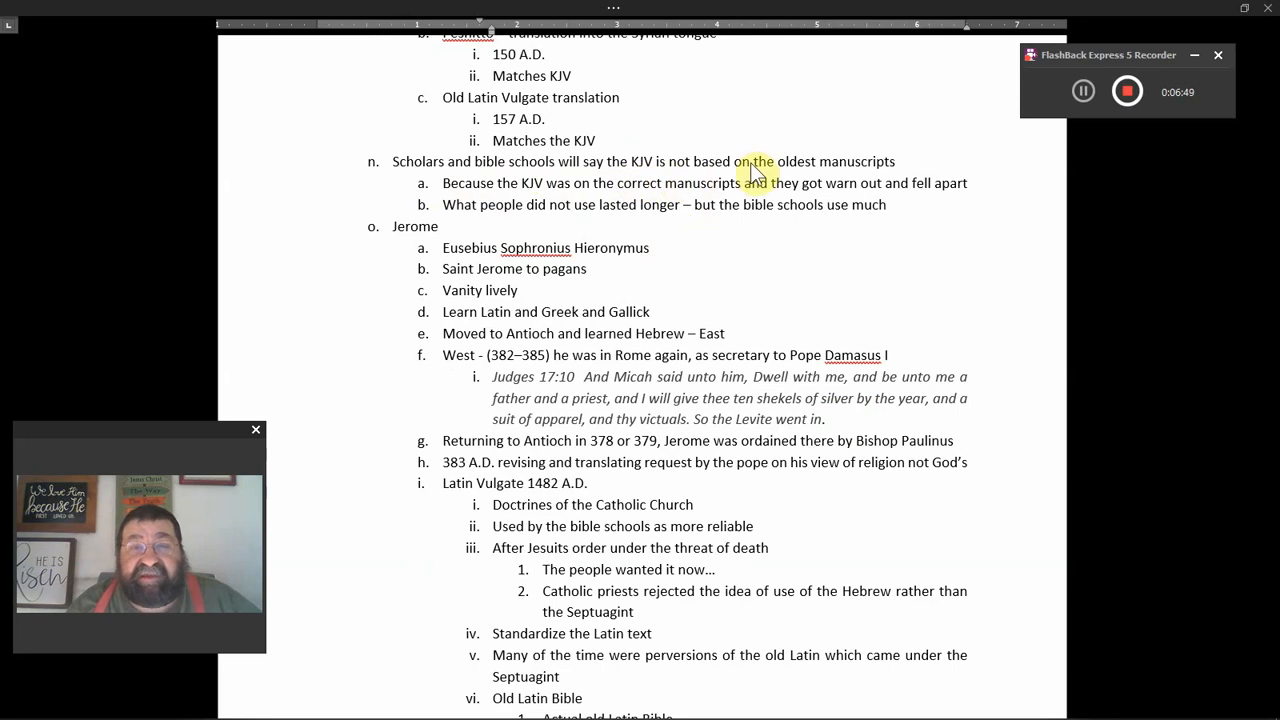
mouse_move(820, 242)
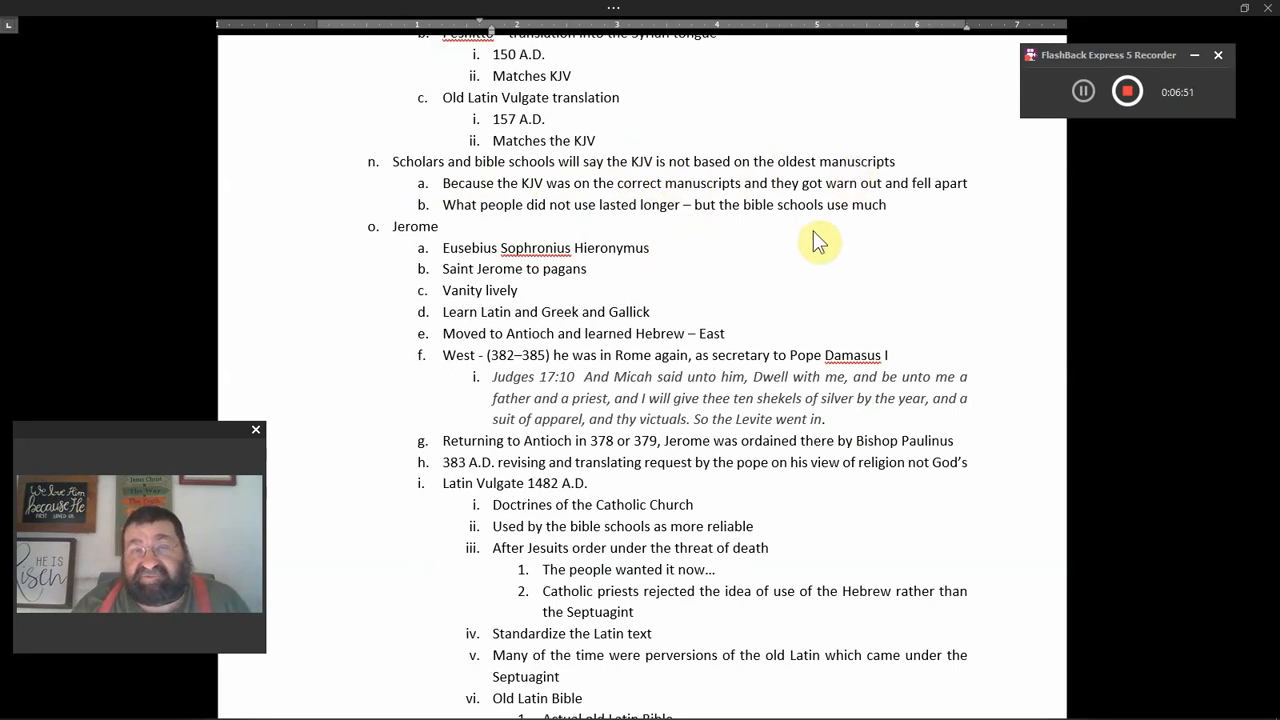
mouse_move(635, 225)
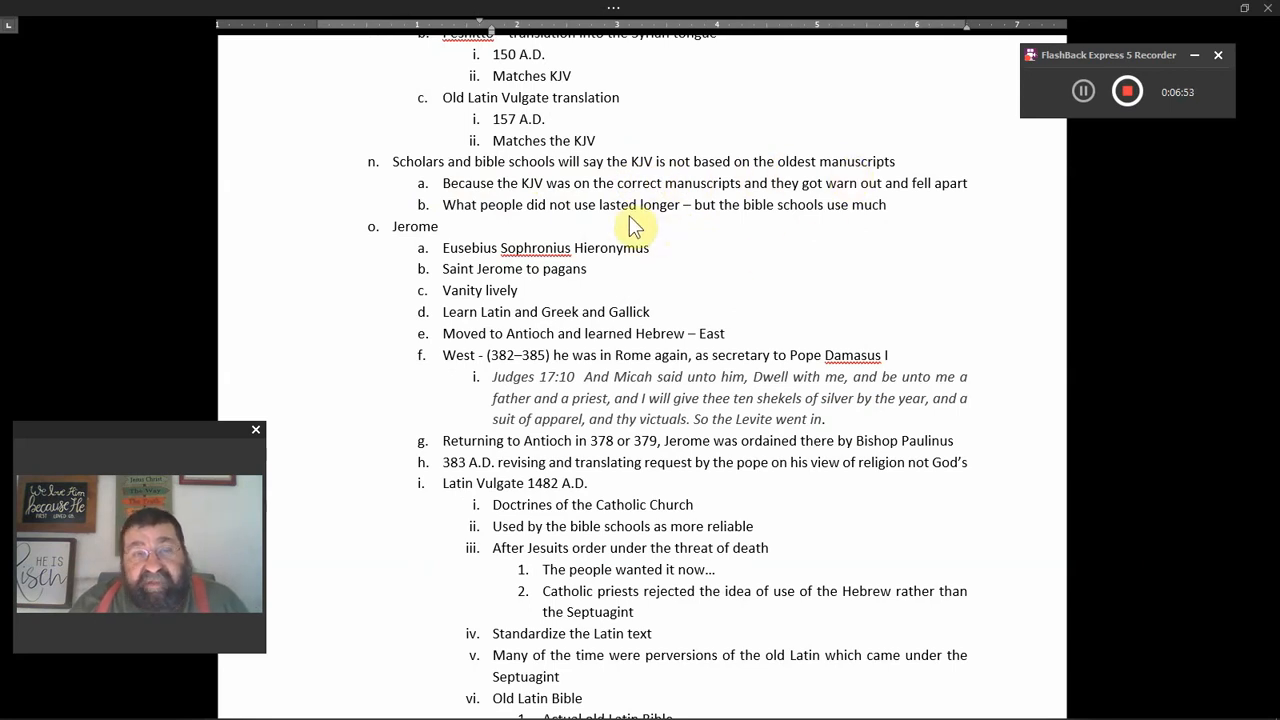
mouse_move(700, 200)
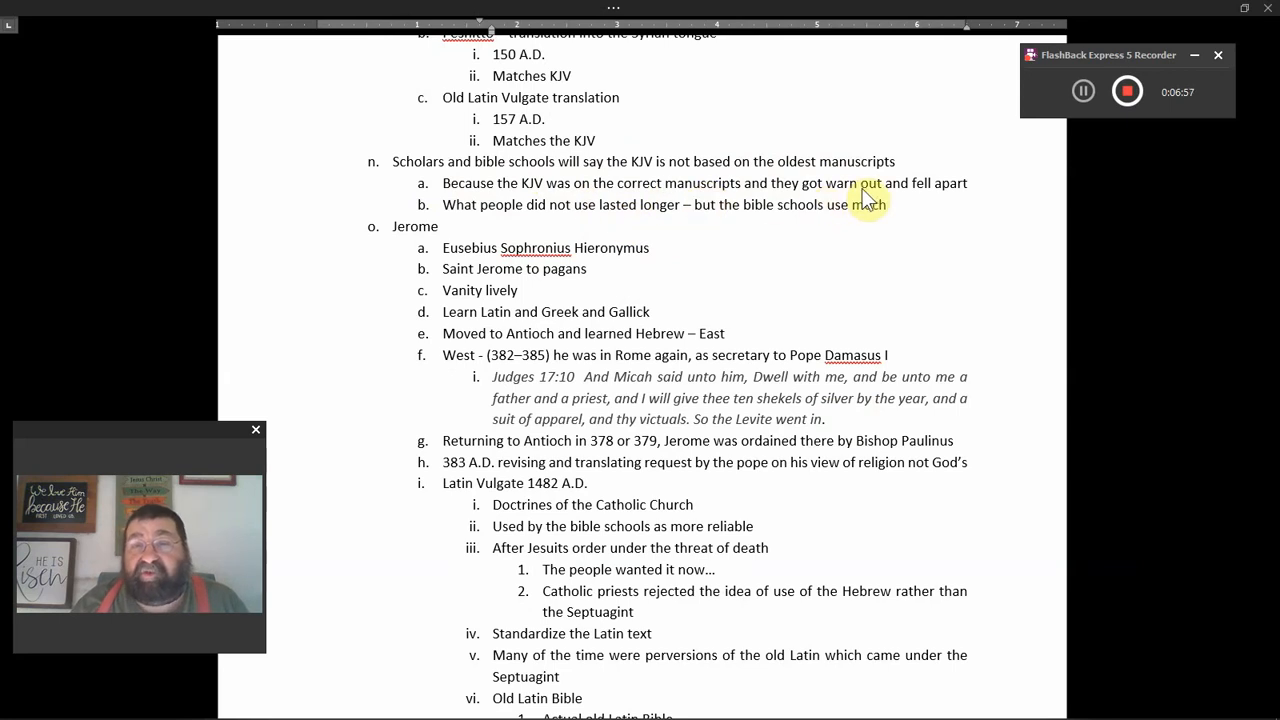
mouse_move(955, 210)
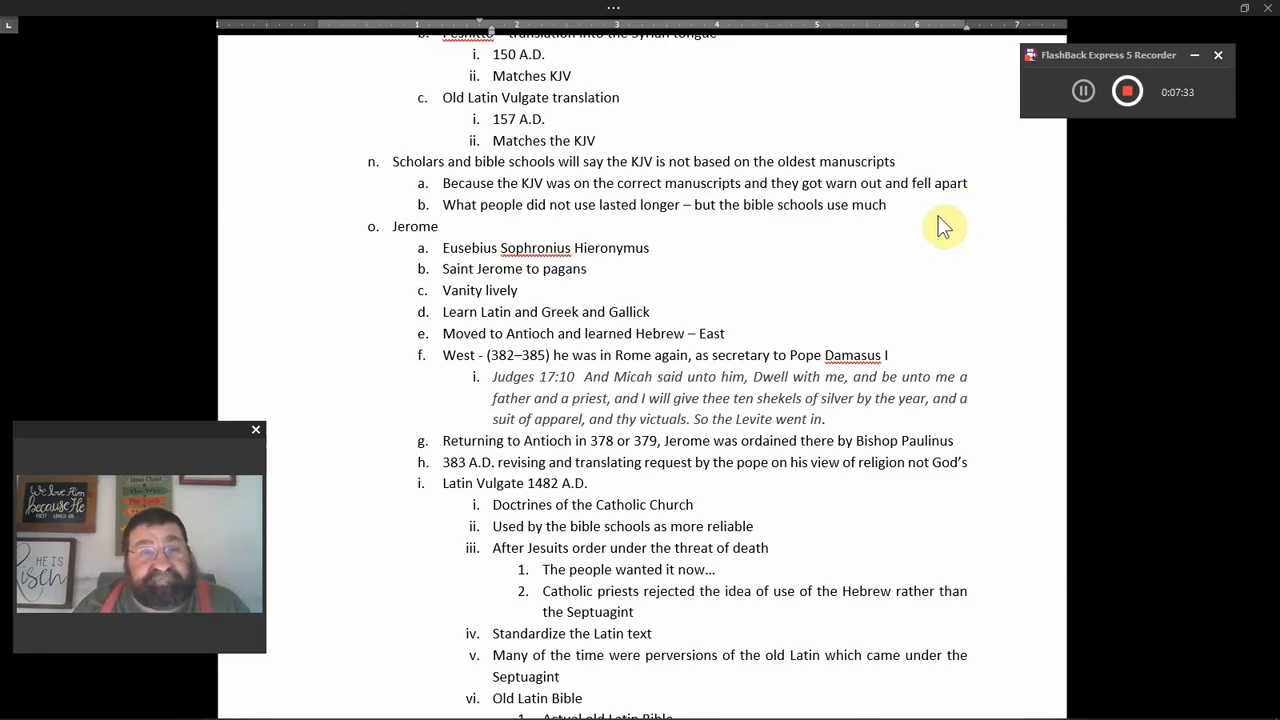
mouse_move(930, 230)
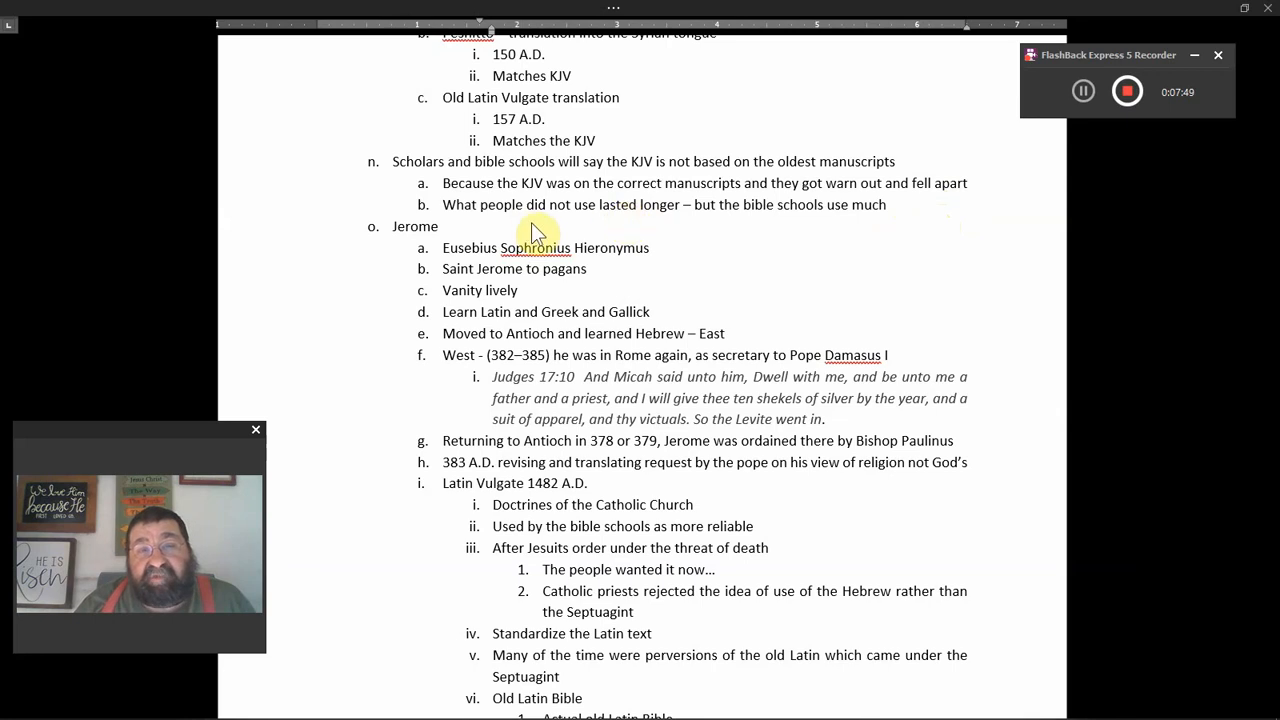
mouse_move(690, 238)
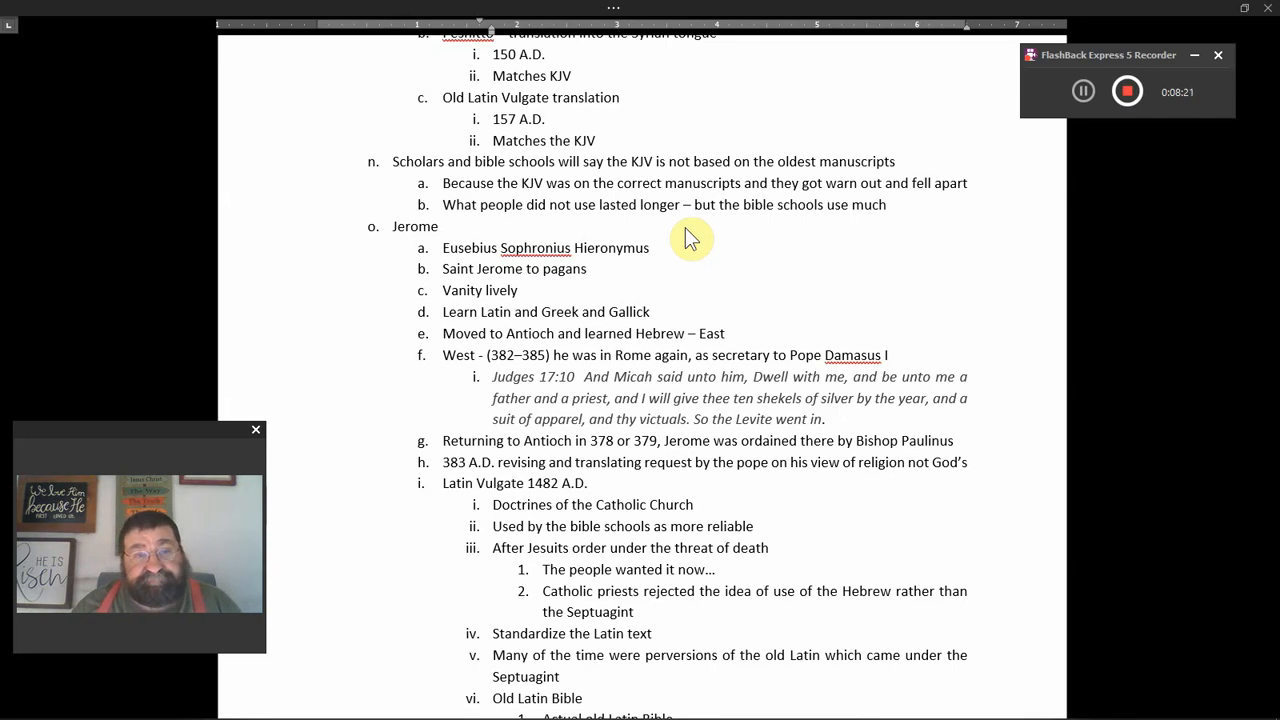
Scroll to the bottom of page 40 showing the three Old Latin Bible sub-points.
scroll(down, 3)
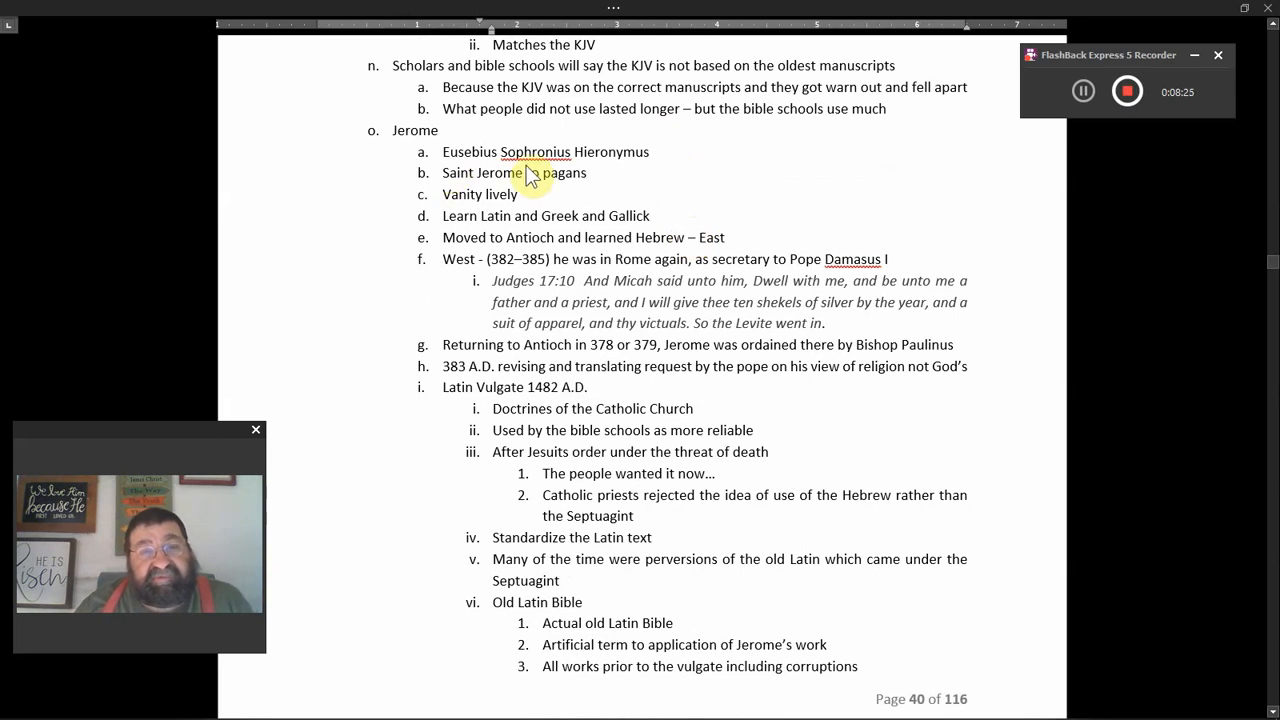
mouse_move(595, 173)
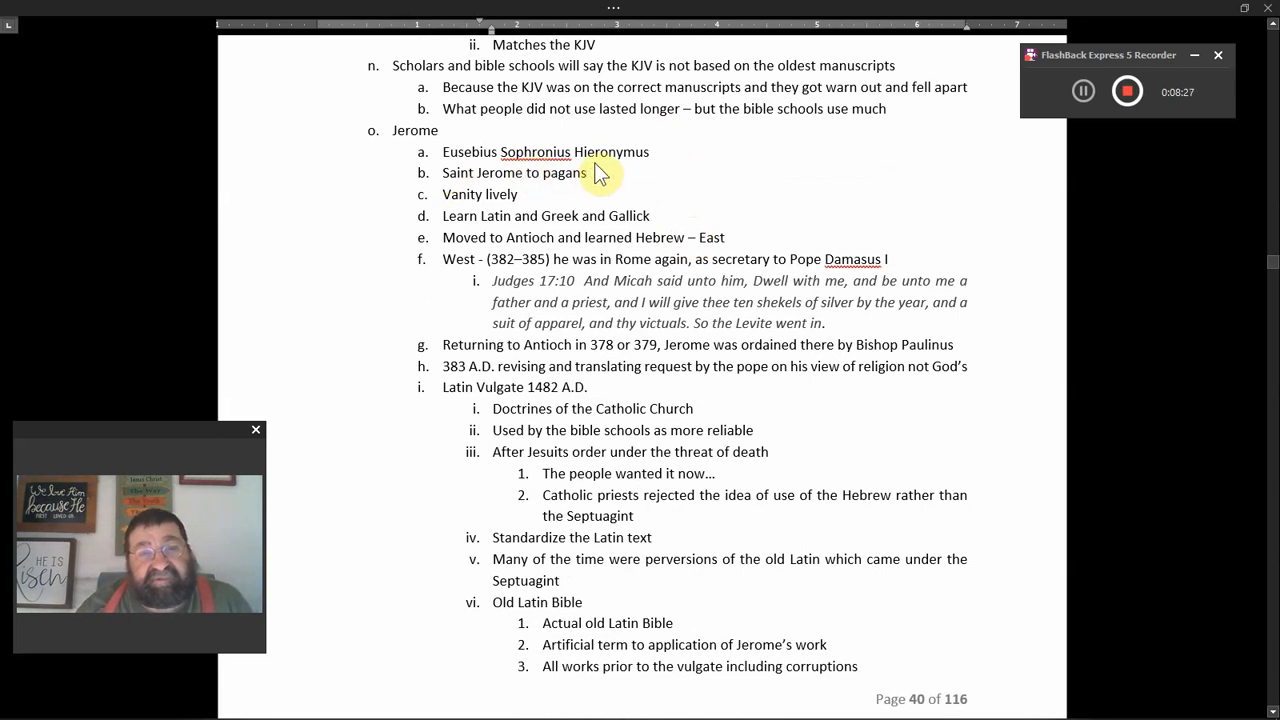
mouse_move(645, 152)
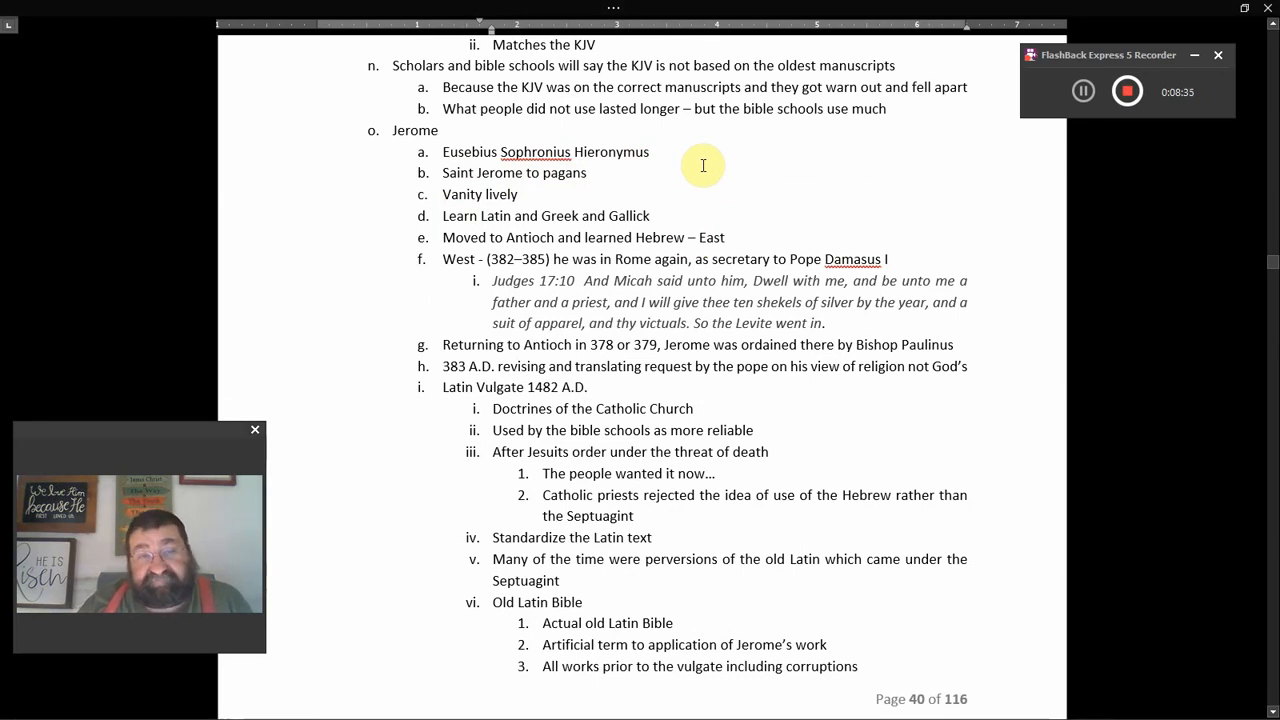
scroll(down, 3)
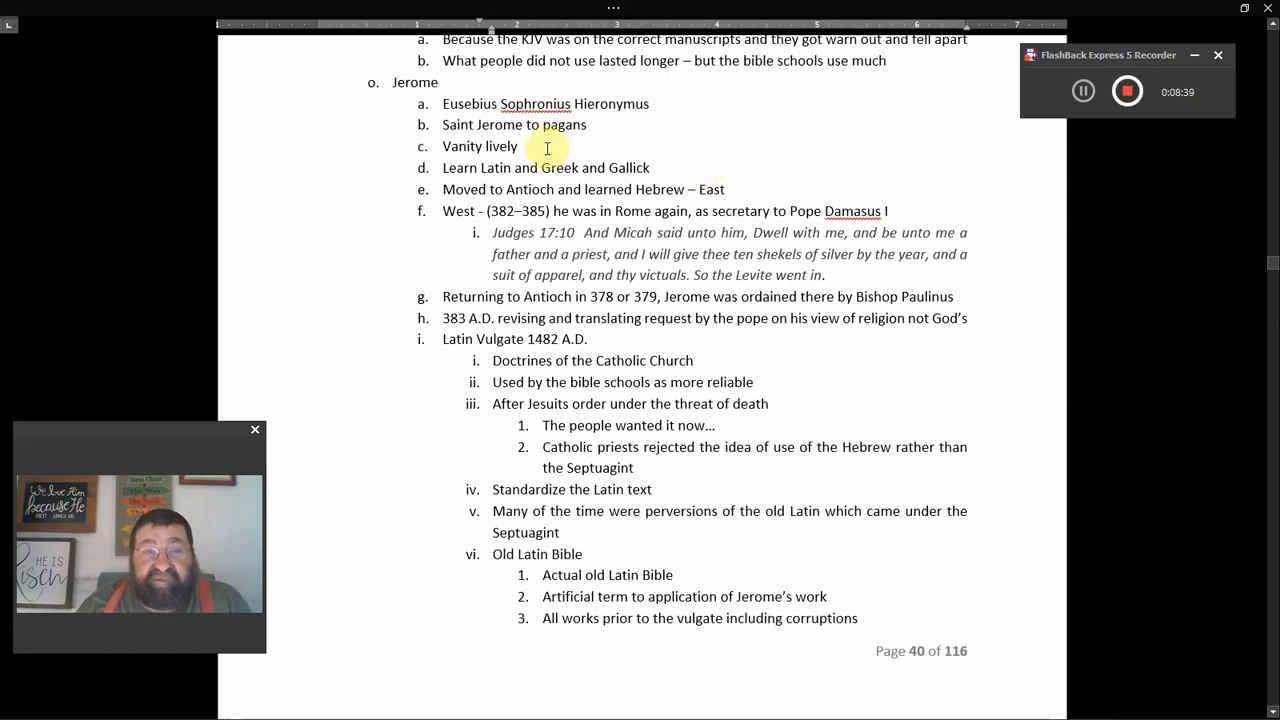
mouse_move(629, 167)
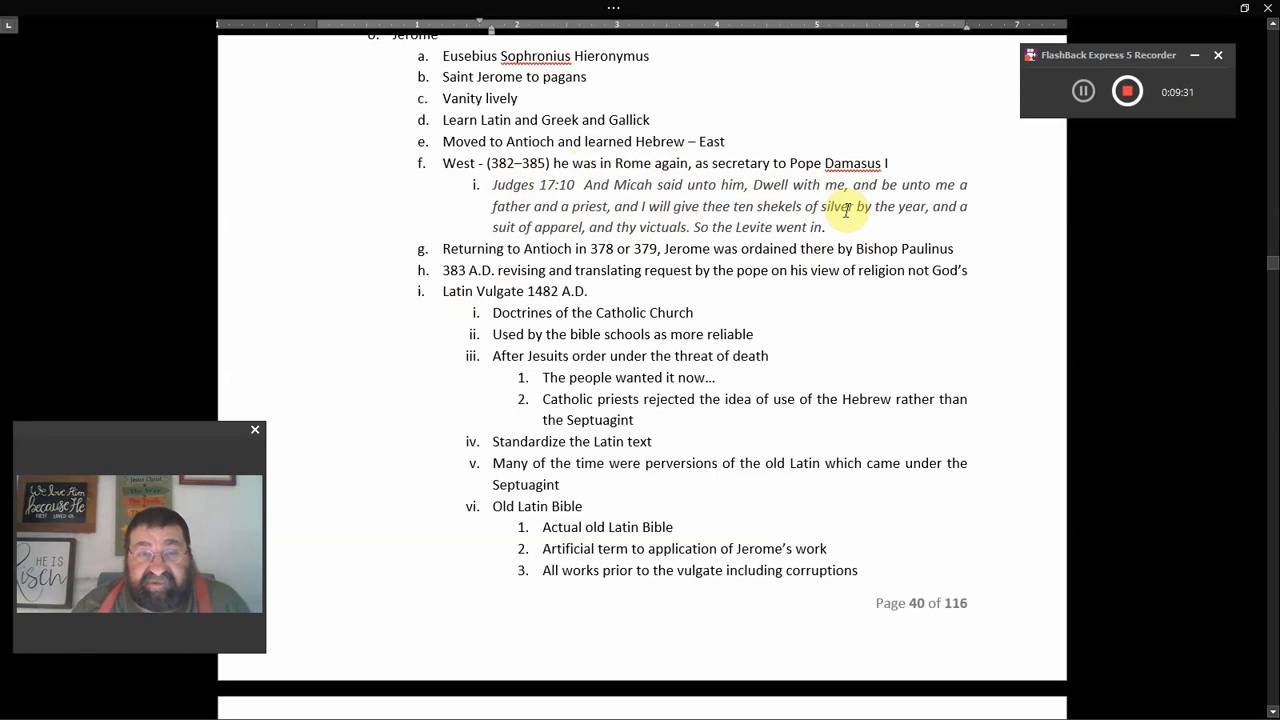
Scroll past page 40 to the next page's 'Including the Apocrypha' item.
scroll(down, 3)
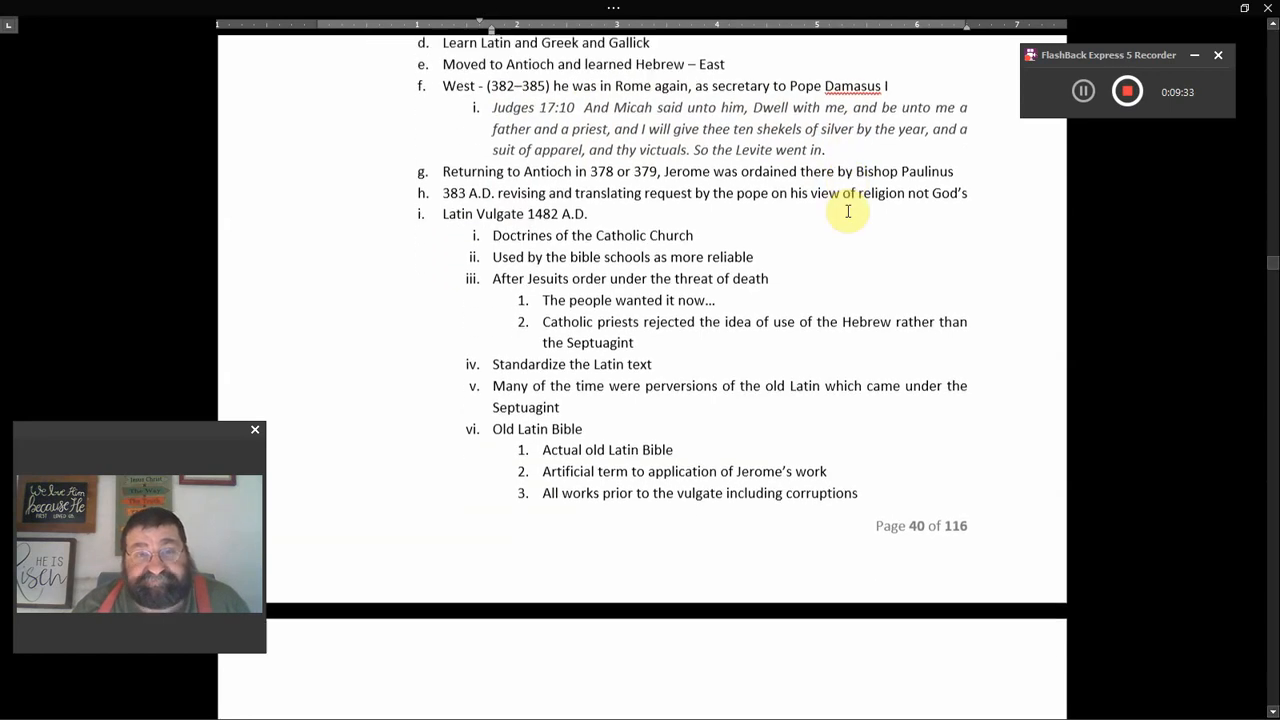
scroll(down, 3)
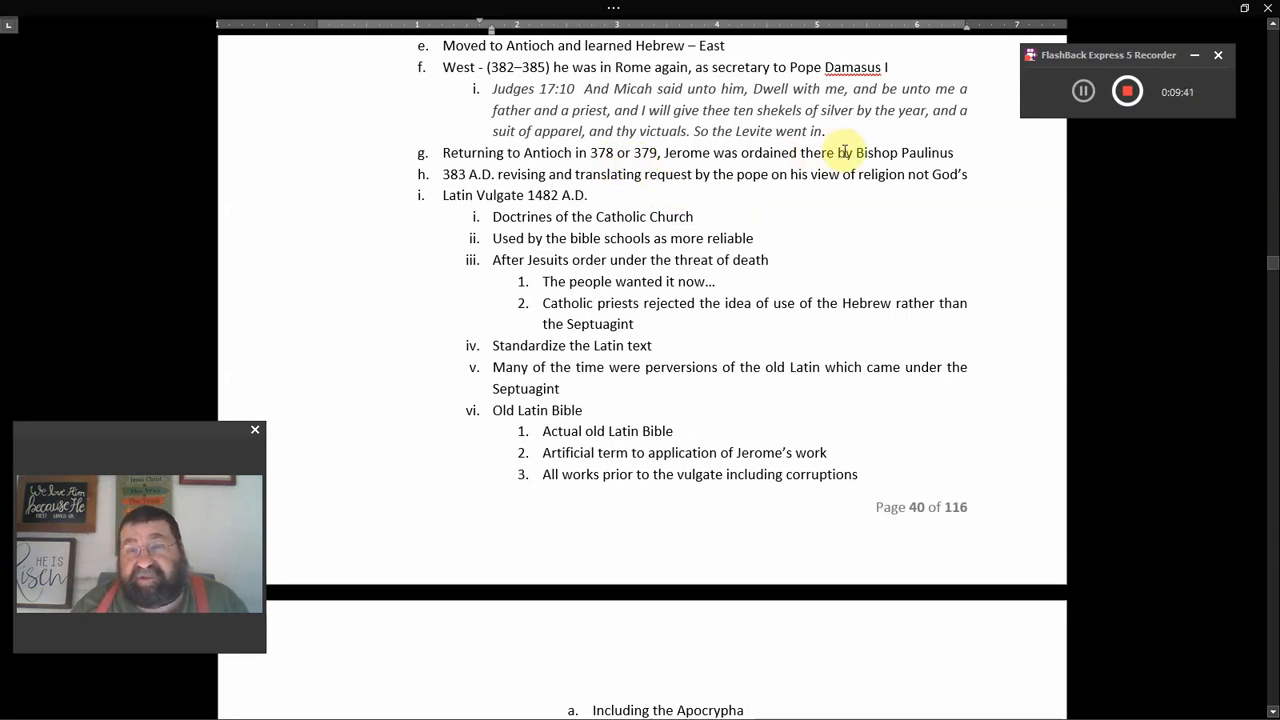
mouse_move(840, 174)
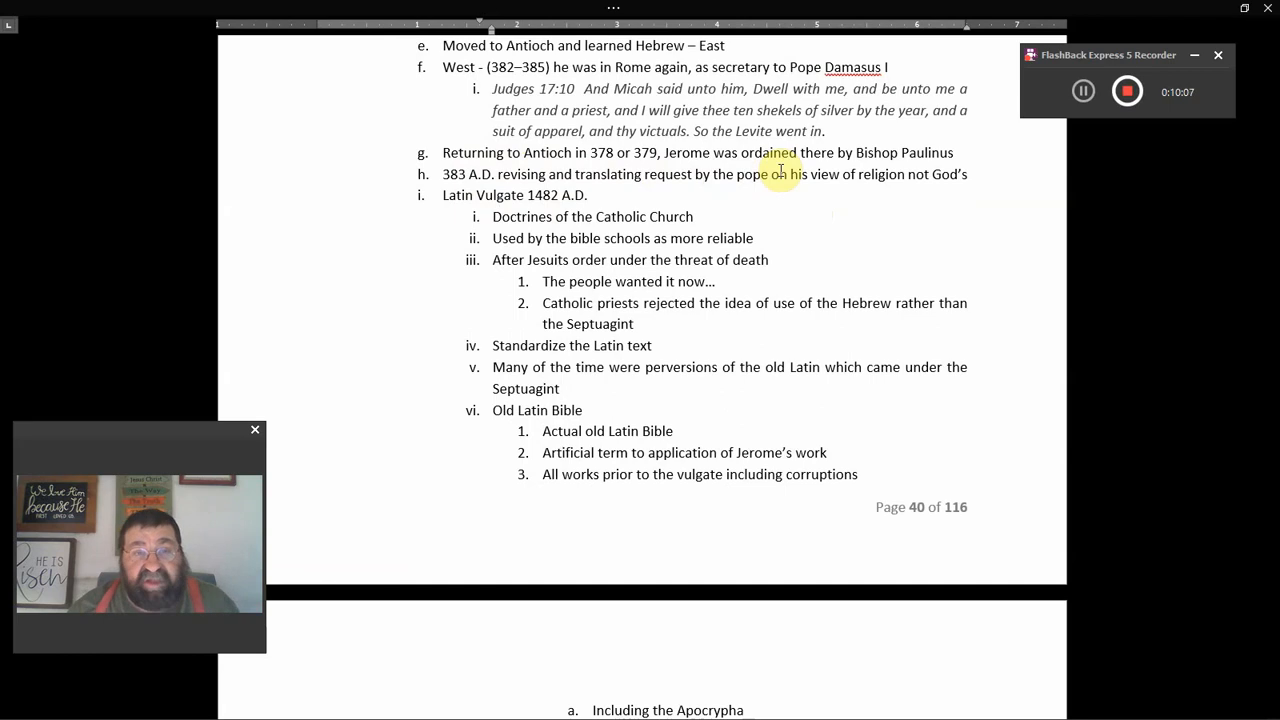
scroll(down, 3)
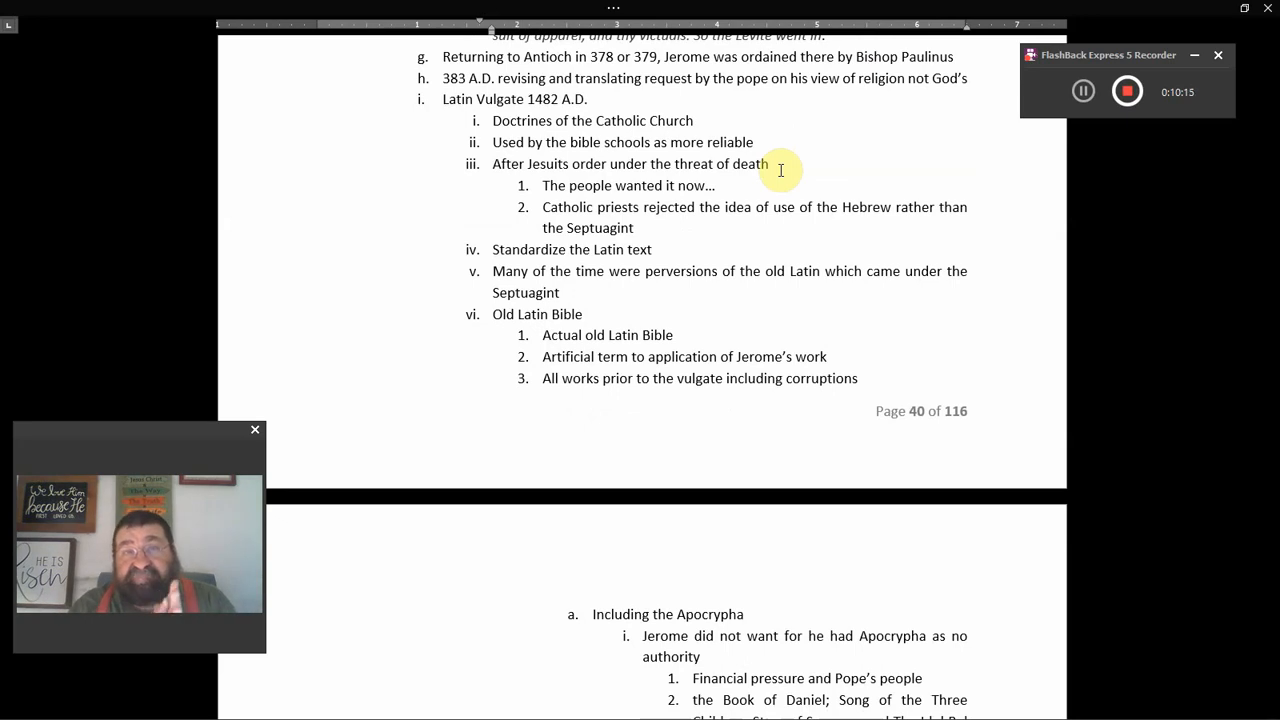
mouse_move(713, 131)
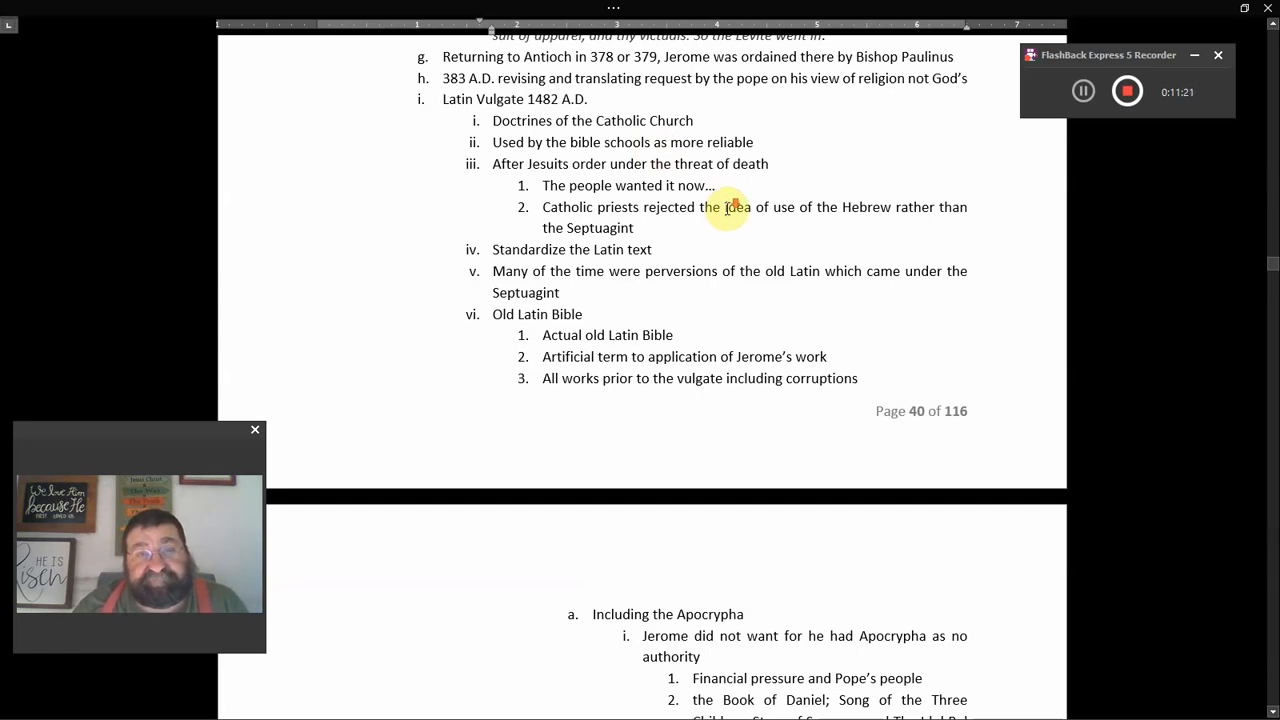
scroll(down, 3)
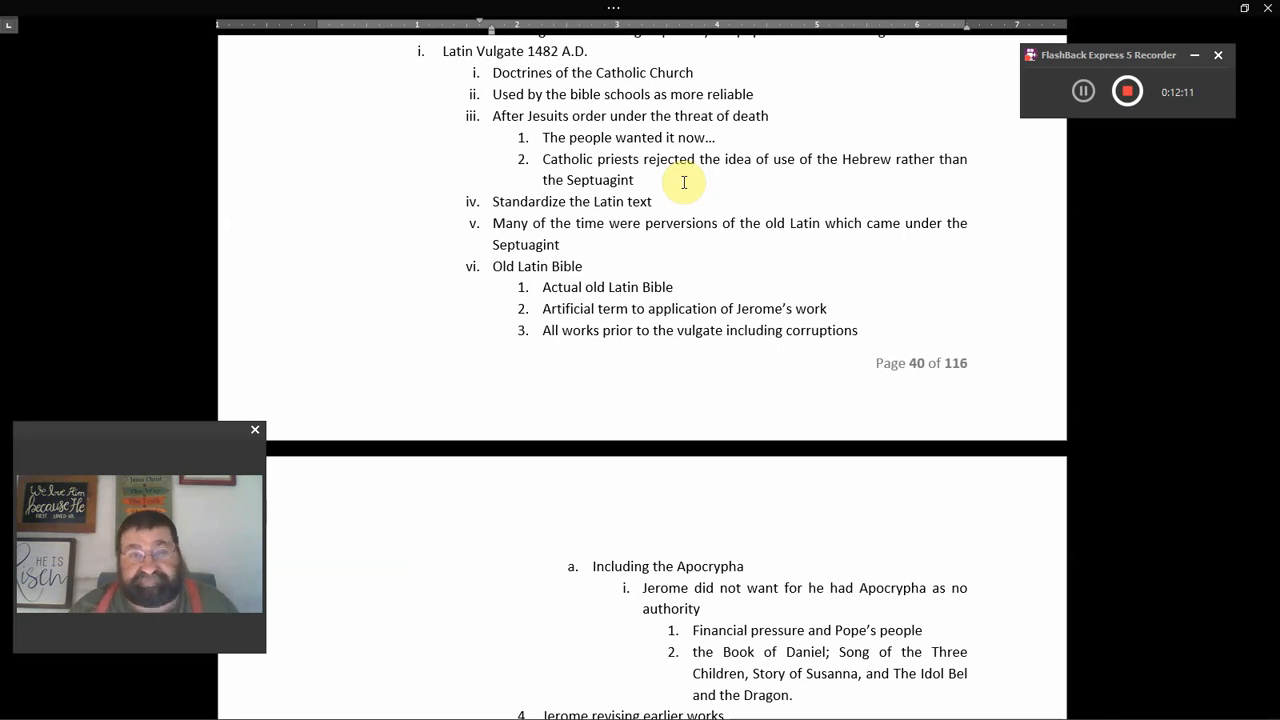
scroll(down, 3)
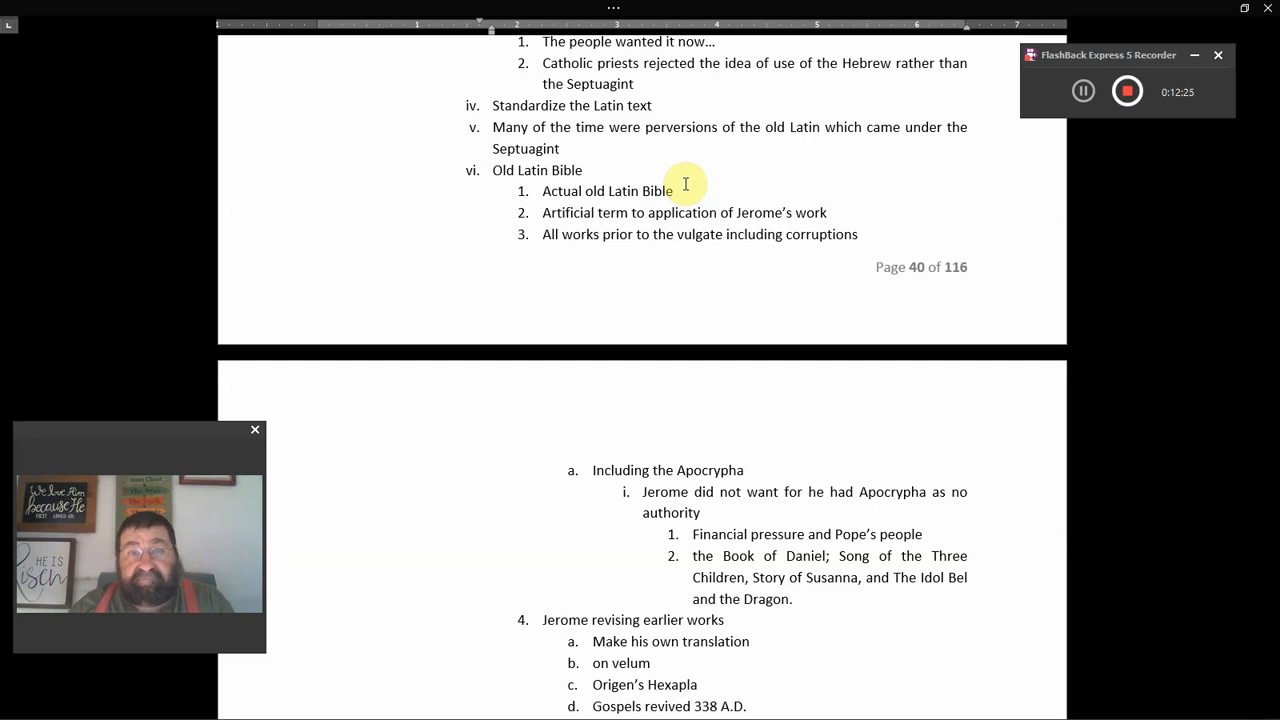
mouse_move(669, 167)
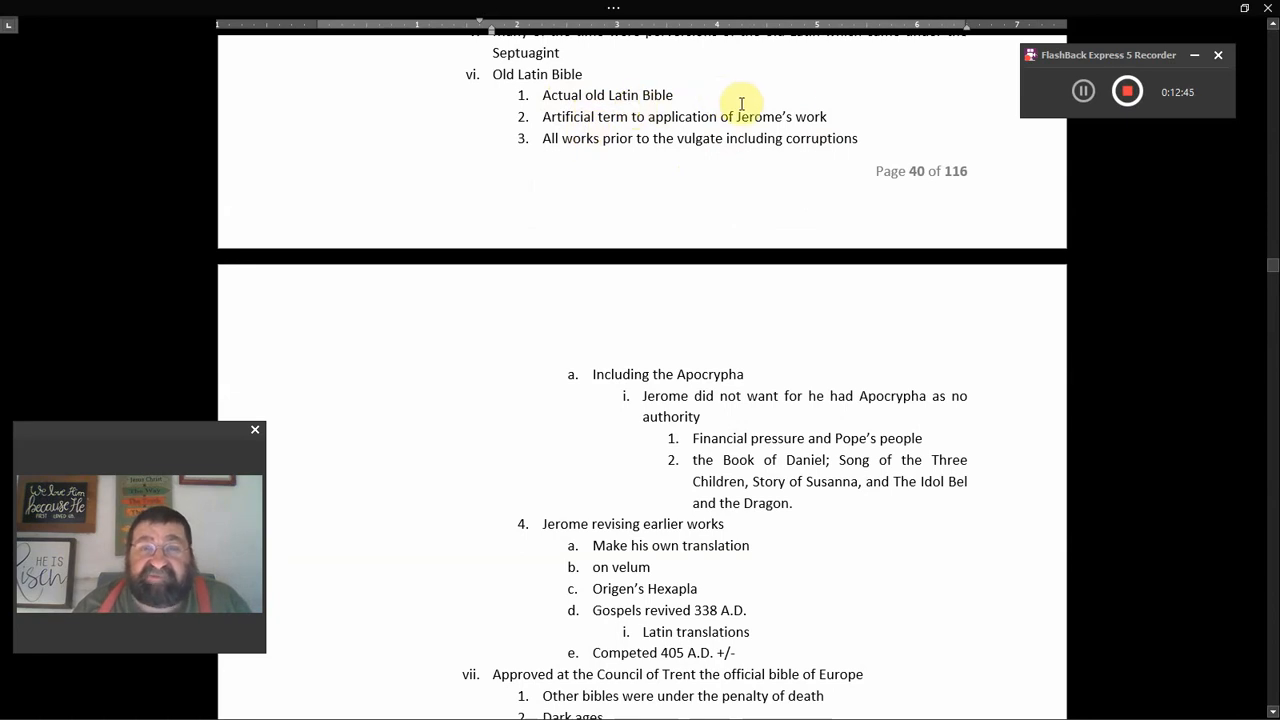
mouse_move(818, 103)
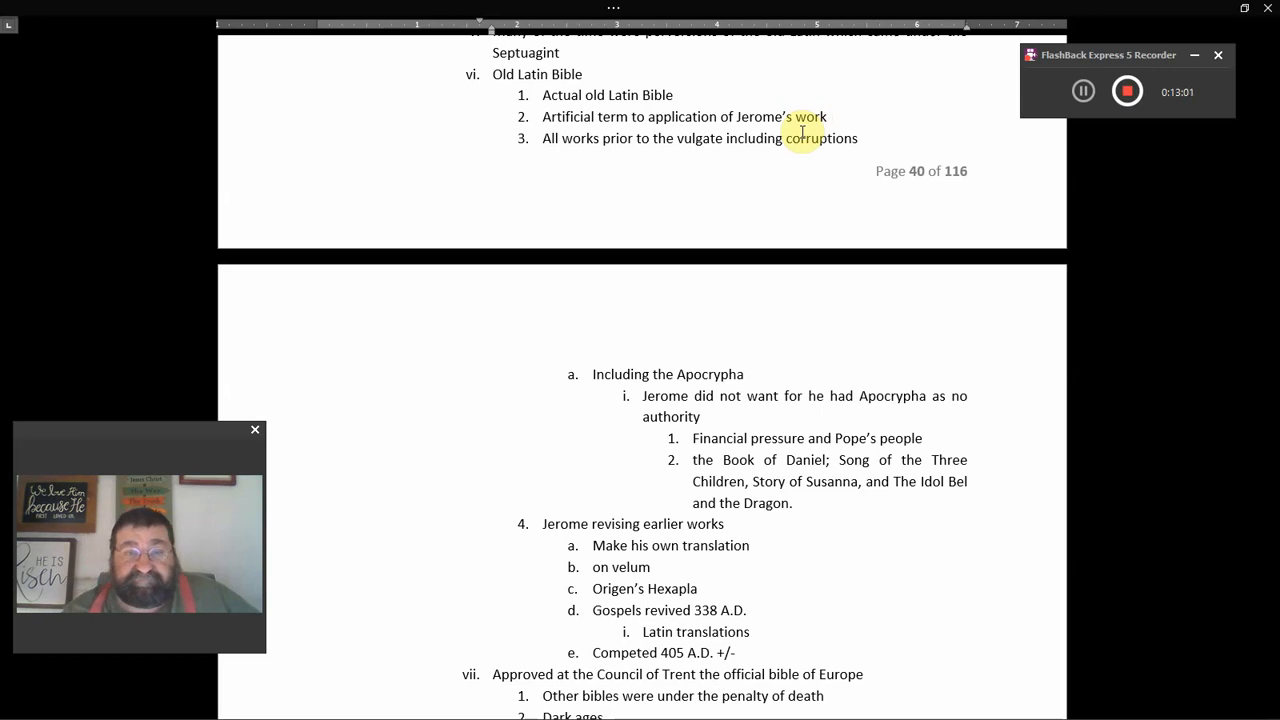
scroll(down, 3)
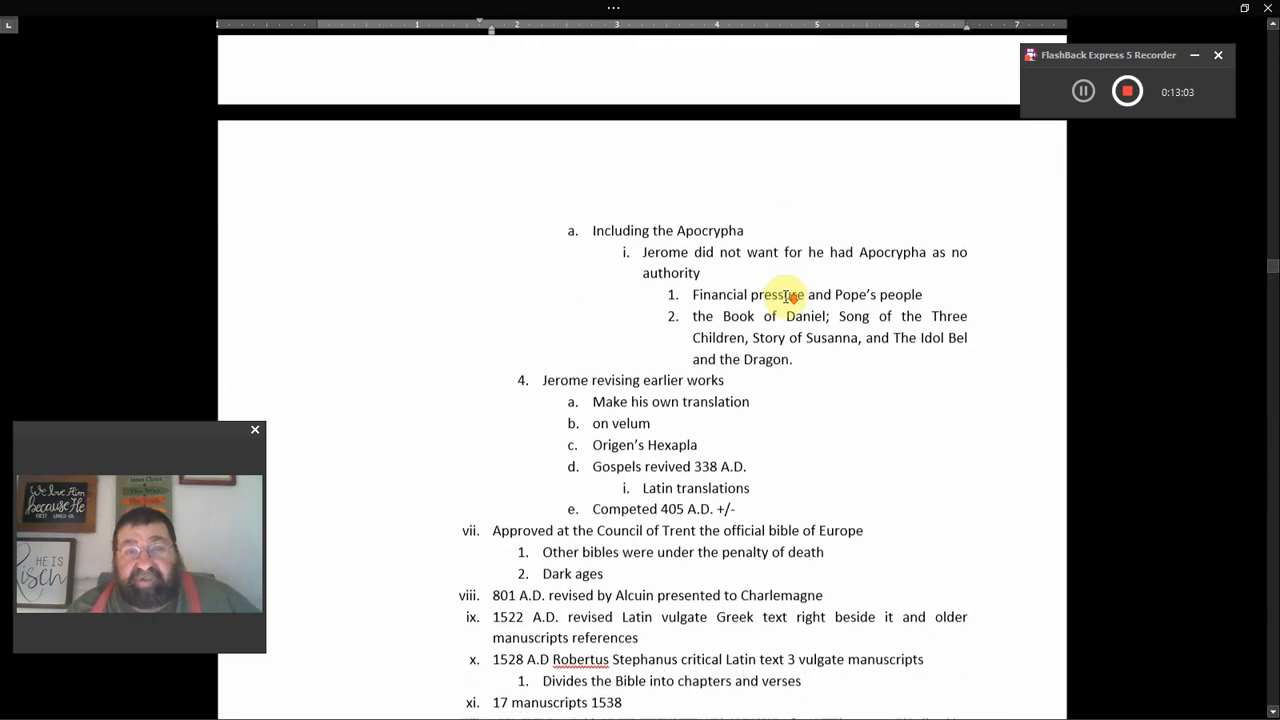
scroll(down, 3)
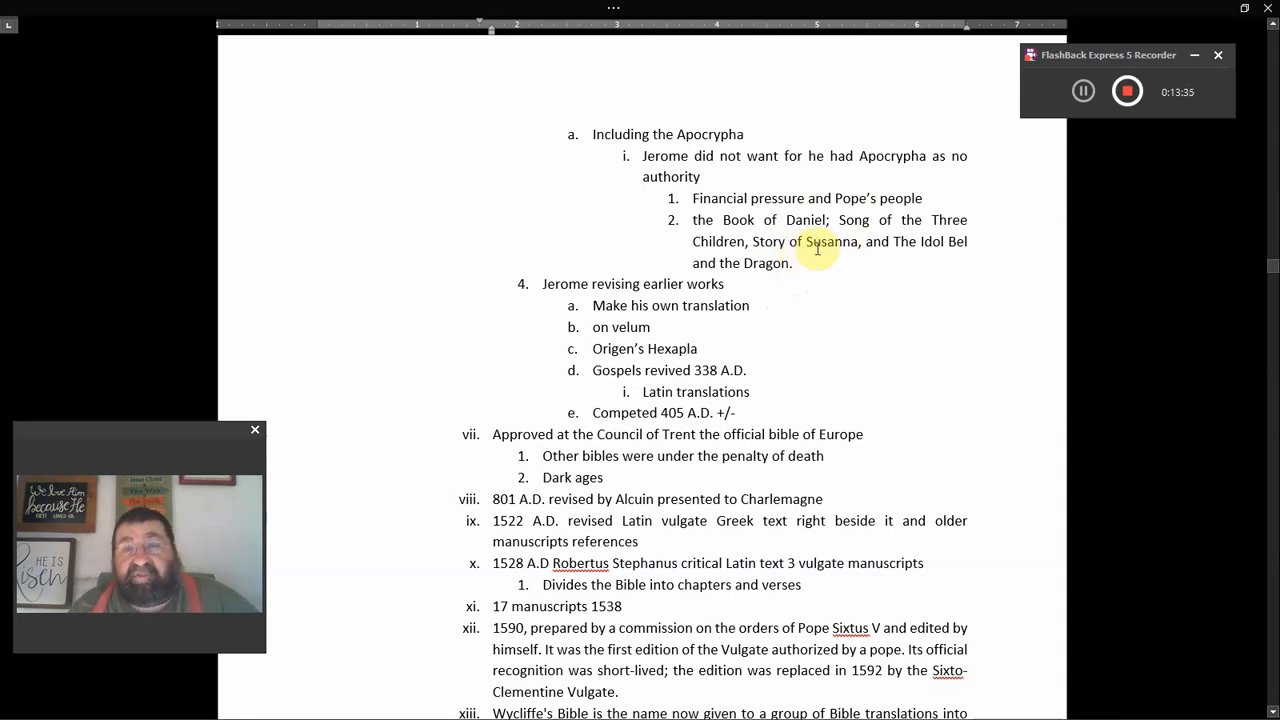
mouse_move(935, 251)
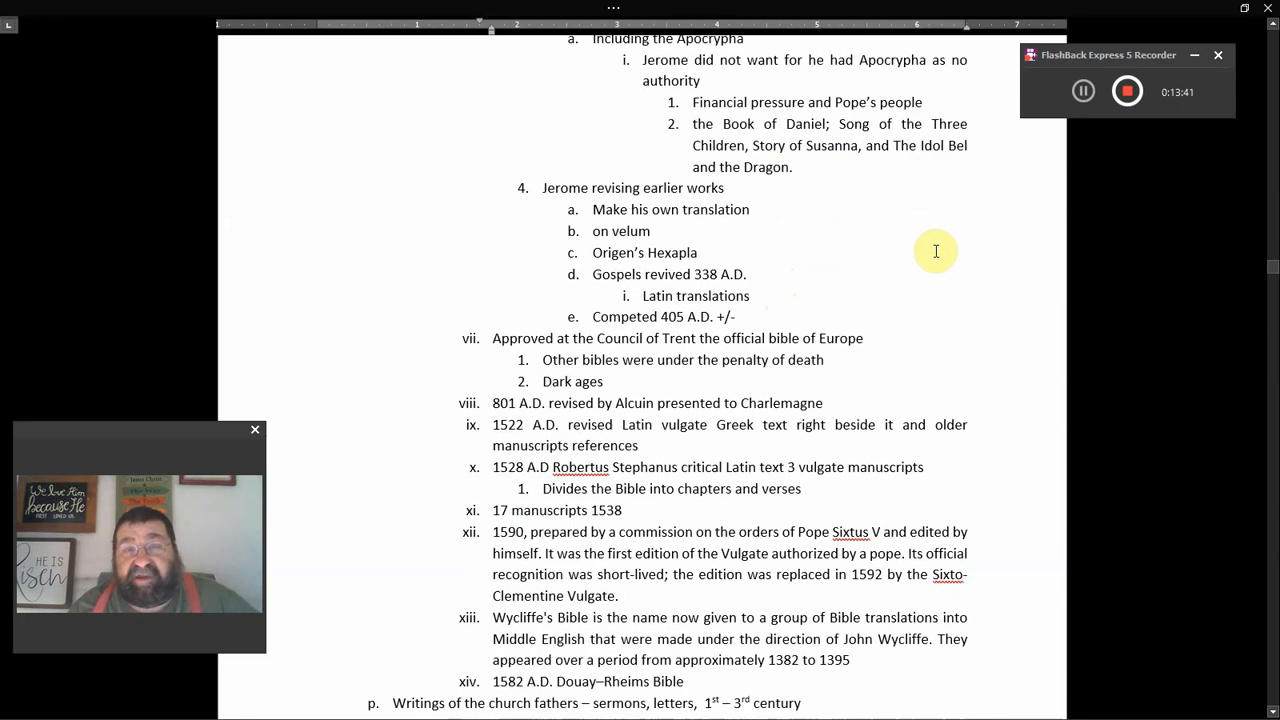
Scroll page 41 to the 1582 Douay–Rheims, church fathers' writings and Archeology clay pots points.
scroll(down, 3)
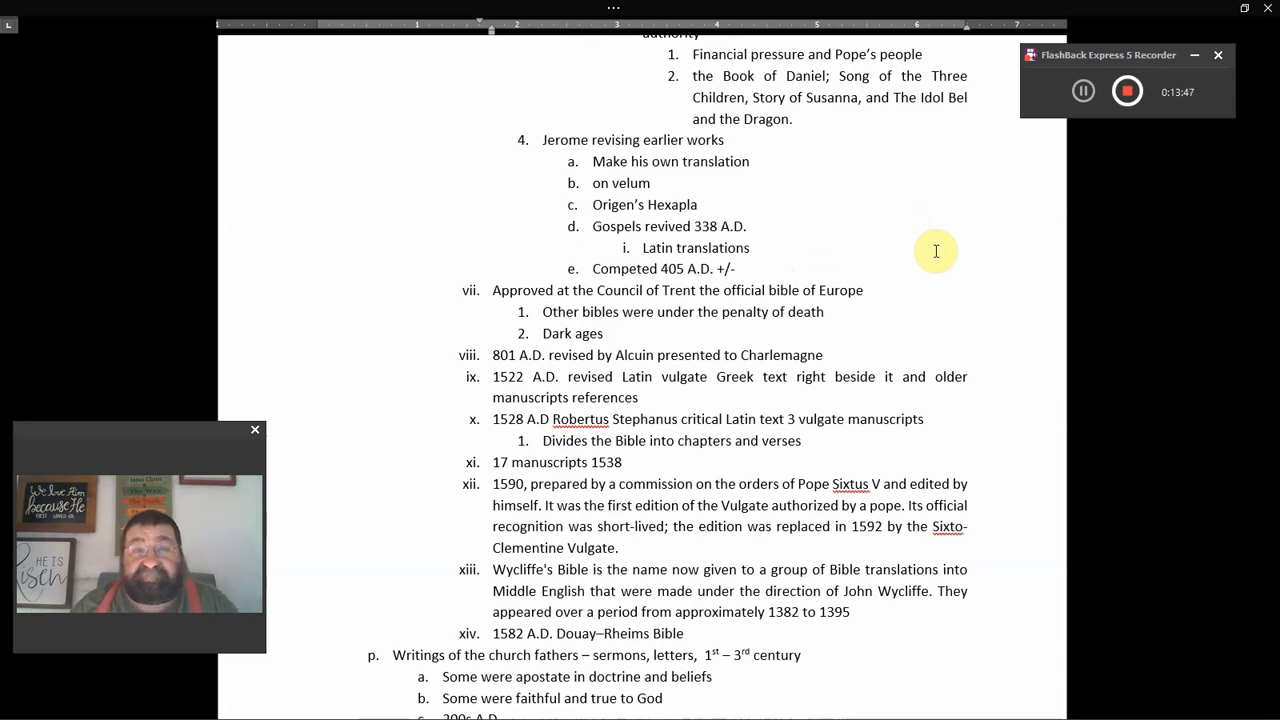
mouse_move(875, 208)
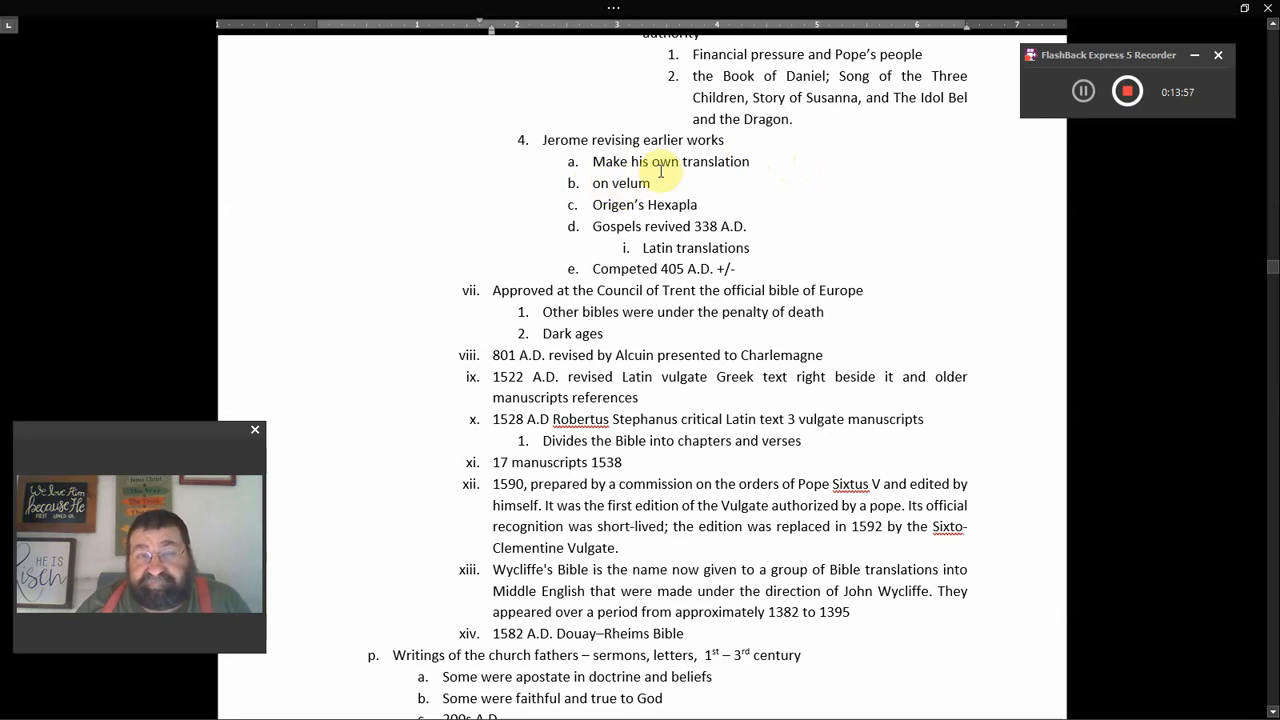
mouse_move(658, 178)
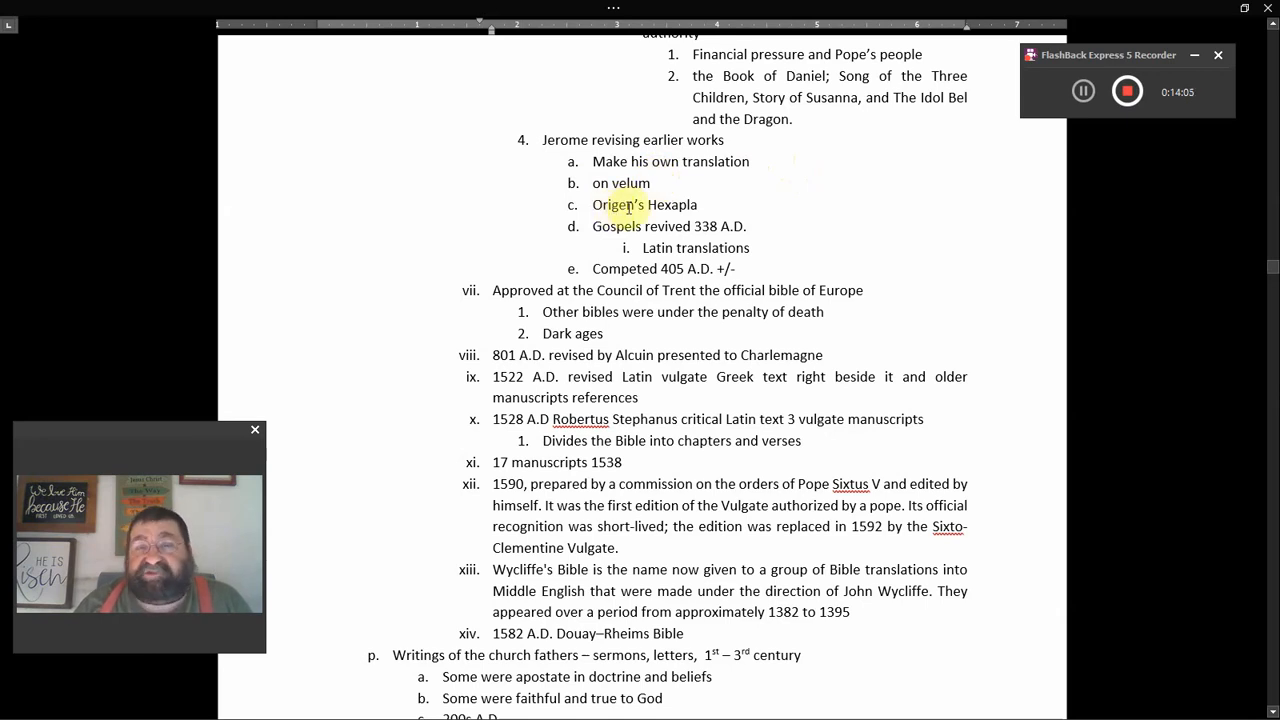
mouse_move(707, 201)
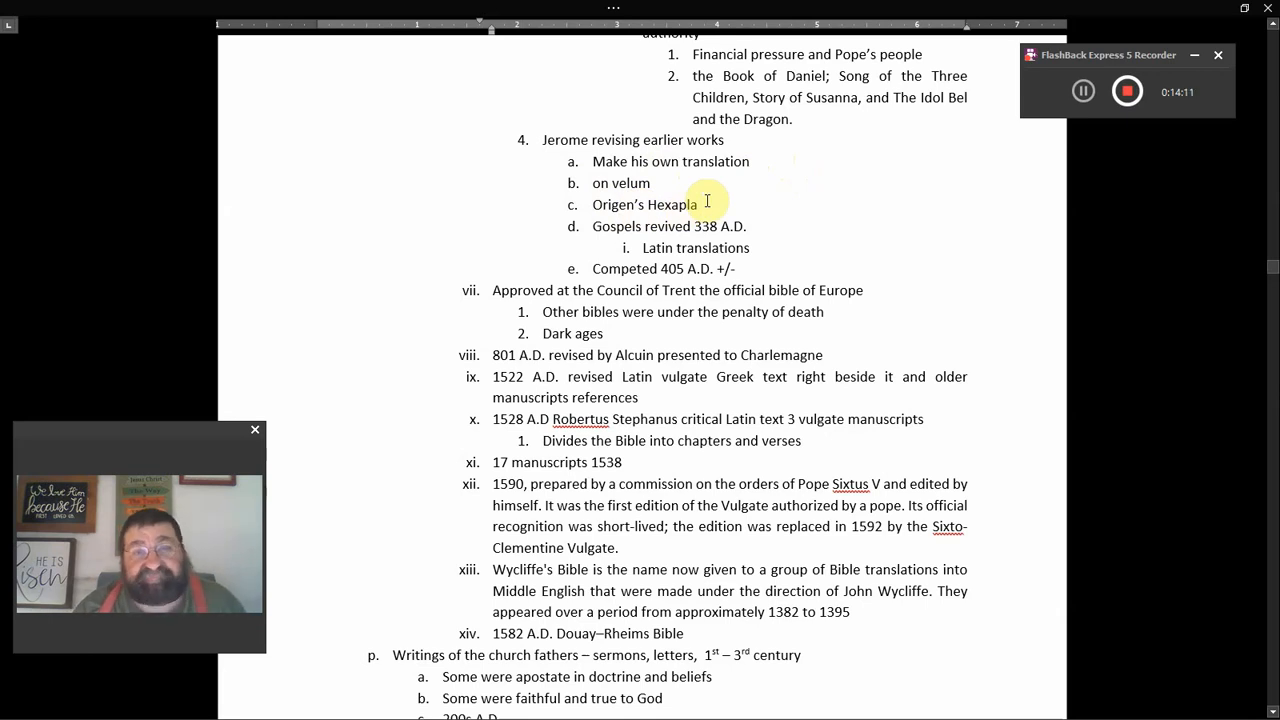
scroll(down, 3)
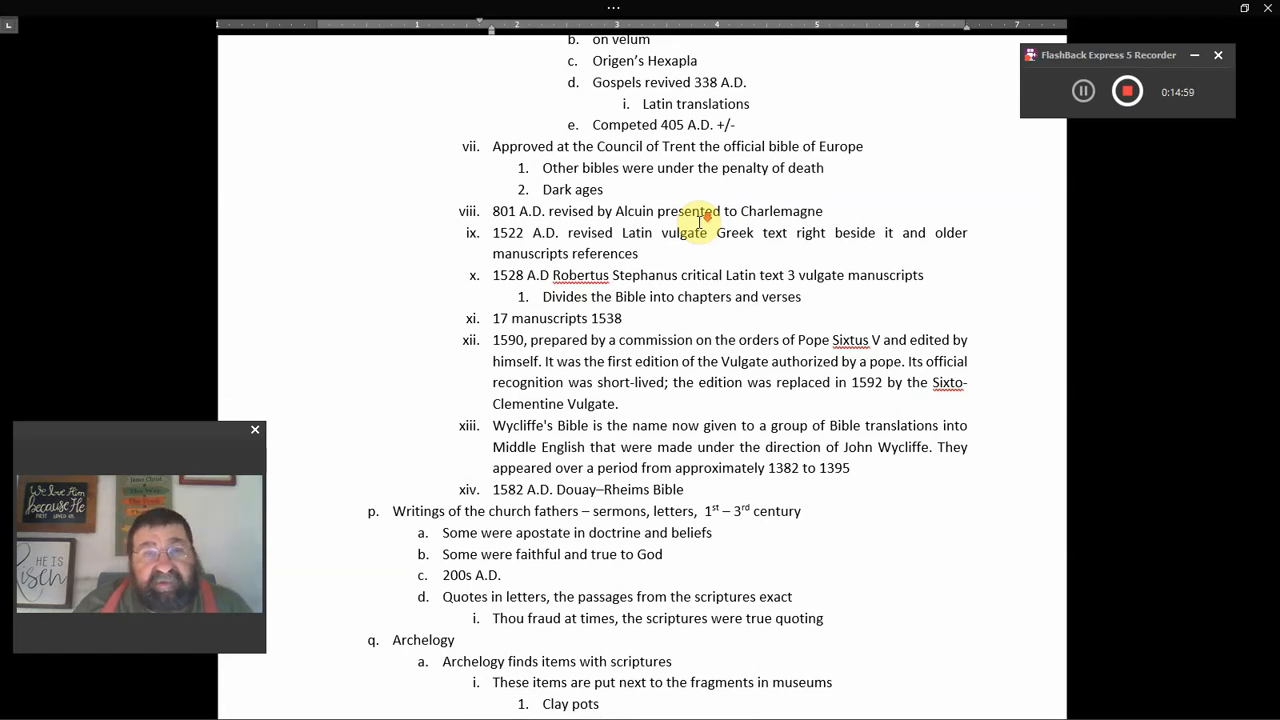
Scroll the outline to page 40's Jerome heading and its sub-points.
scroll(down, 3)
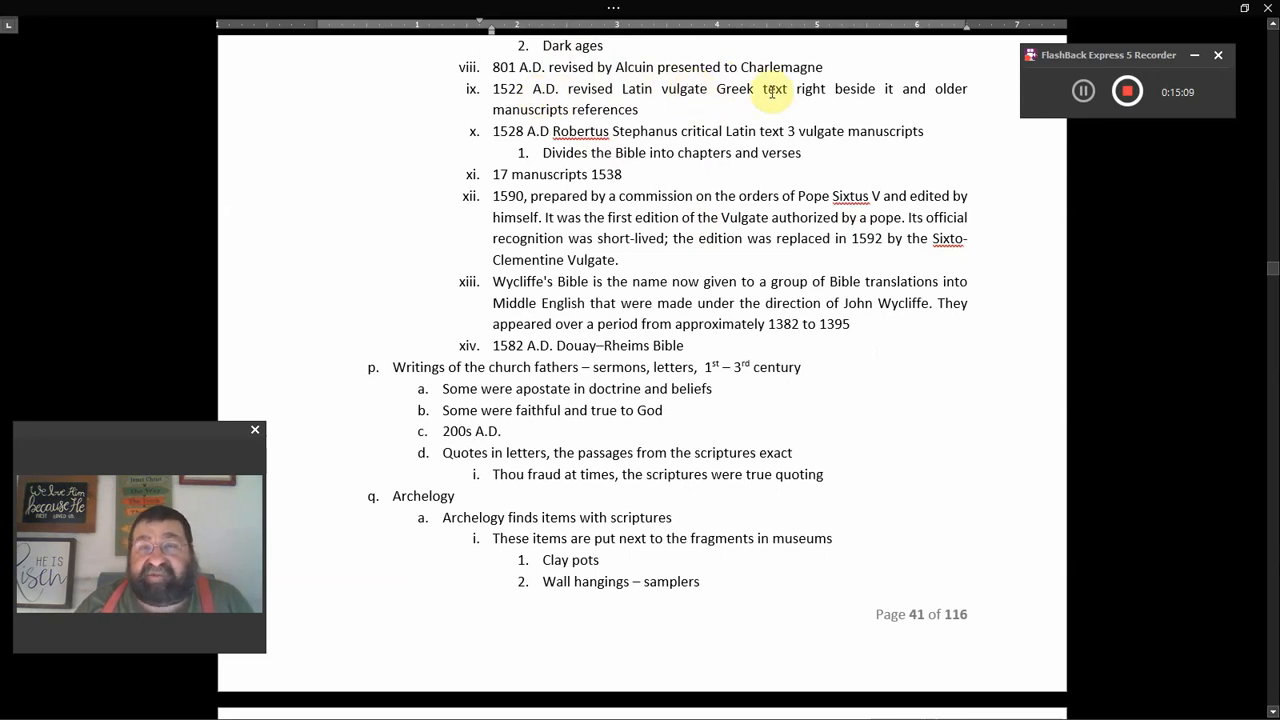
mouse_move(857, 89)
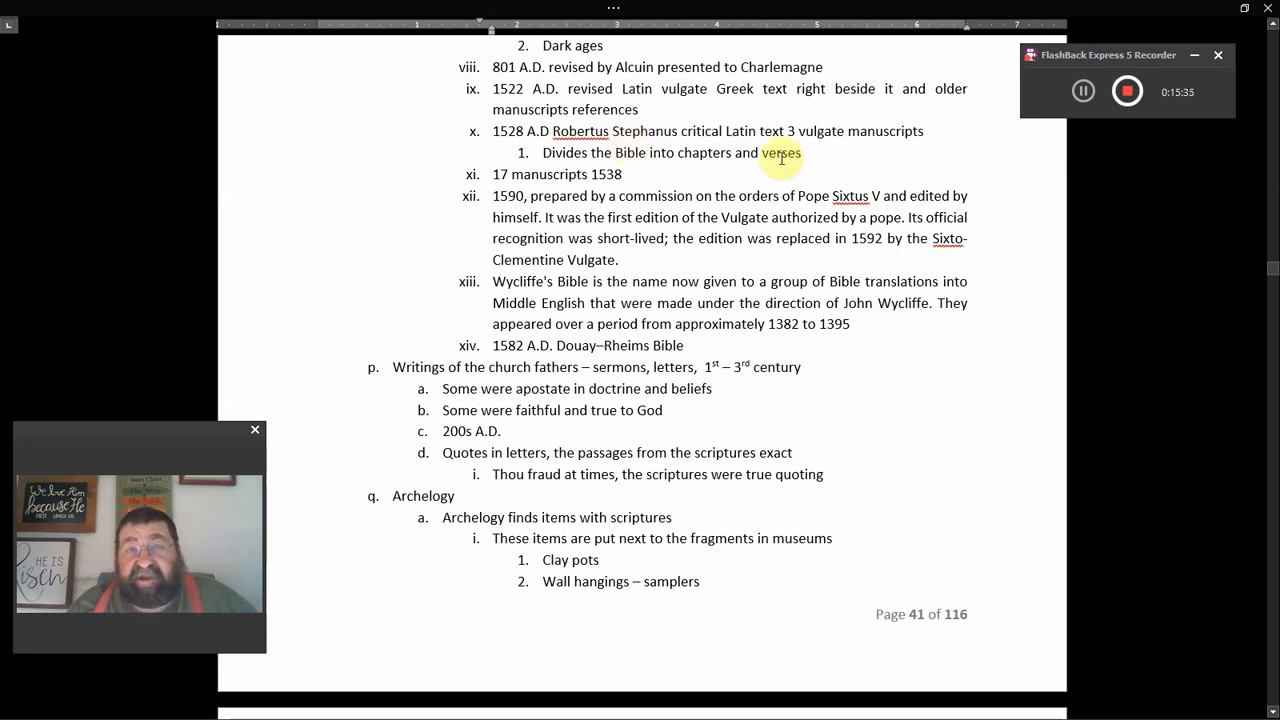
mouse_move(560, 125)
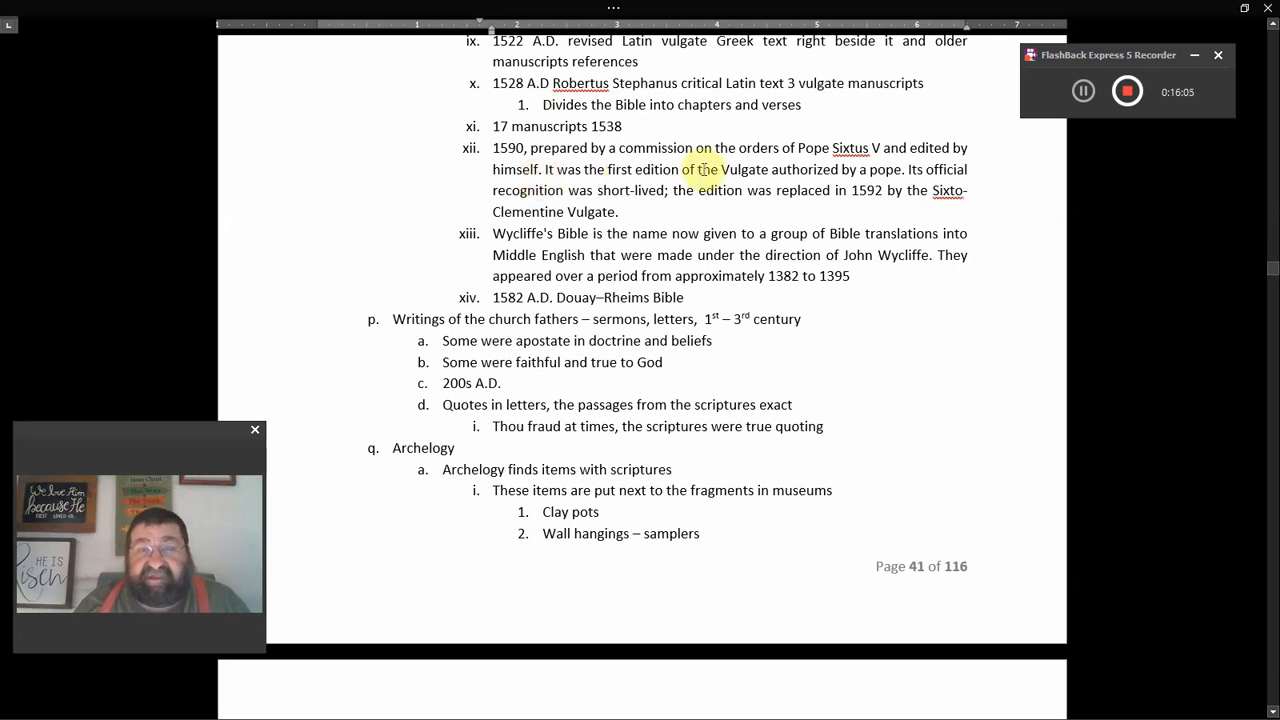
mouse_move(815, 175)
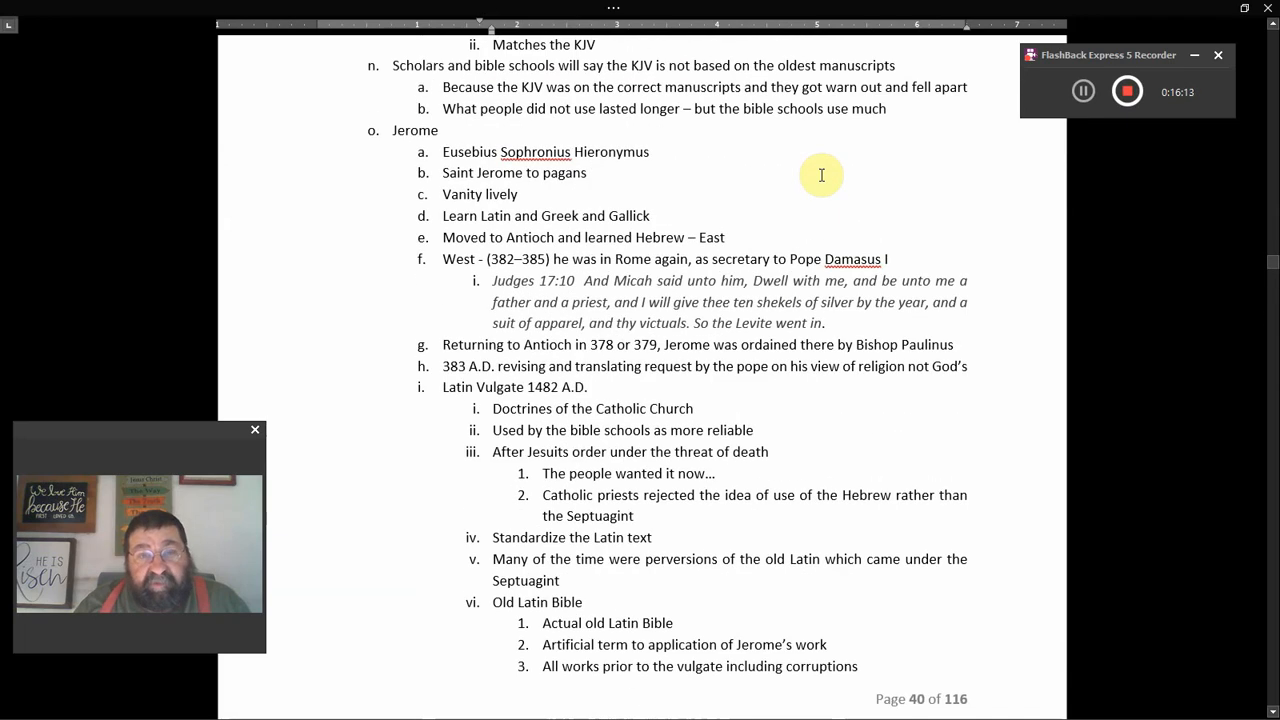
Scroll past the page break to page 41's church fathers and Archeology items.
scroll(down, 3)
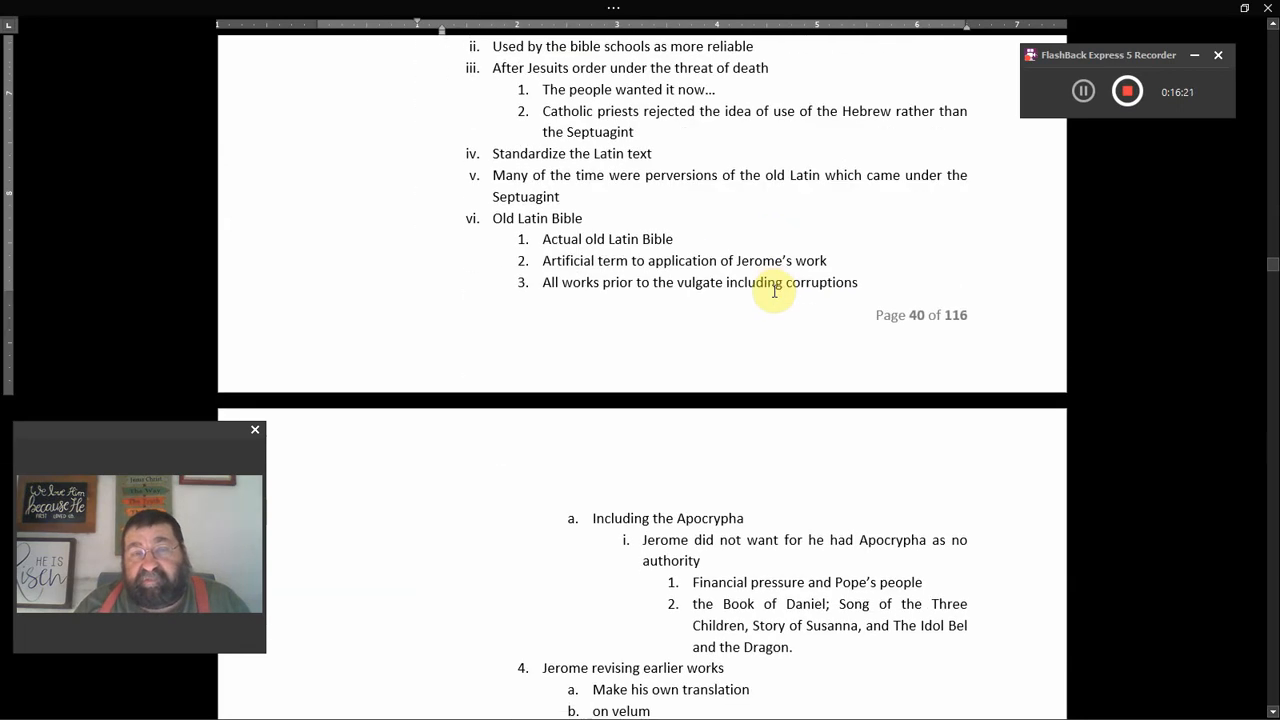
scroll(down, 3)
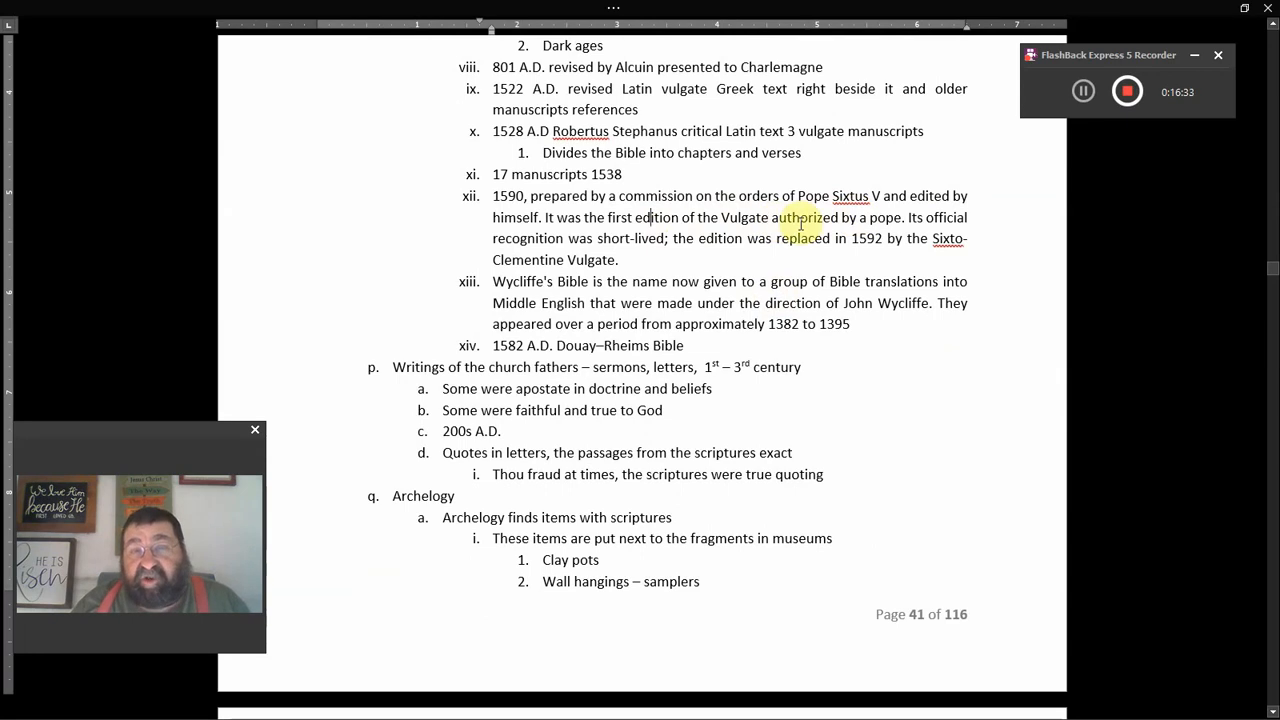
scroll(down, 3)
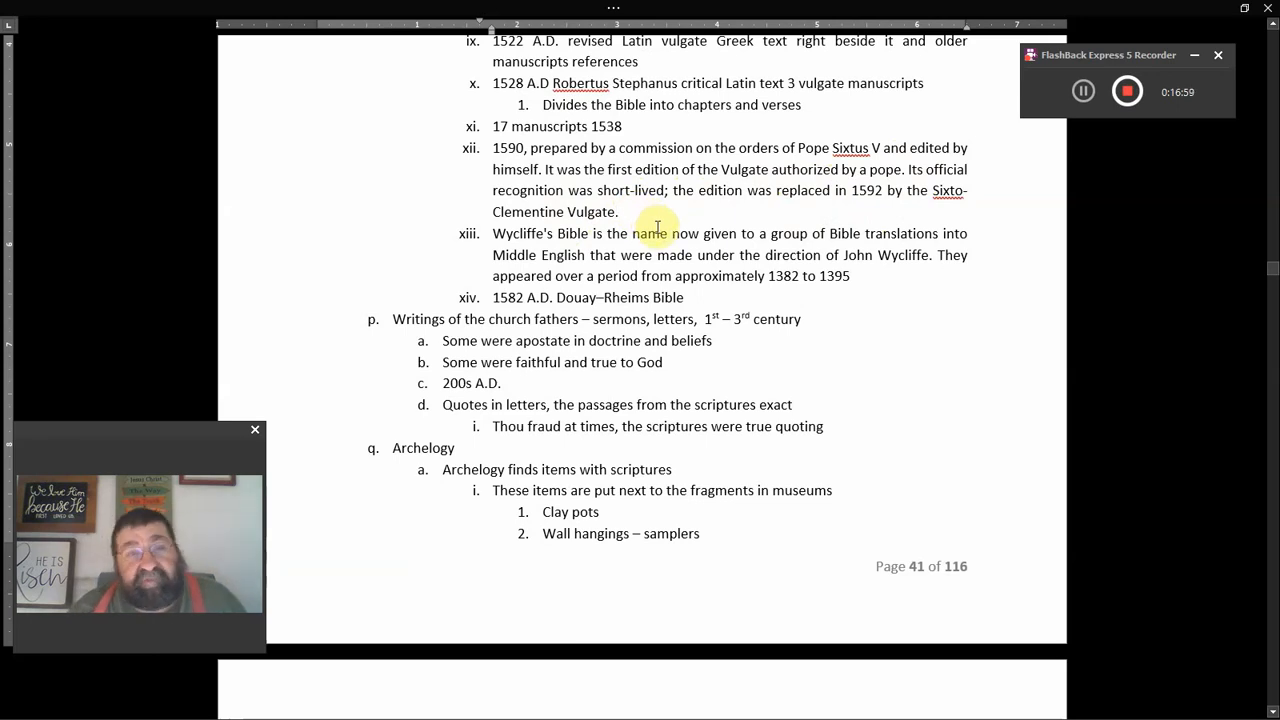
scroll(down, 3)
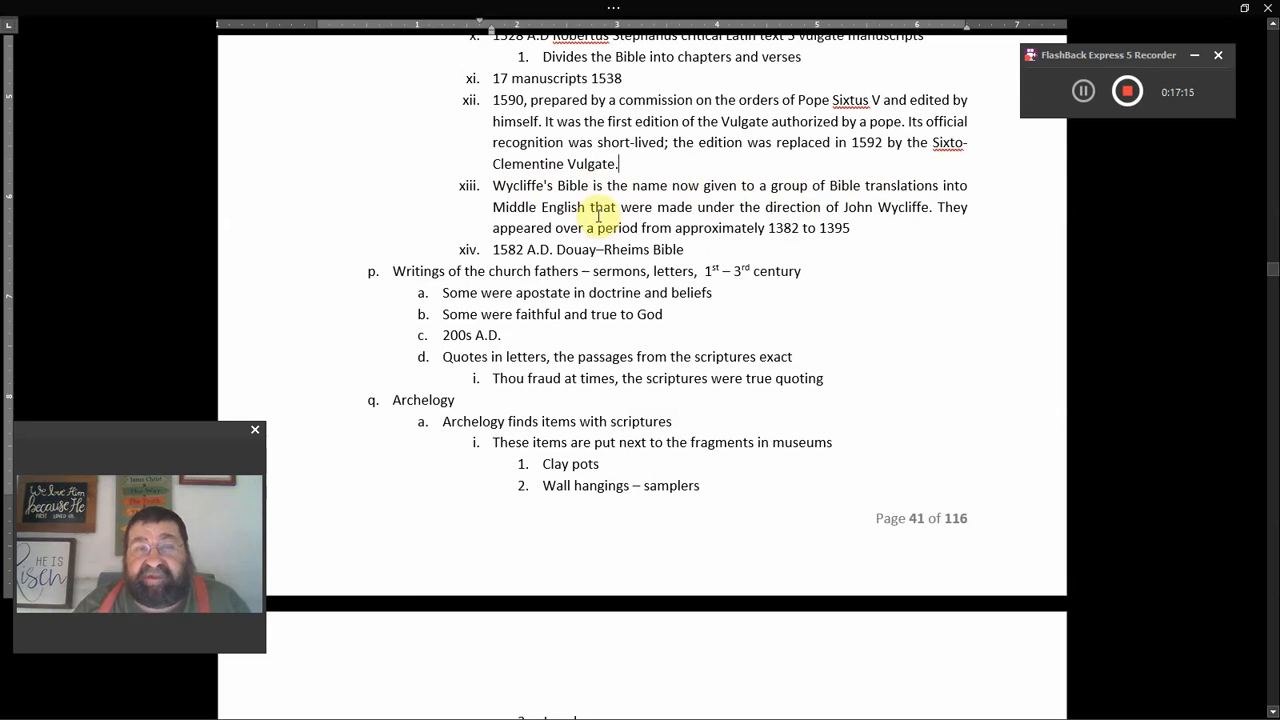
mouse_move(722, 205)
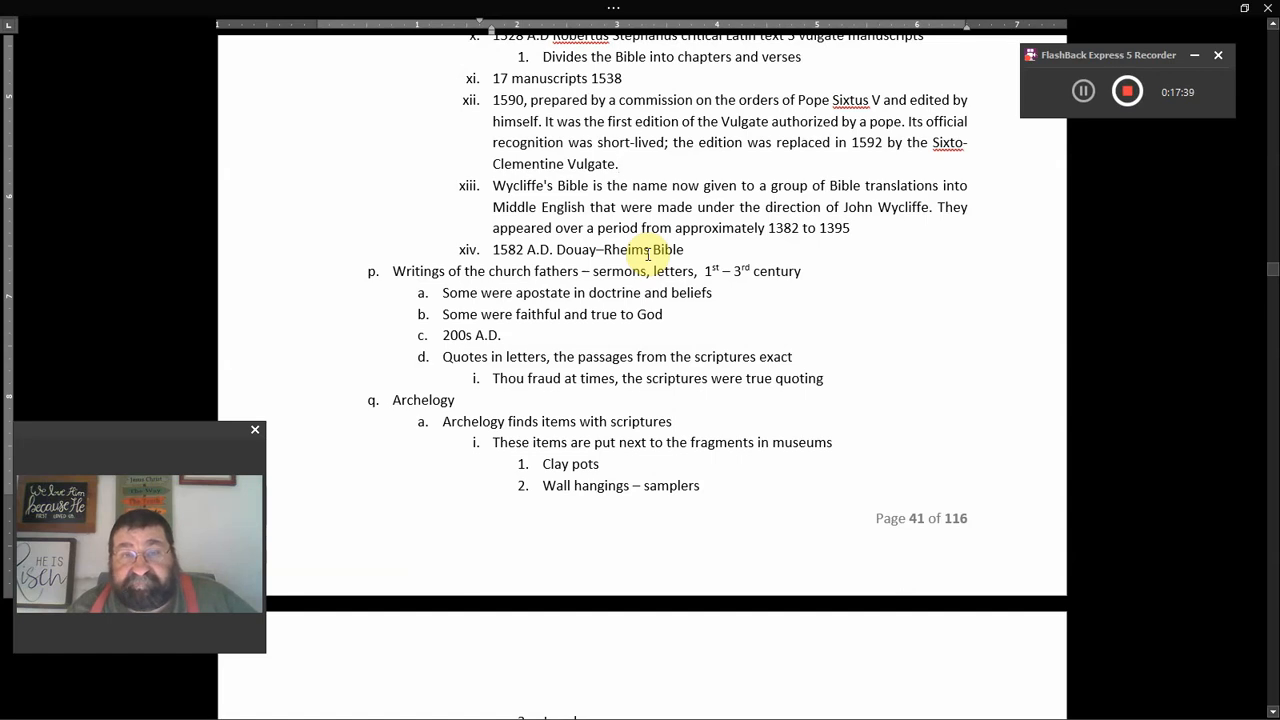
Scroll from the Versions and Jerome notes down to page 41's church fathers and Archeology.
scroll(down, 3)
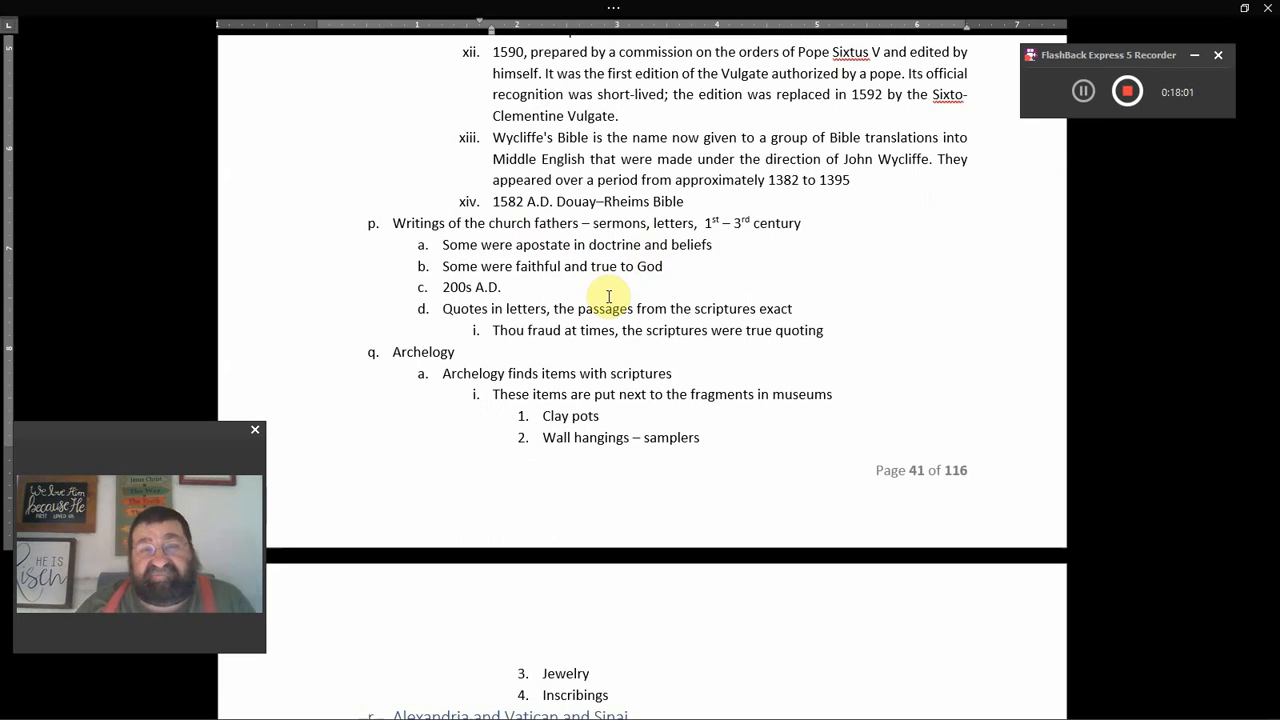
mouse_move(600, 223)
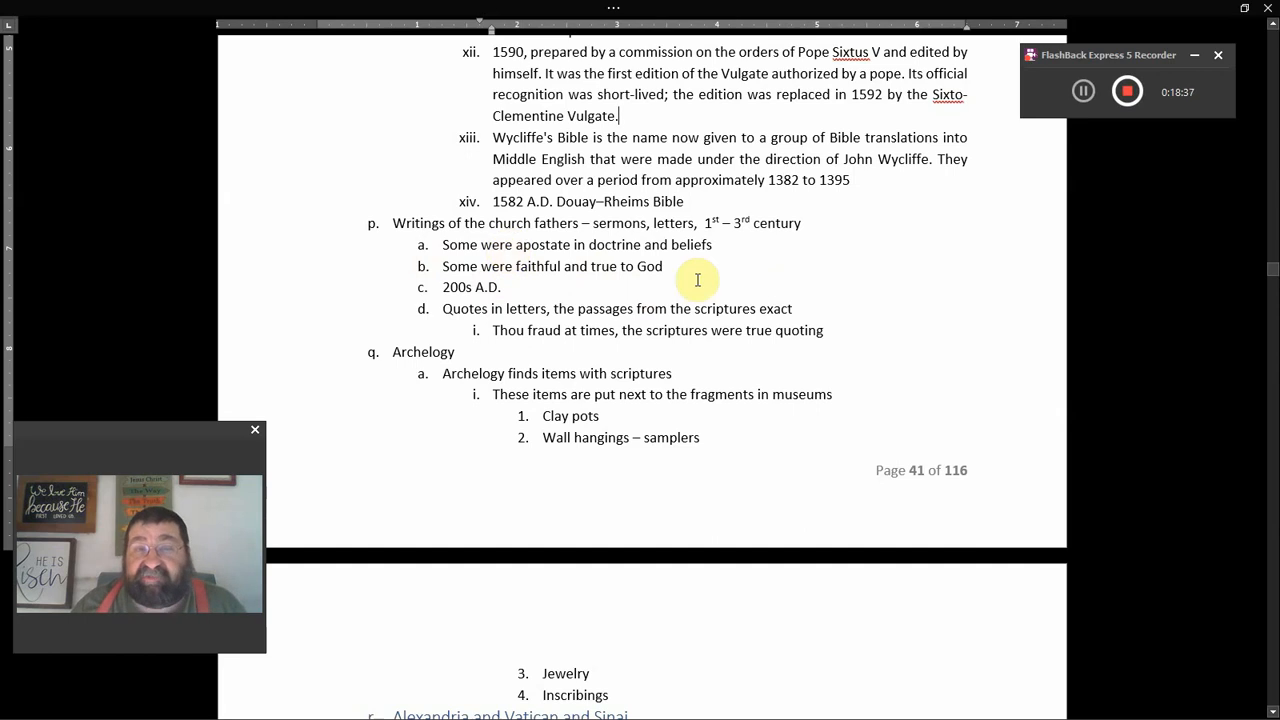
mouse_move(703, 271)
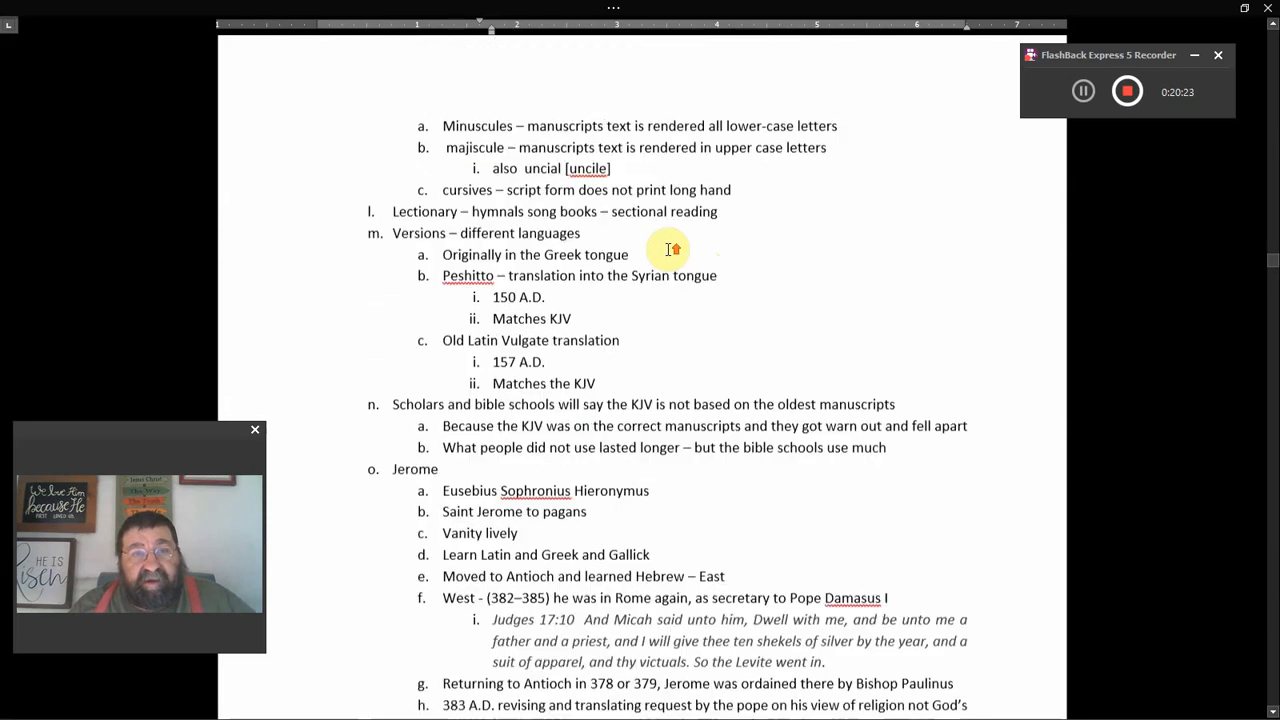
scroll(down, 3)
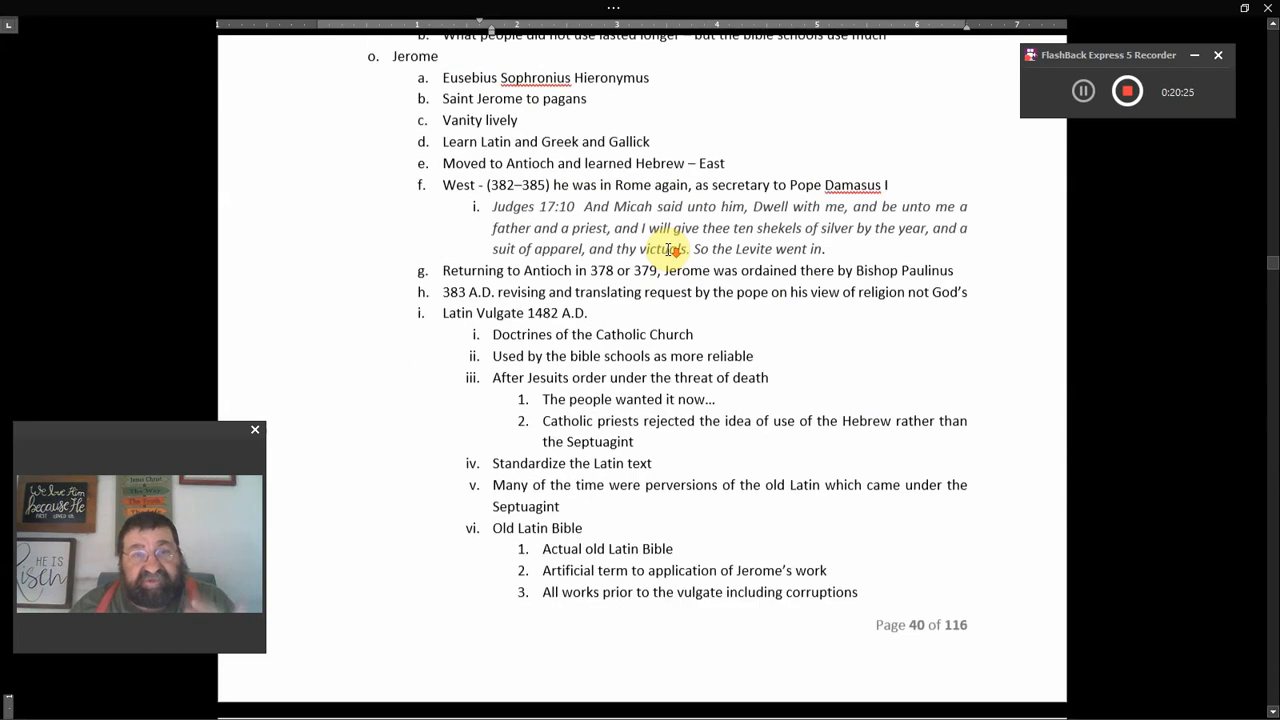
scroll(down, 3)
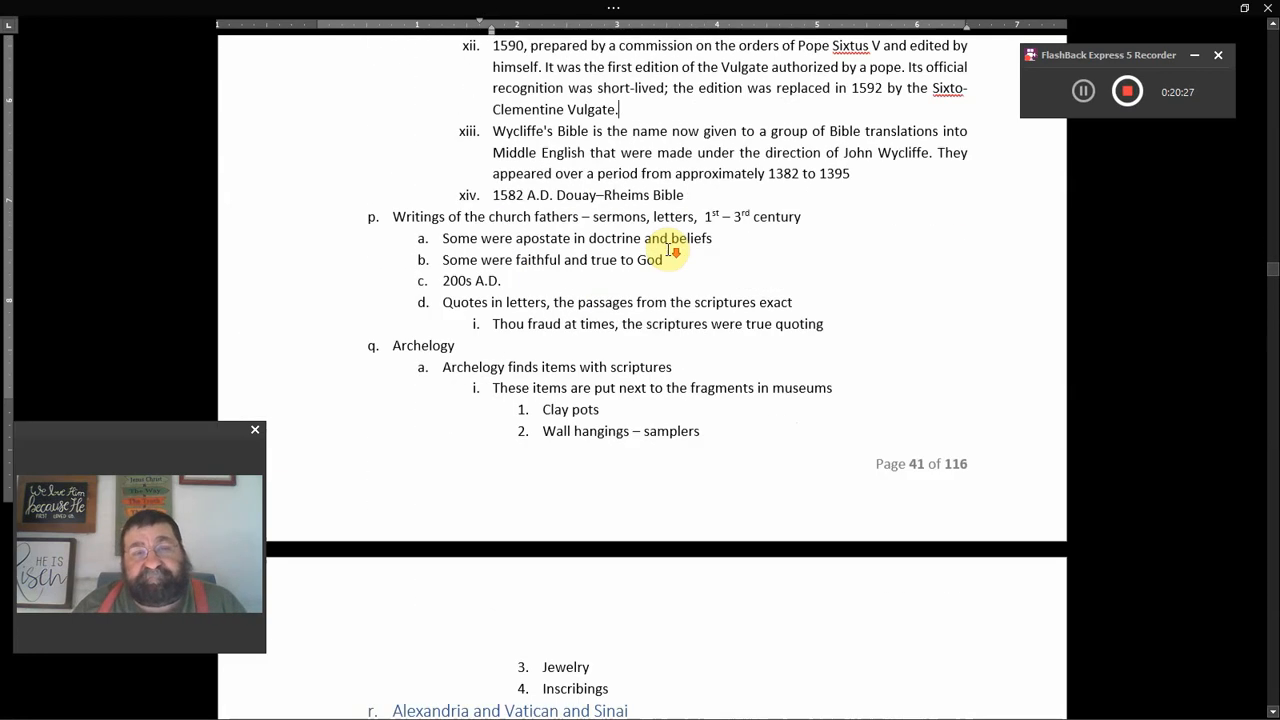
scroll(down, 3)
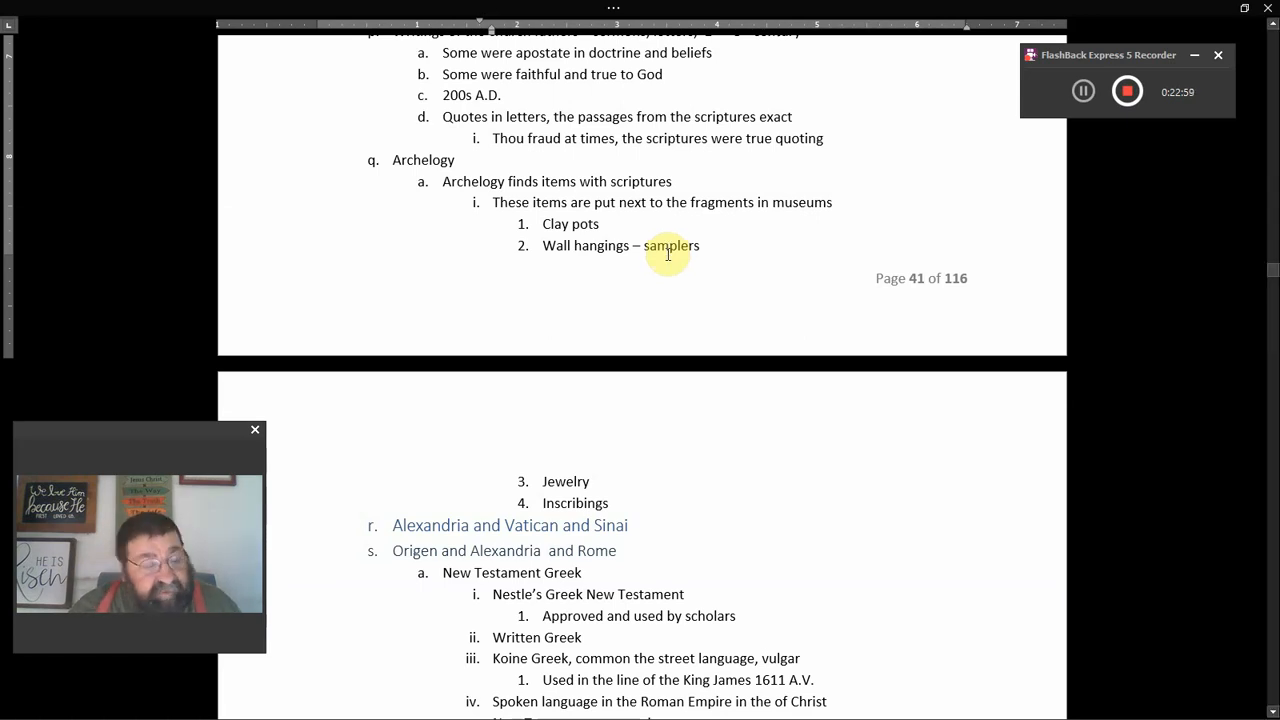
Bring page 41's Vulgate, church fathers and Archeology items into view and click a line's end.
scroll(down, 3)
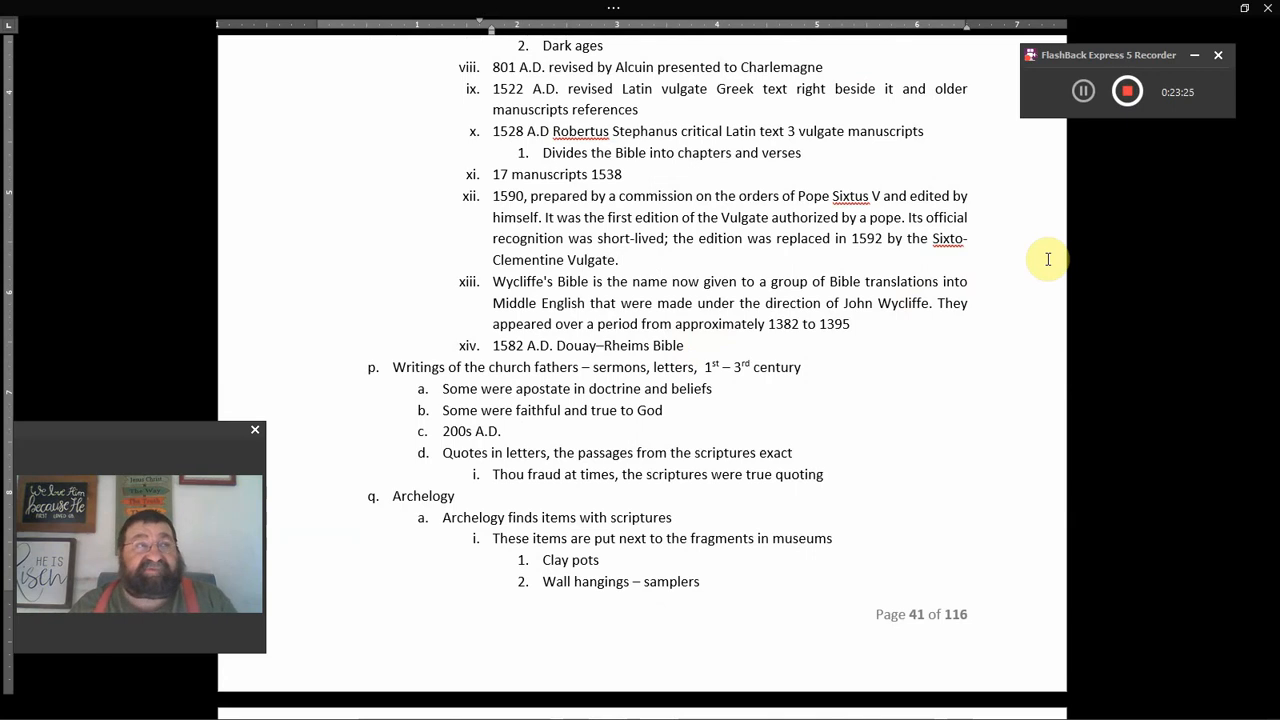
click(618, 260)
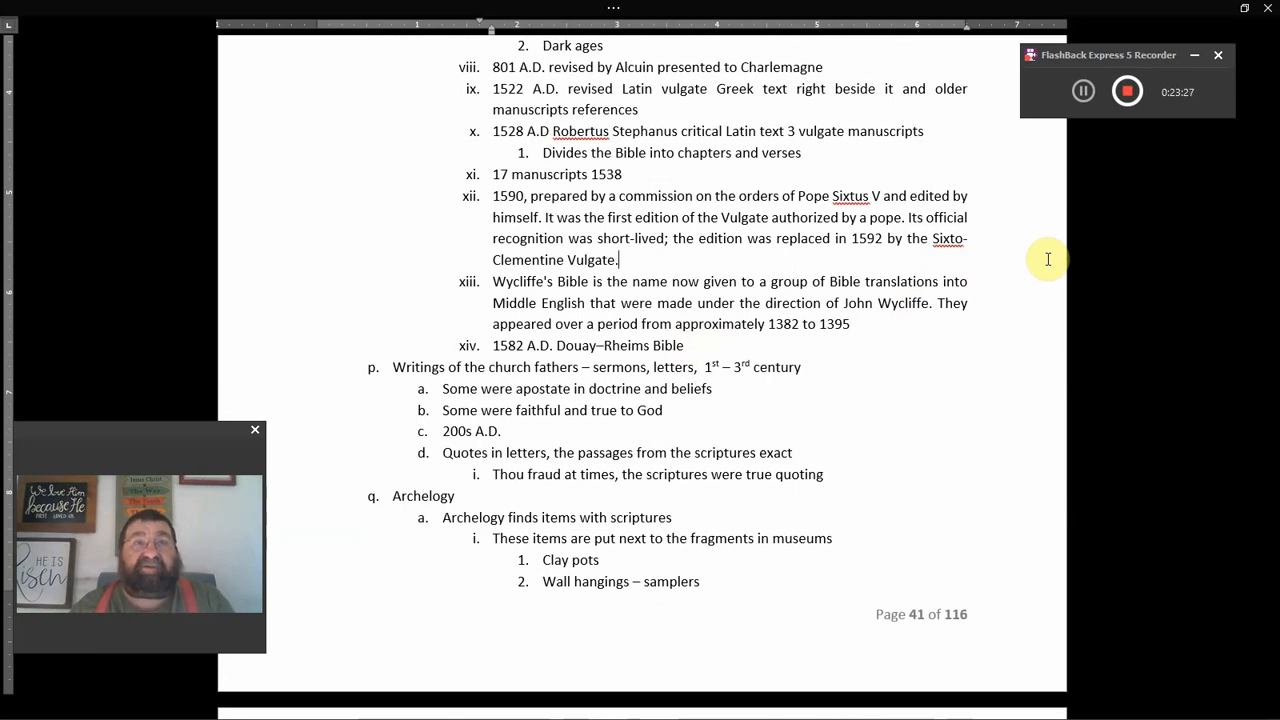